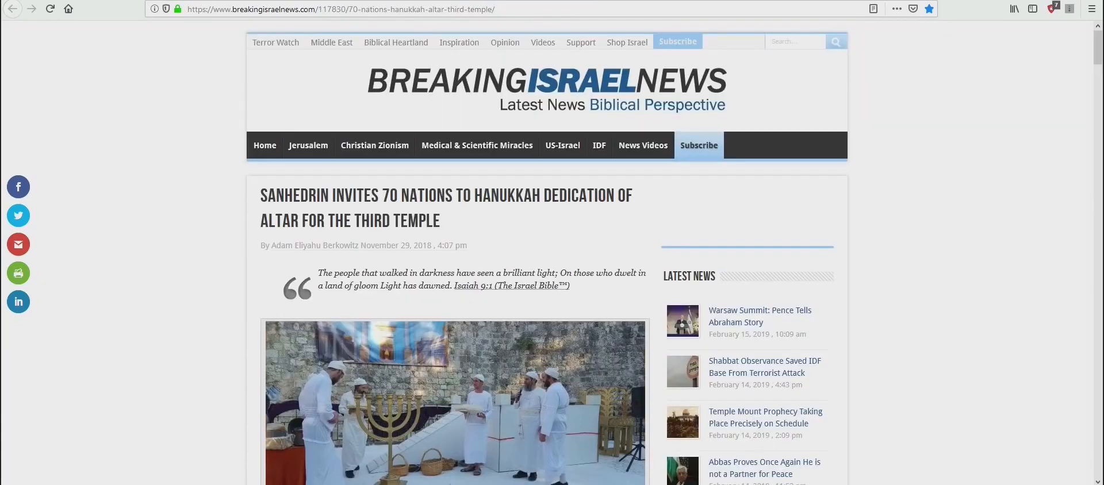
{"action": "mouse_move", "coordinate": [997, 309]}
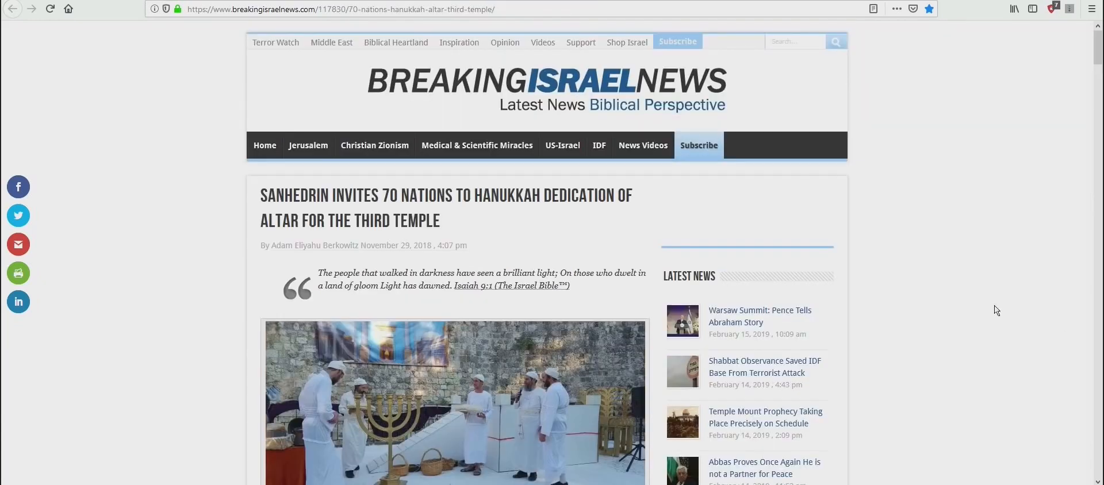
{"action": "mouse_move", "coordinate": [988, 306]}
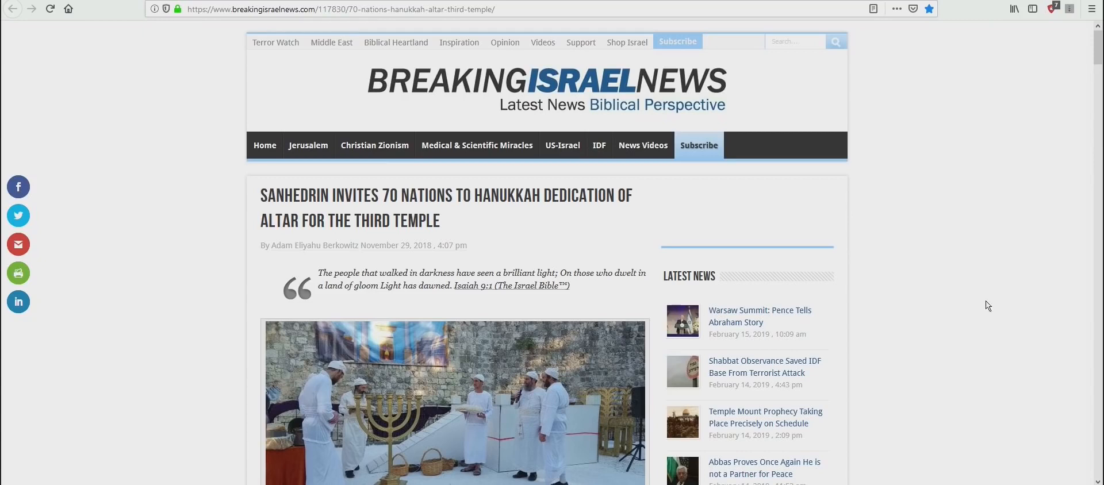
{"action": "mouse_move", "coordinate": [995, 314]}
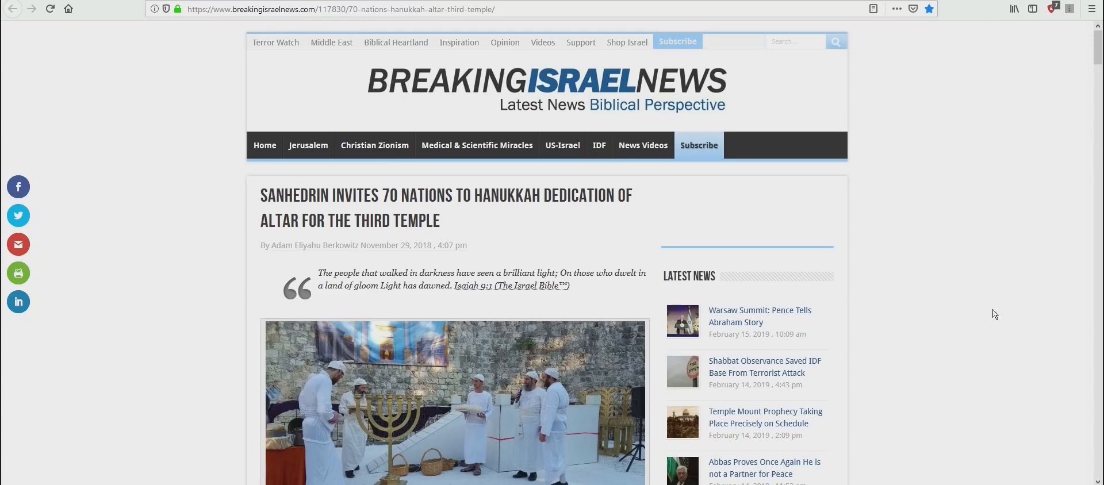
{"action": "mouse_move", "coordinate": [928, 351]}
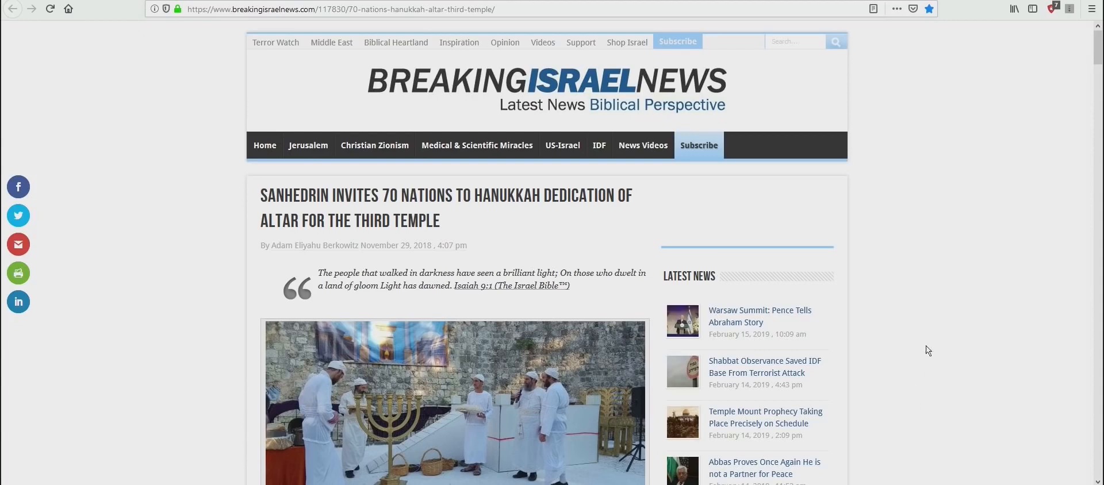
{"action": "mouse_move", "coordinate": [882, 268]}
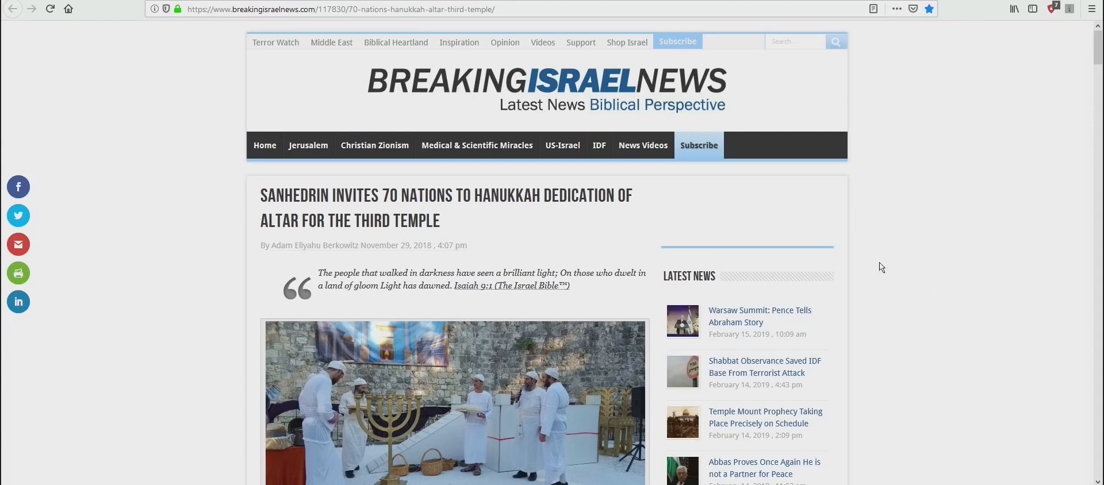
{"action": "mouse_move", "coordinate": [410, 225]}
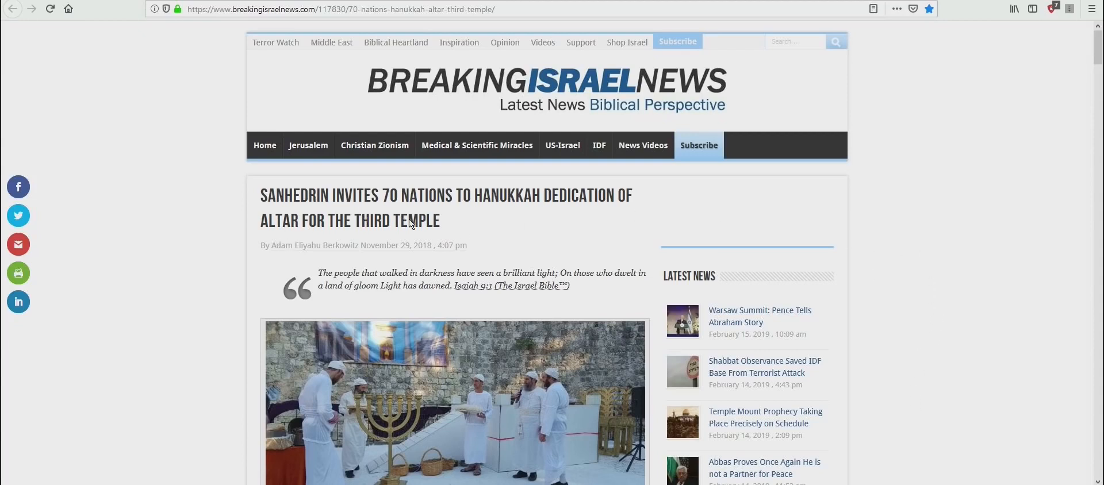
{"action": "mouse_move", "coordinate": [567, 205]}
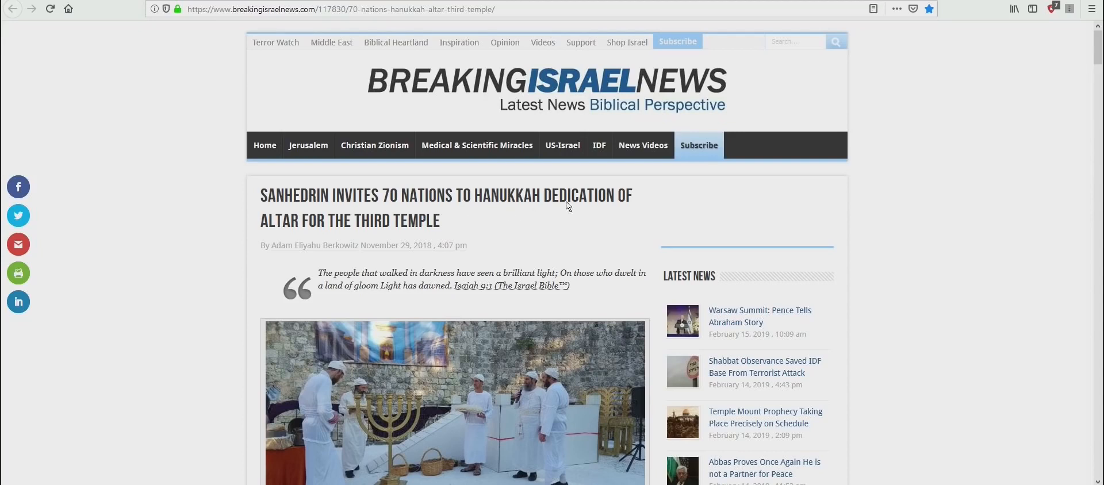
{"action": "mouse_move", "coordinate": [352, 234]}
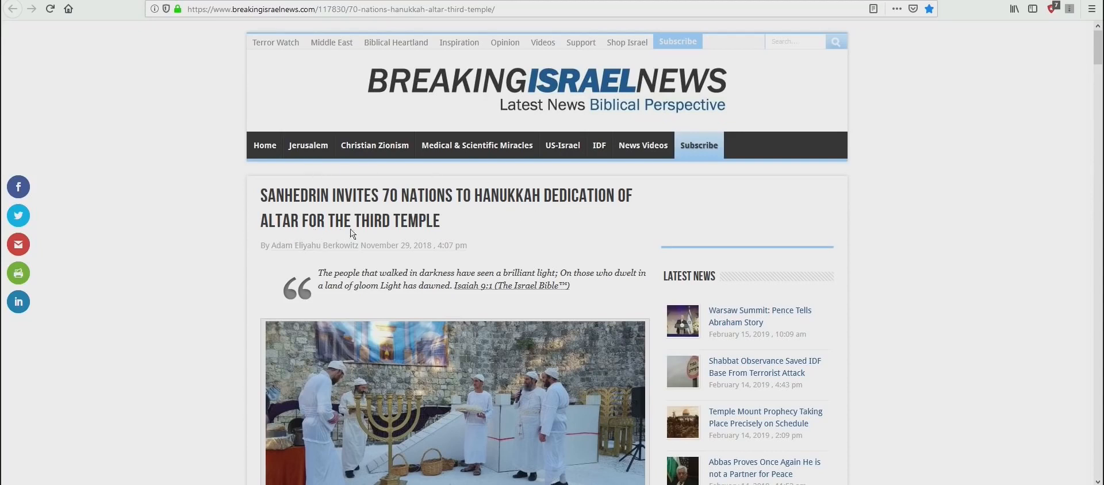
{"action": "mouse_move", "coordinate": [491, 227]}
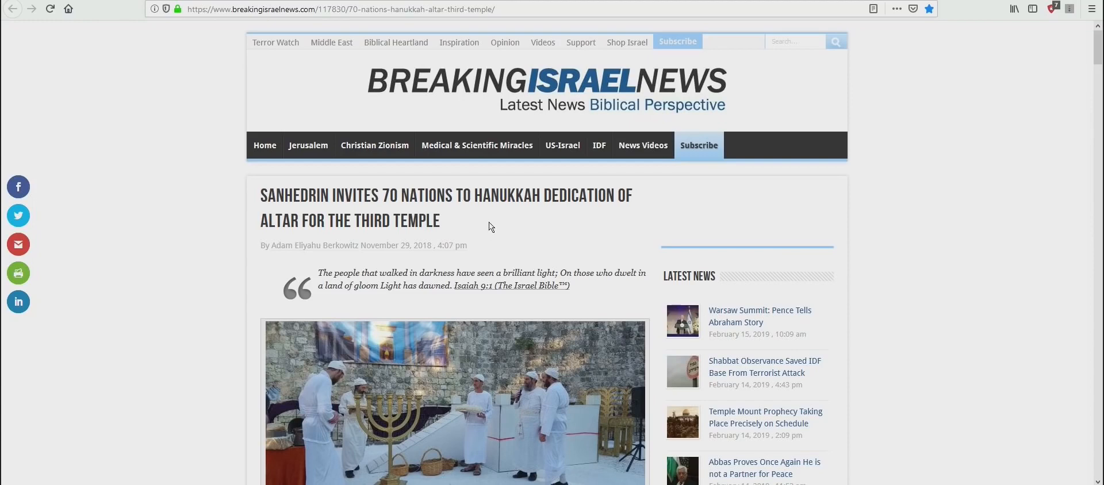
{"action": "mouse_move", "coordinate": [366, 250]}
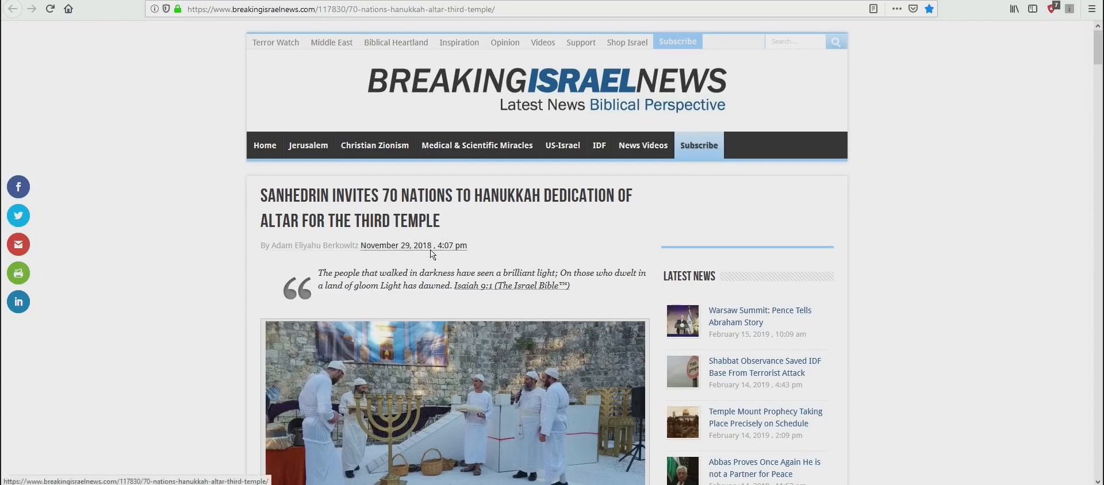
{"action": "mouse_move", "coordinate": [911, 299]}
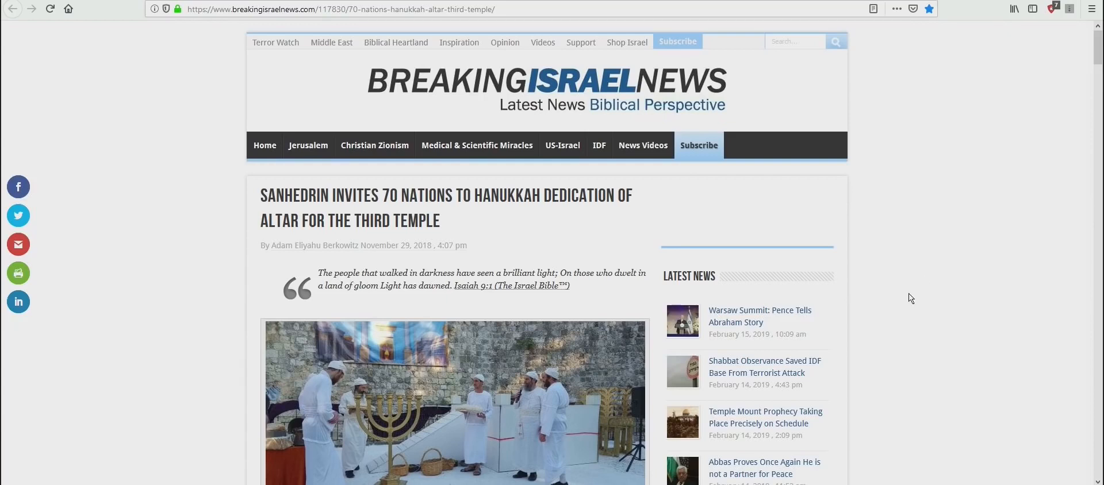
{"action": "mouse_move", "coordinate": [909, 308]}
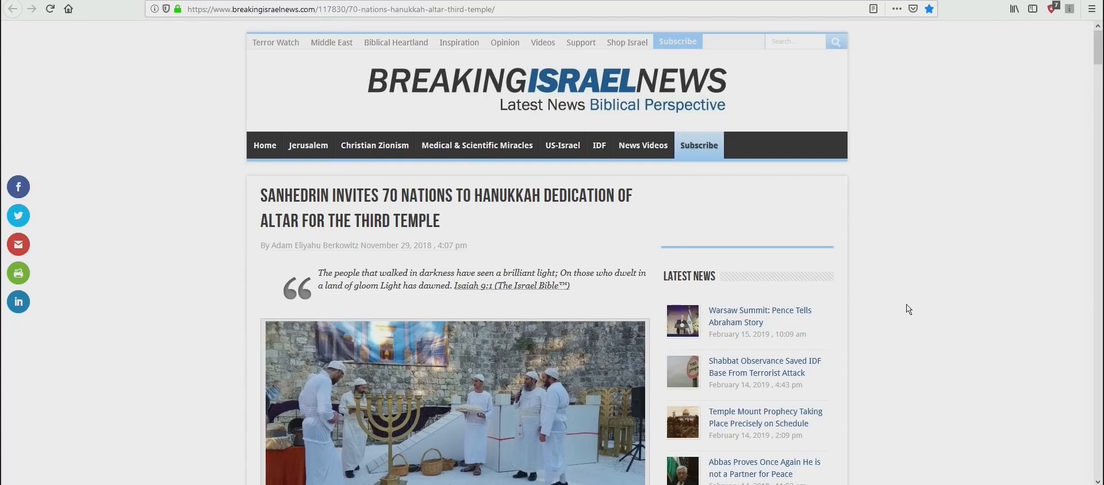
{"action": "mouse_move", "coordinate": [924, 335]}
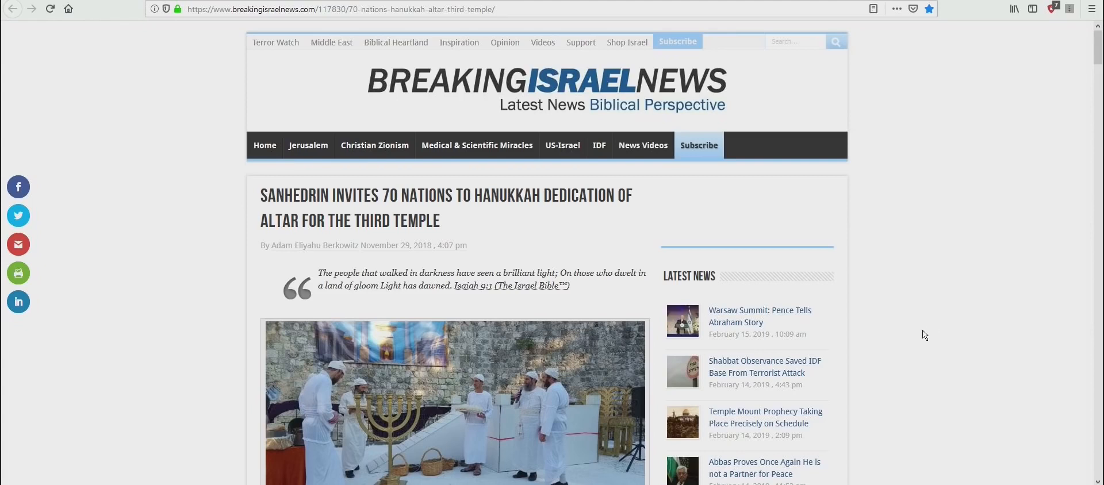
Scroll the article down to the 'Sanhedrin's Declaration' section and read through to the Zephaniah 3:9 quotation
{"action": "scroll", "scroll_direction": "down", "scroll_amount": 3}
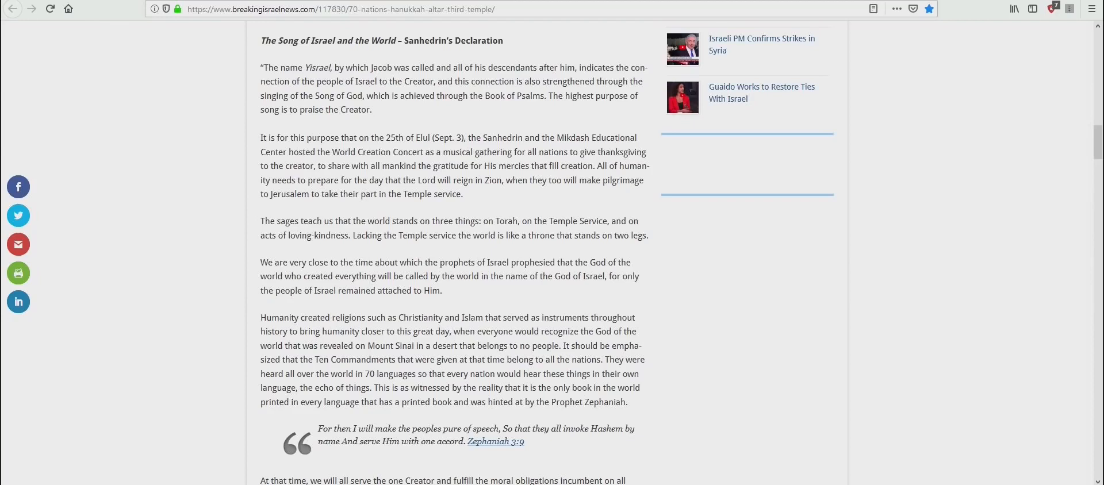
{"action": "mouse_move", "coordinate": [858, 360]}
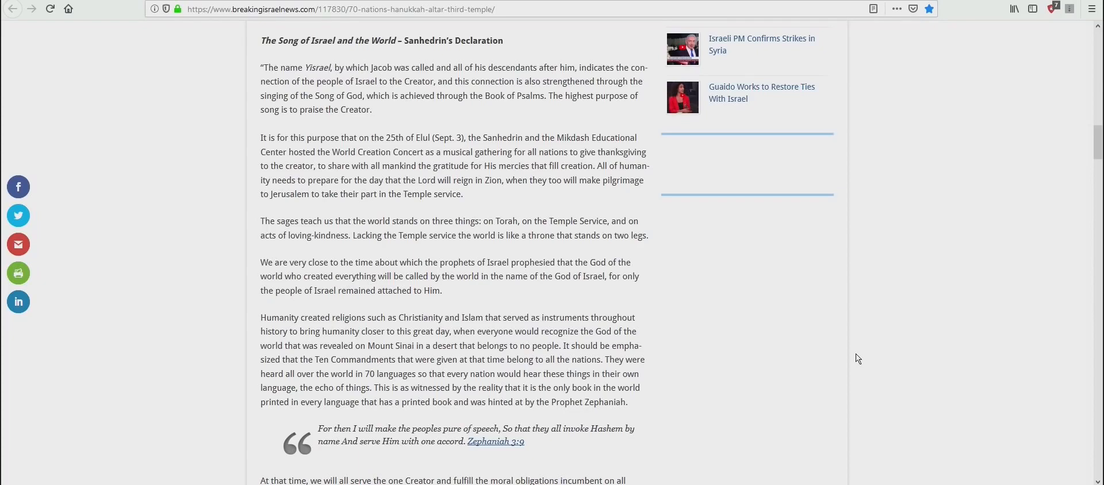
{"action": "mouse_move", "coordinate": [511, 208]}
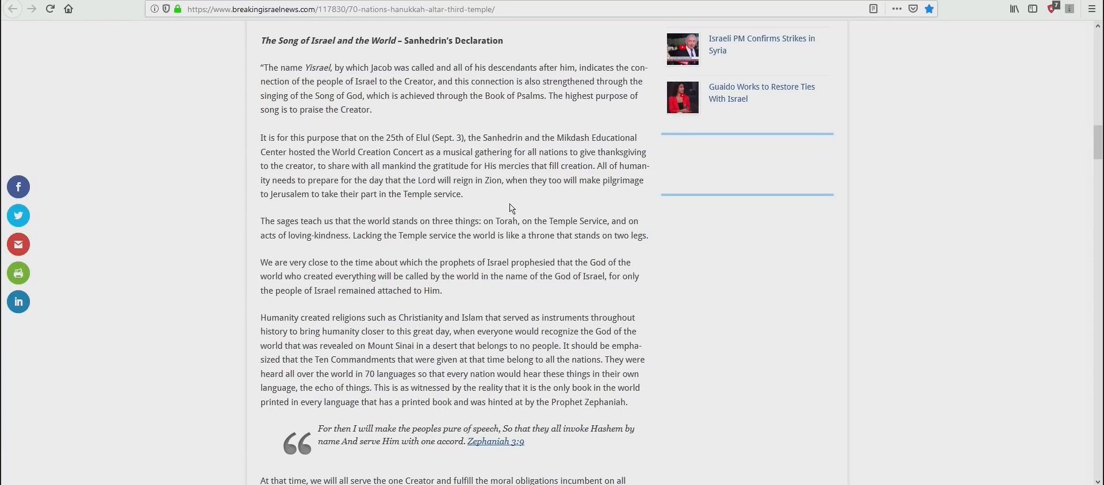
{"action": "mouse_move", "coordinate": [707, 299]}
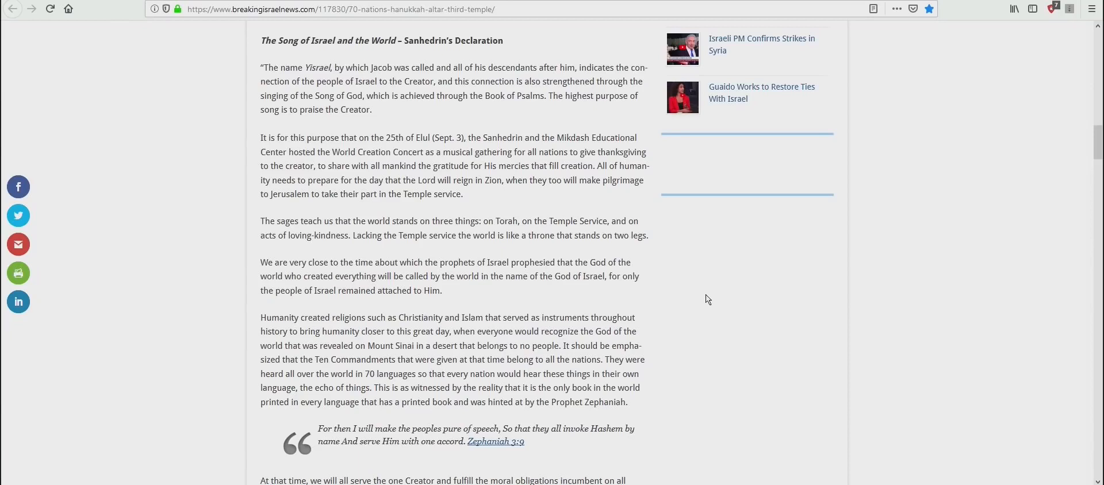
{"action": "mouse_move", "coordinate": [538, 427]}
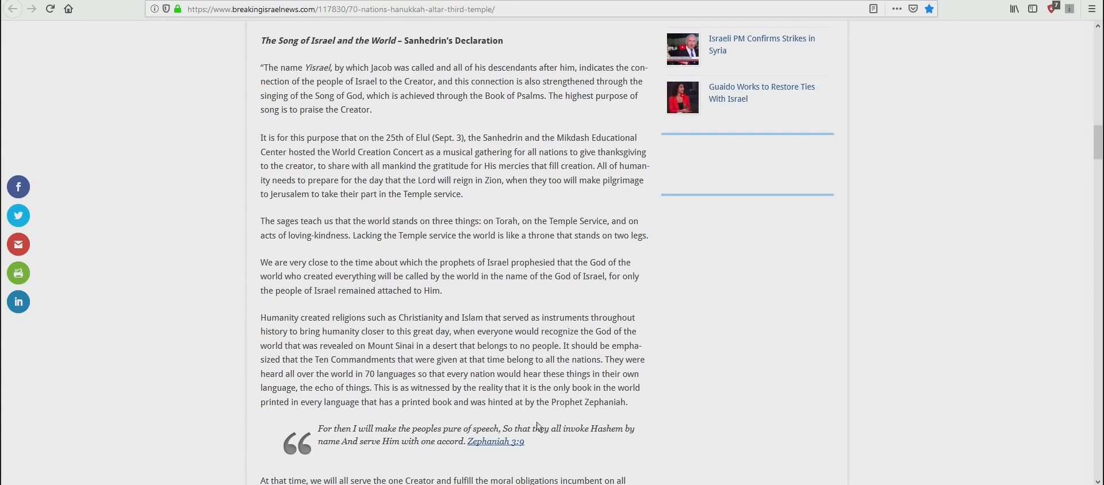
{"action": "scroll", "scroll_direction": "down", "scroll_amount": 3}
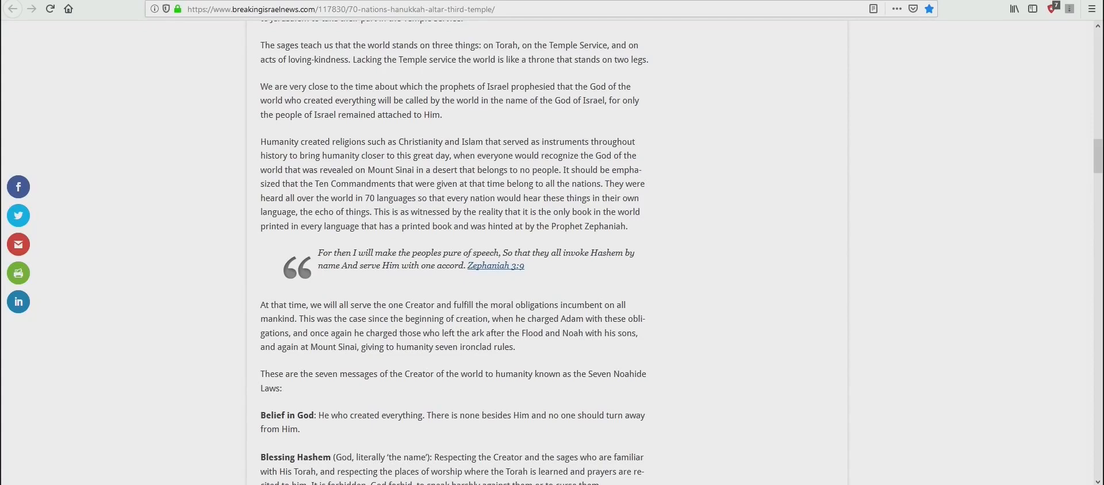
{"action": "mouse_move", "coordinate": [702, 357]}
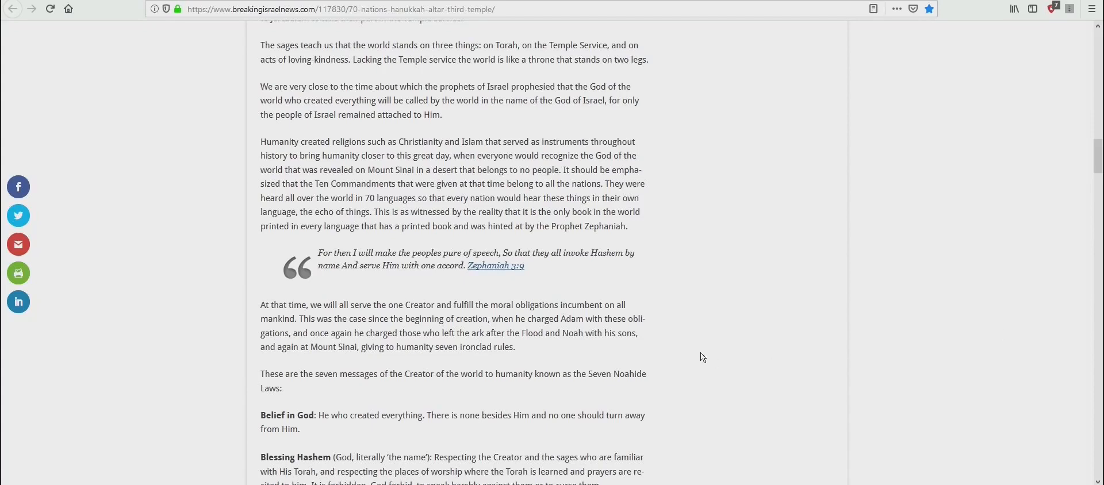
{"action": "mouse_move", "coordinate": [537, 205]}
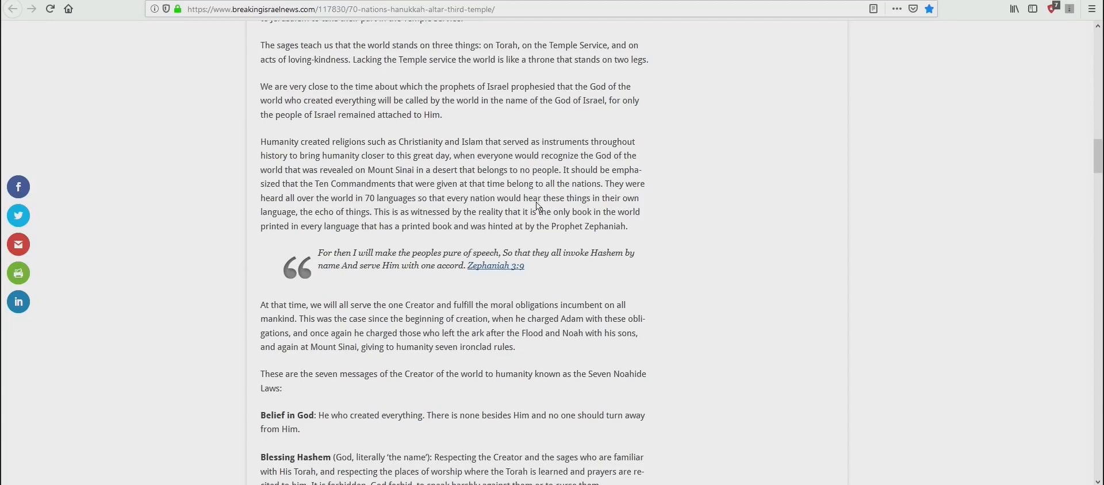
{"action": "mouse_move", "coordinate": [551, 193]}
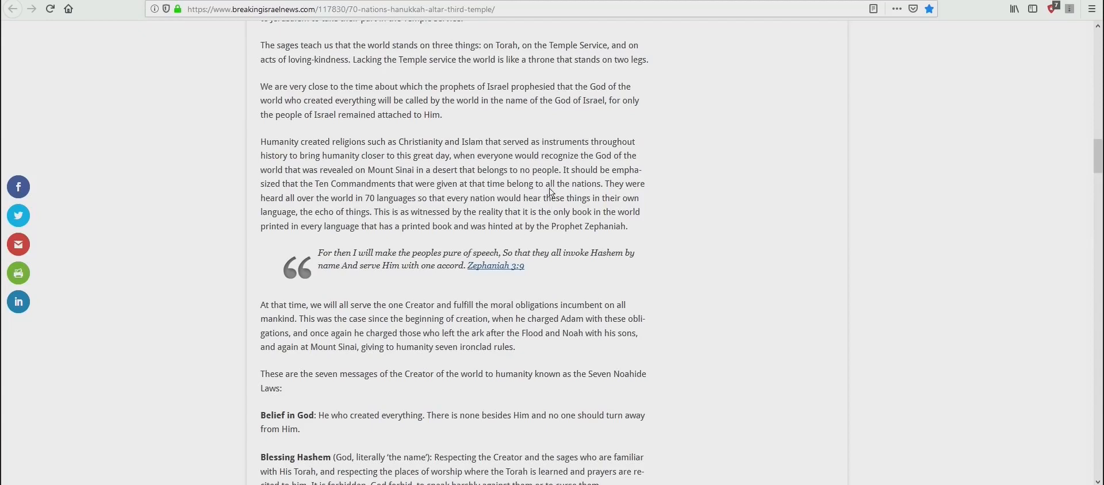
{"action": "mouse_move", "coordinate": [397, 165]}
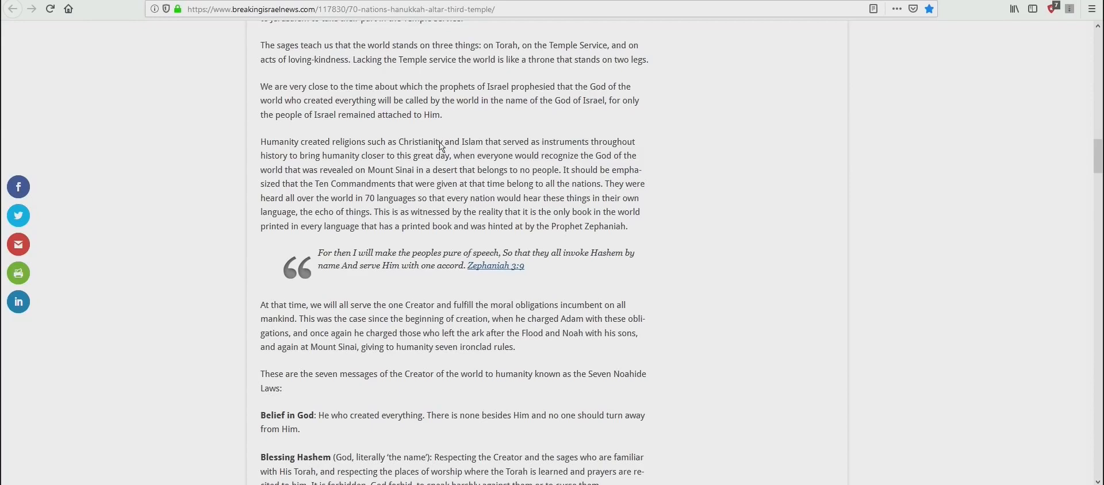
{"action": "mouse_move", "coordinate": [433, 154]}
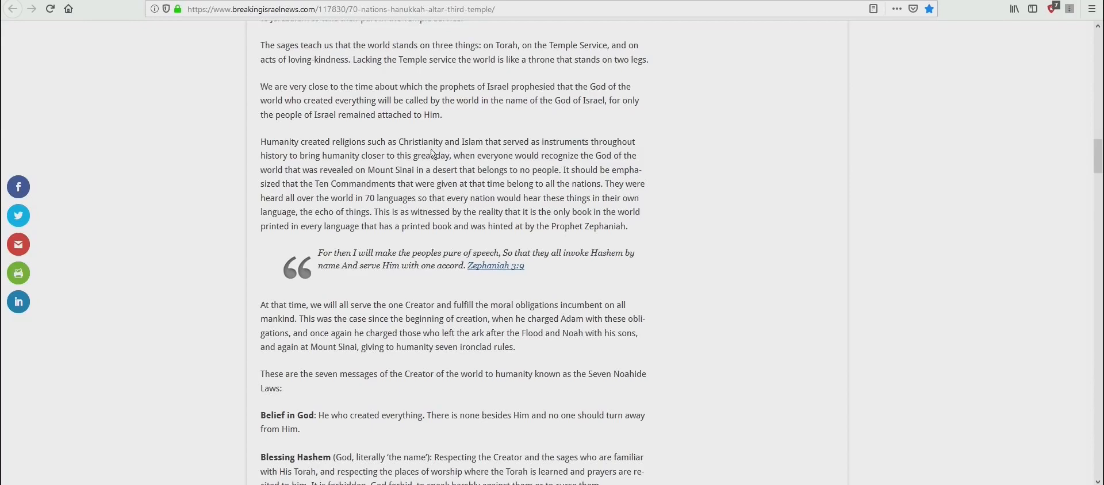
{"action": "mouse_move", "coordinate": [384, 196]}
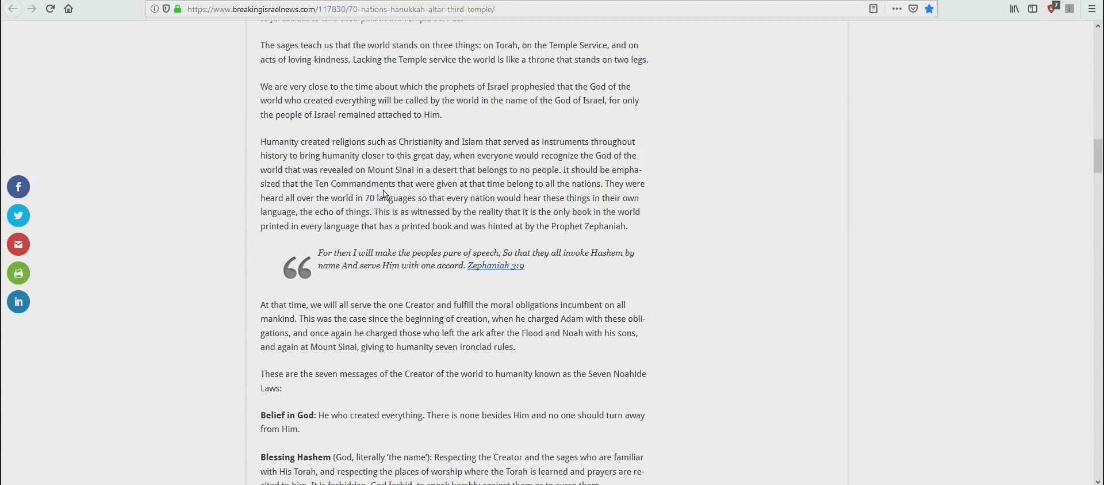
{"action": "mouse_move", "coordinate": [464, 146]}
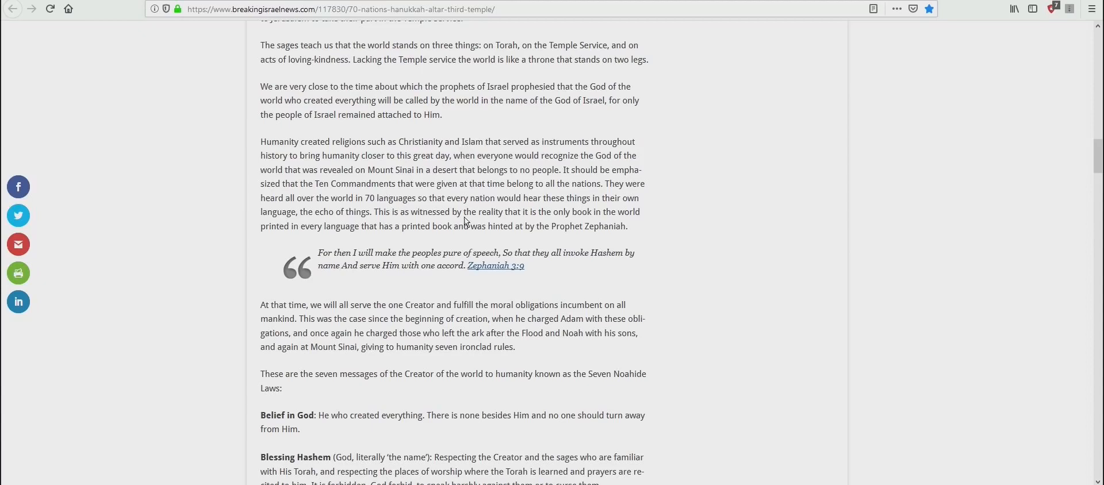
{"action": "mouse_move", "coordinate": [451, 218]}
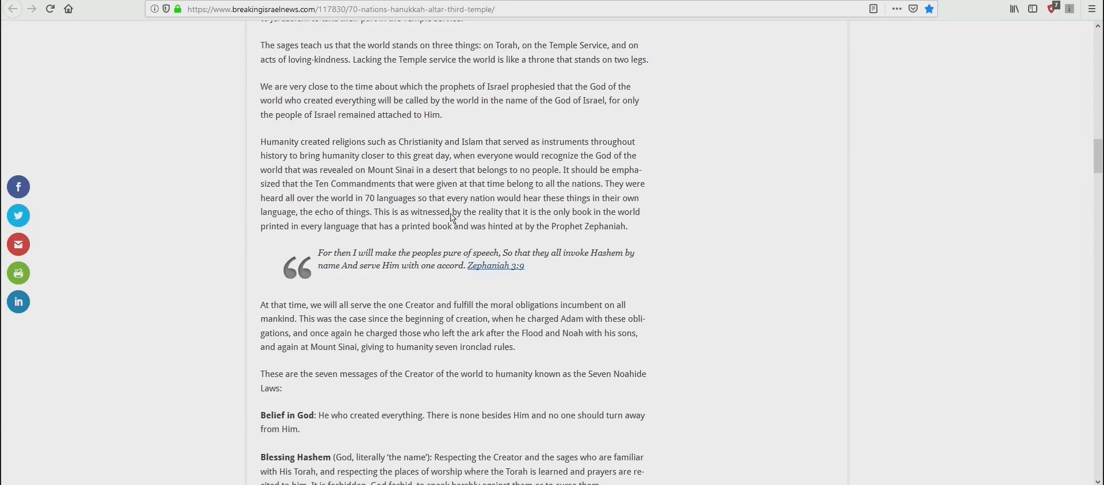
{"action": "mouse_move", "coordinate": [452, 217]}
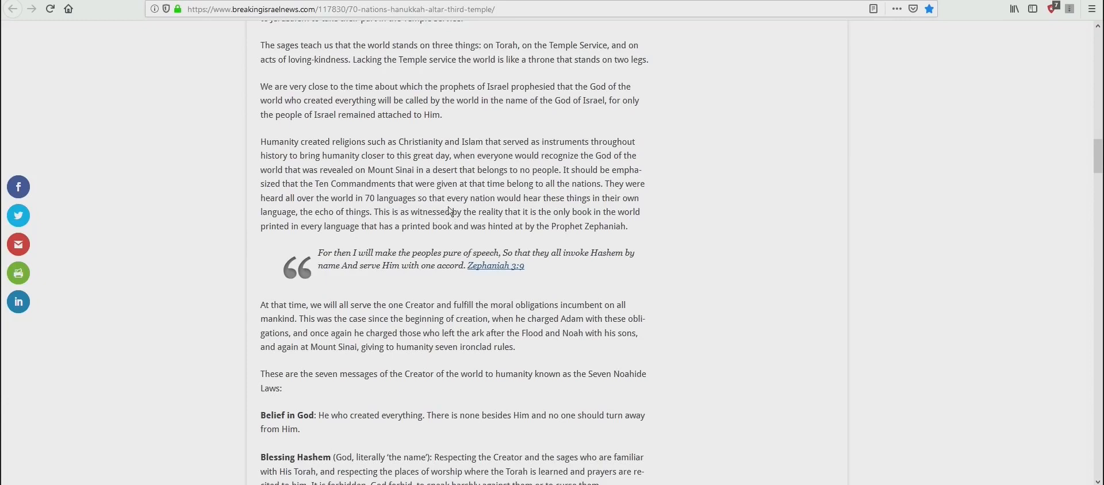
{"action": "mouse_move", "coordinate": [447, 205]}
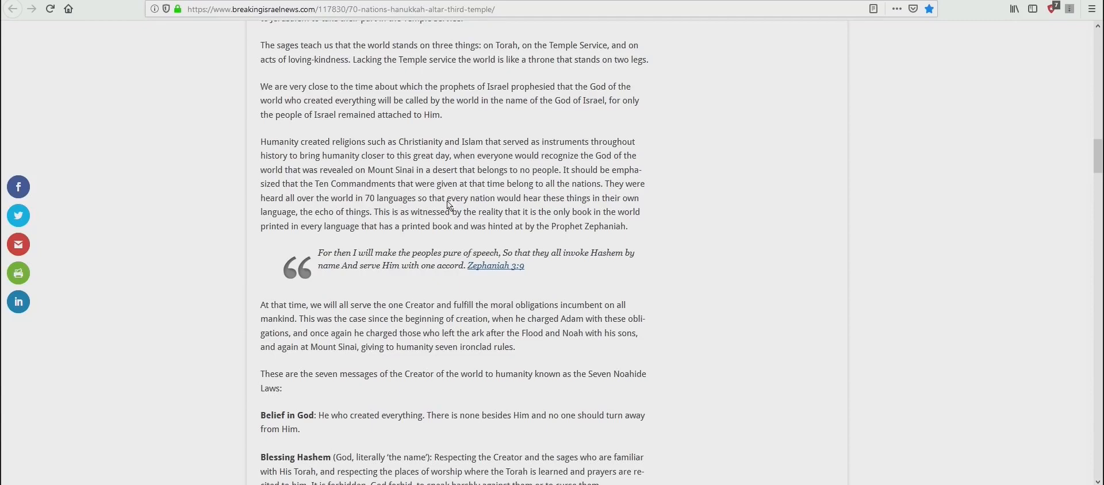
{"action": "mouse_move", "coordinate": [557, 313]}
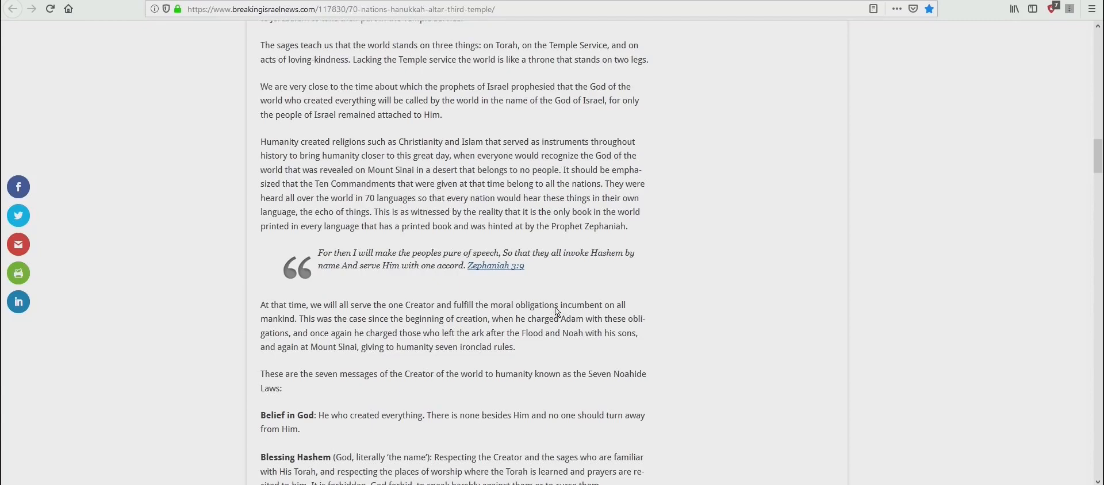
{"action": "mouse_move", "coordinate": [559, 286]}
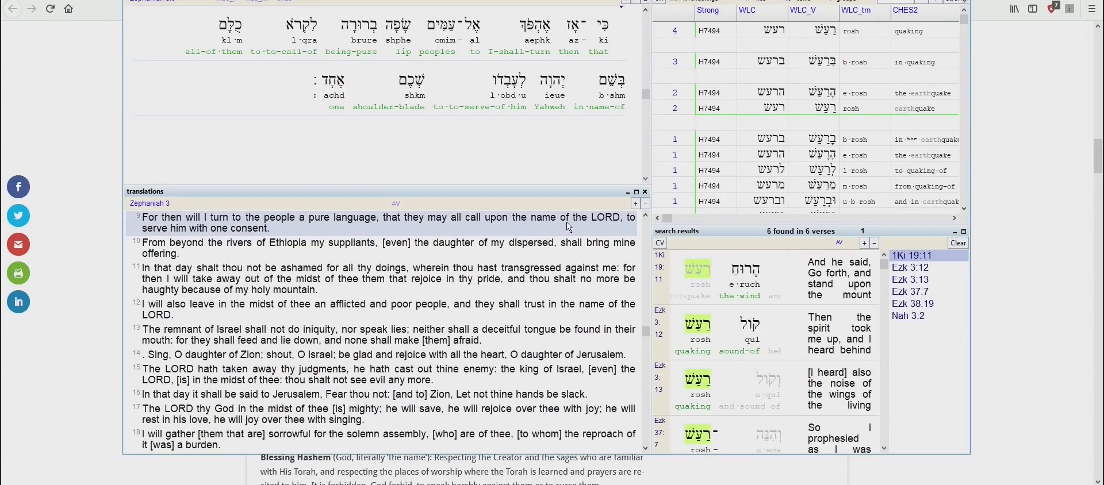
{"action": "mouse_move", "coordinate": [520, 130]}
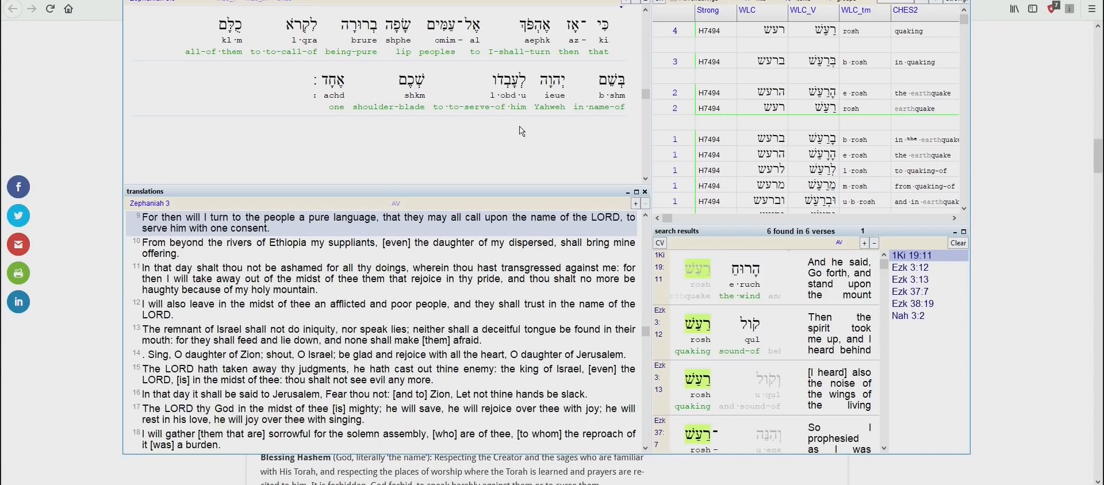
{"action": "mouse_move", "coordinate": [552, 123]}
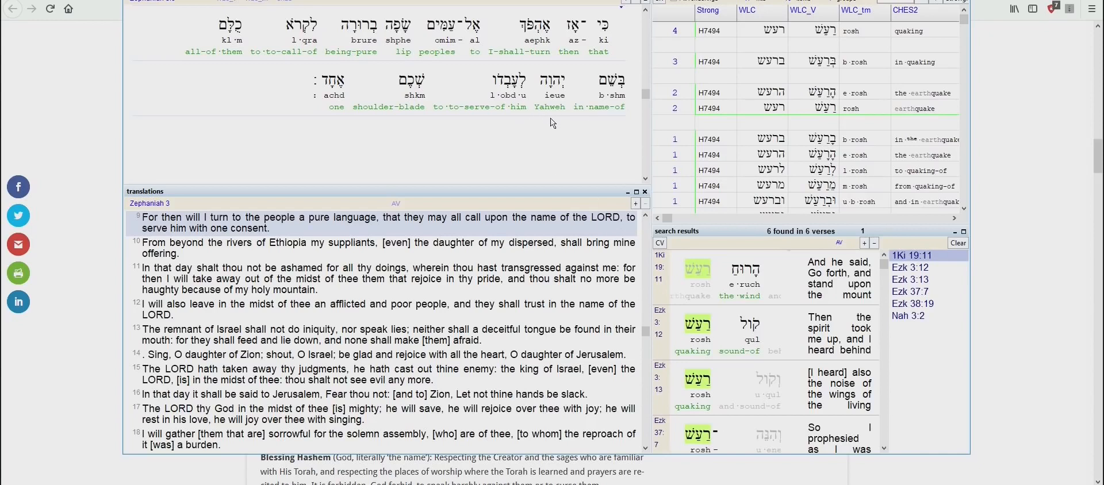
{"action": "mouse_move", "coordinate": [248, 239]}
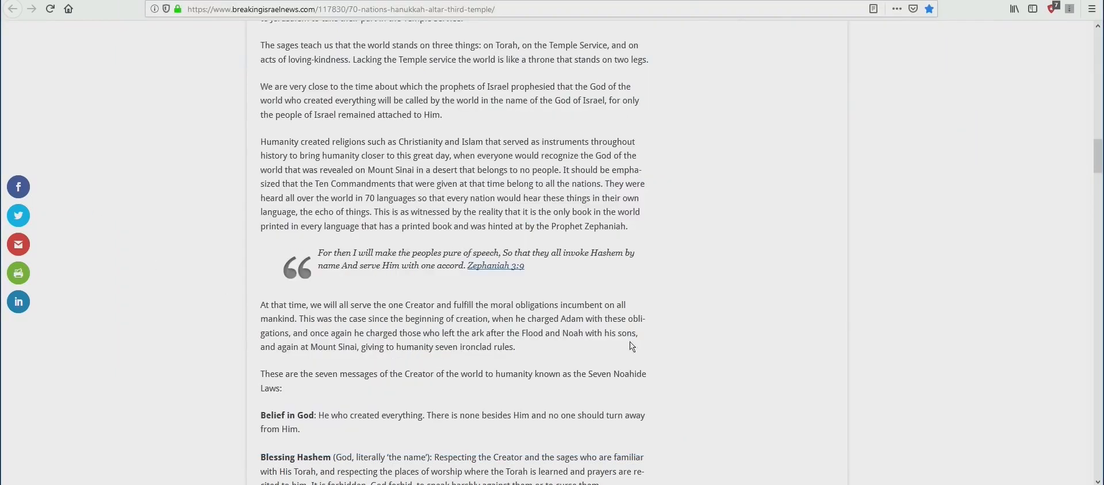
{"action": "mouse_move", "coordinate": [659, 312]}
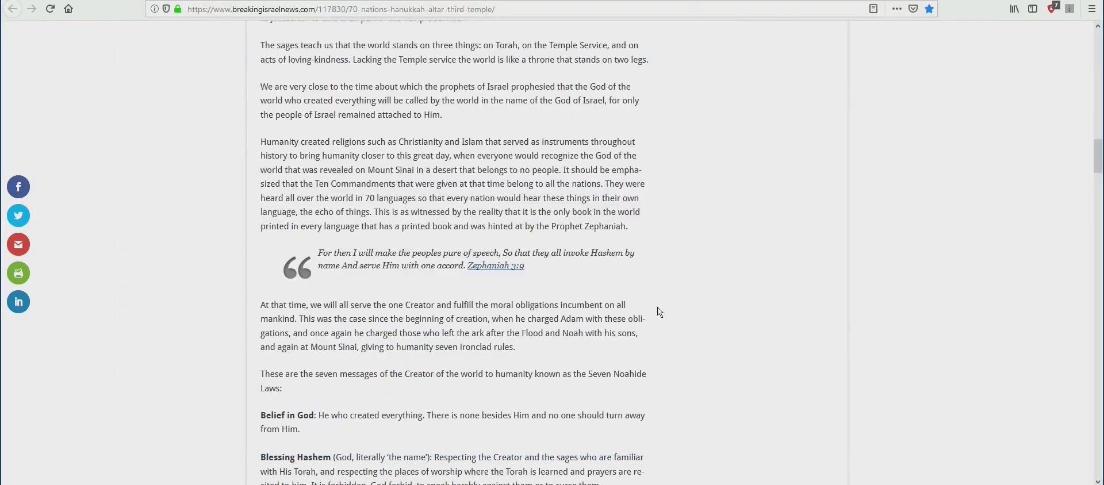
{"action": "mouse_move", "coordinate": [647, 324]}
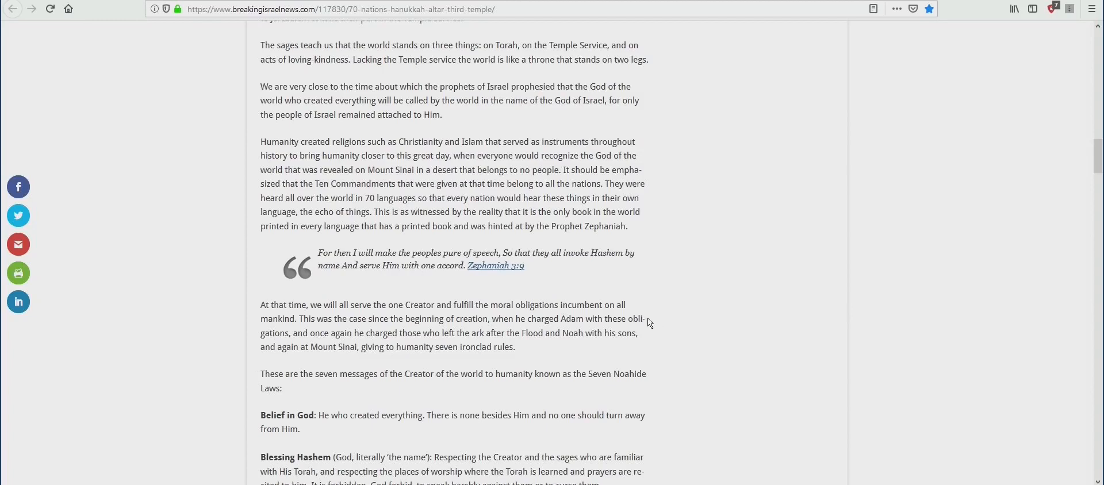
{"action": "mouse_move", "coordinate": [642, 324]}
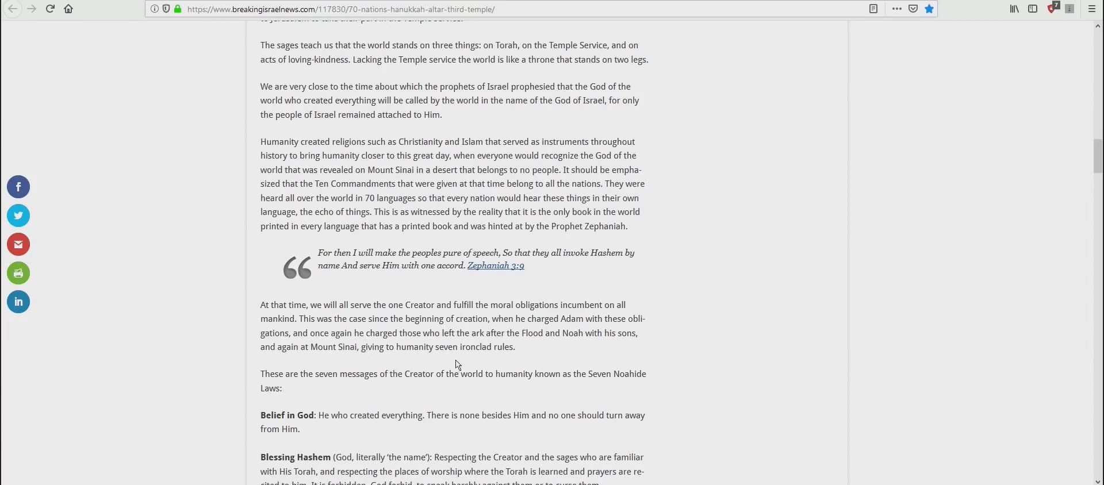
{"action": "mouse_move", "coordinate": [423, 345]}
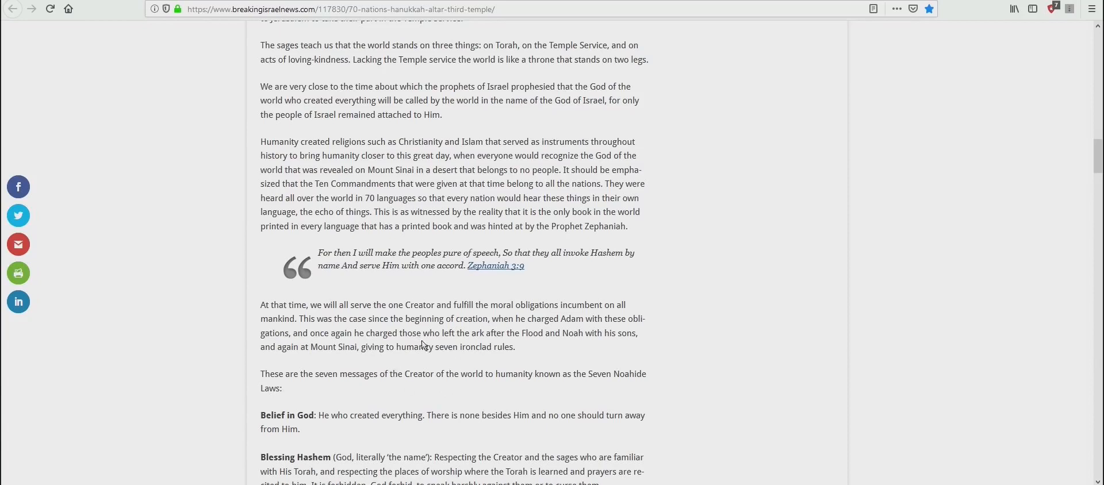
{"action": "mouse_move", "coordinate": [415, 351]}
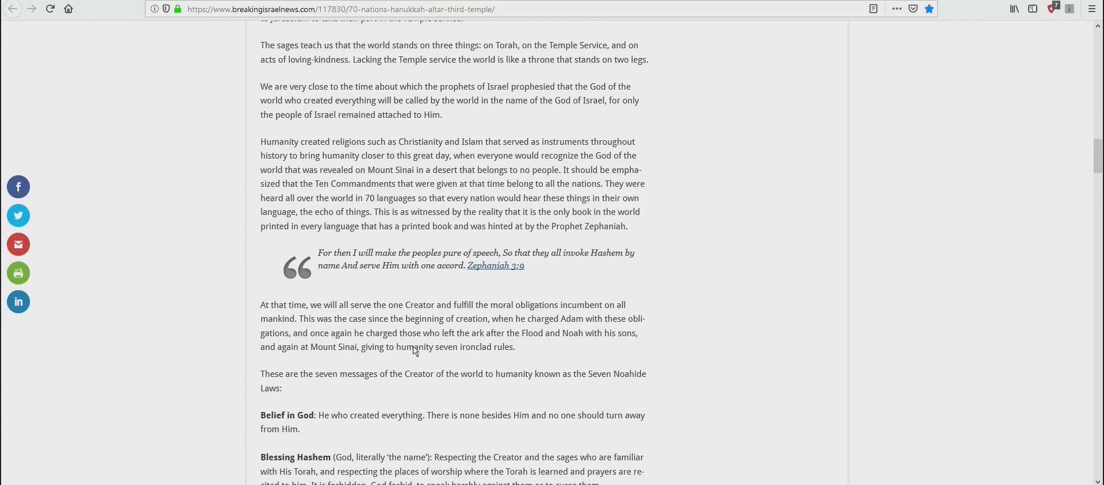
{"action": "mouse_move", "coordinate": [438, 328]}
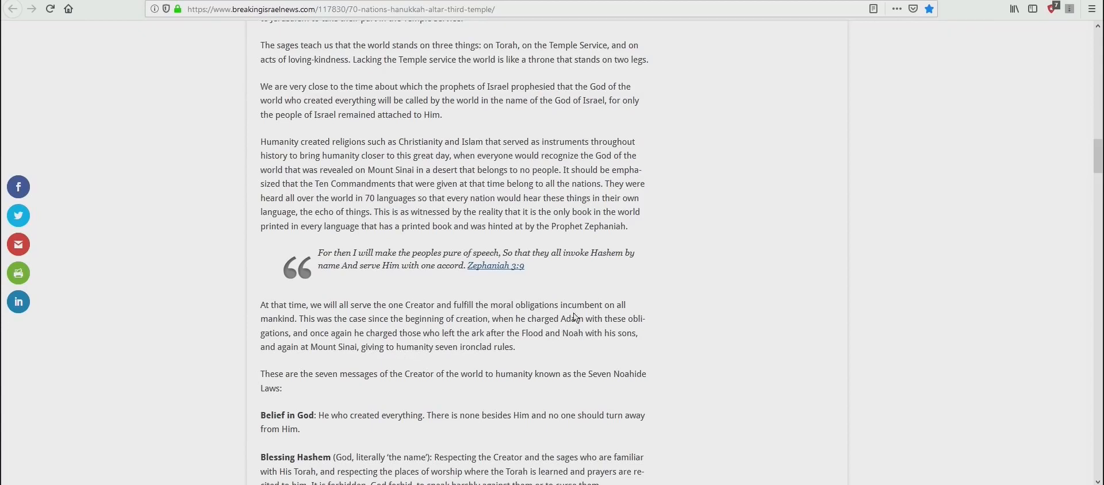
{"action": "mouse_move", "coordinate": [337, 338]}
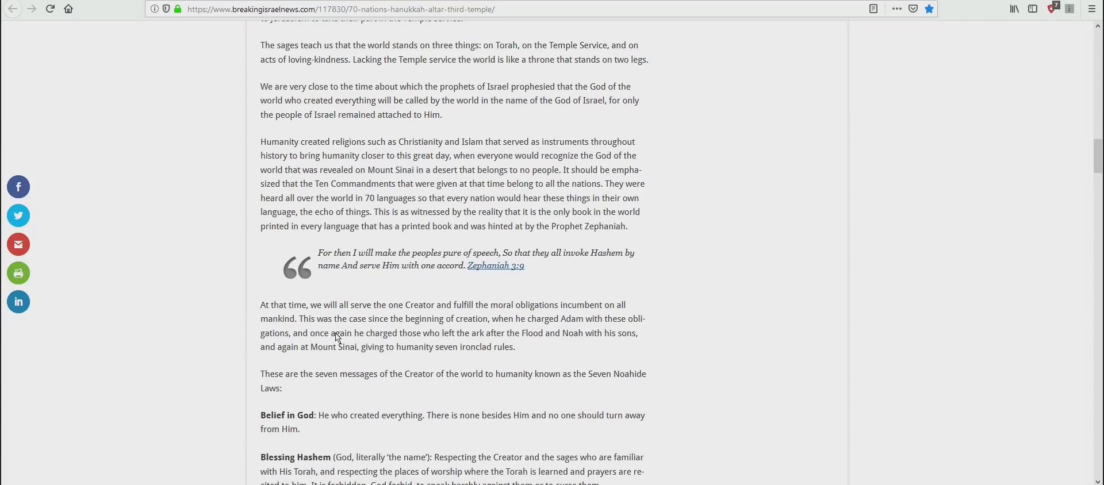
{"action": "mouse_move", "coordinate": [495, 336]}
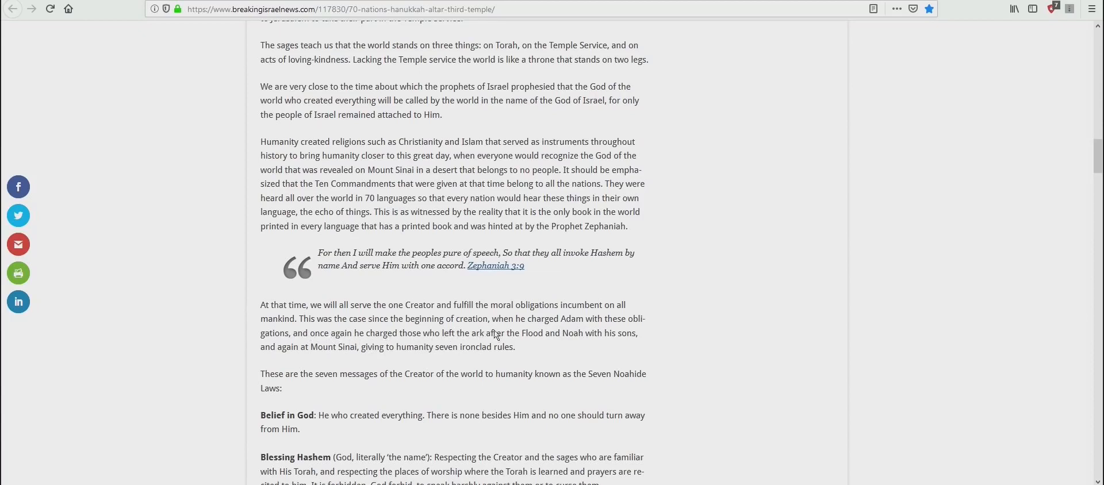
{"action": "mouse_move", "coordinate": [601, 326]}
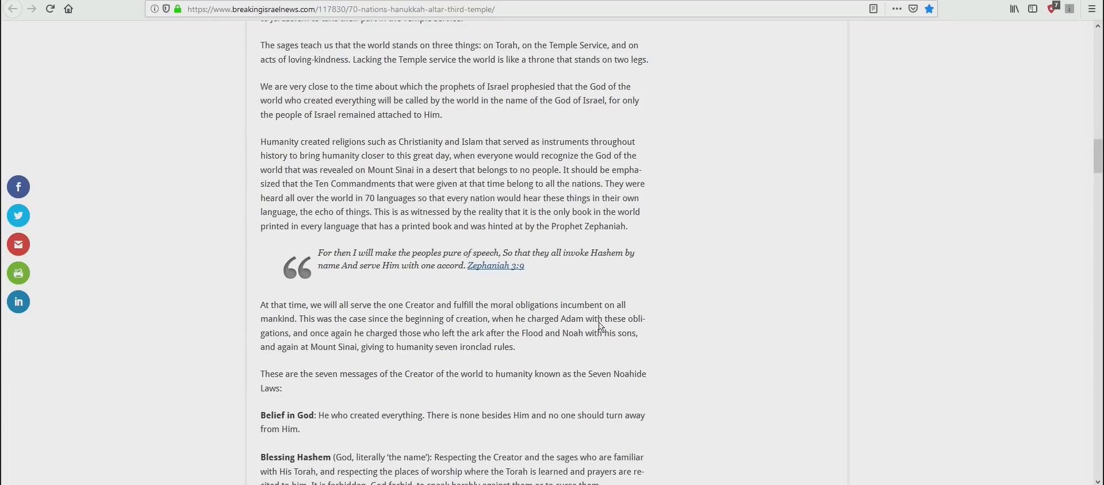
{"action": "mouse_move", "coordinate": [294, 350]}
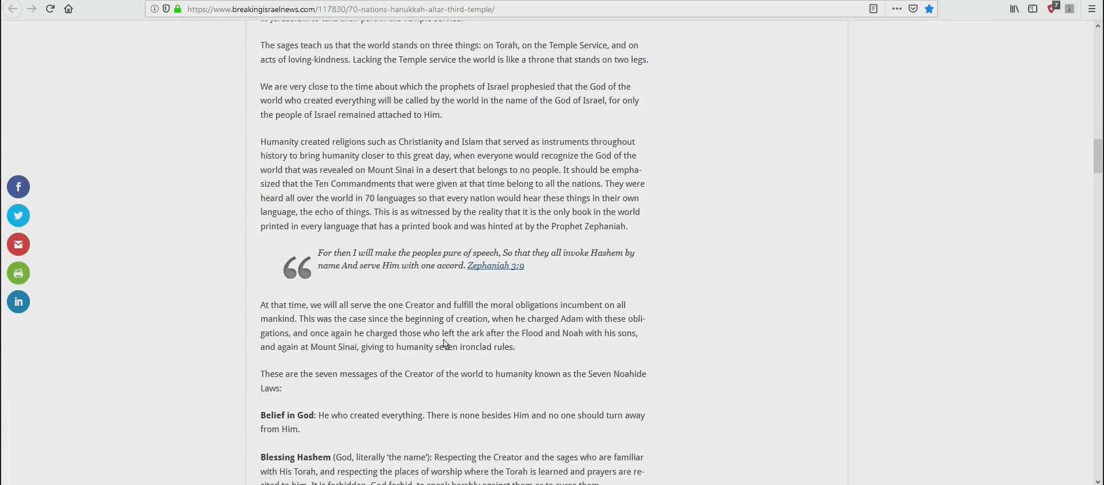
{"action": "mouse_move", "coordinate": [573, 341]}
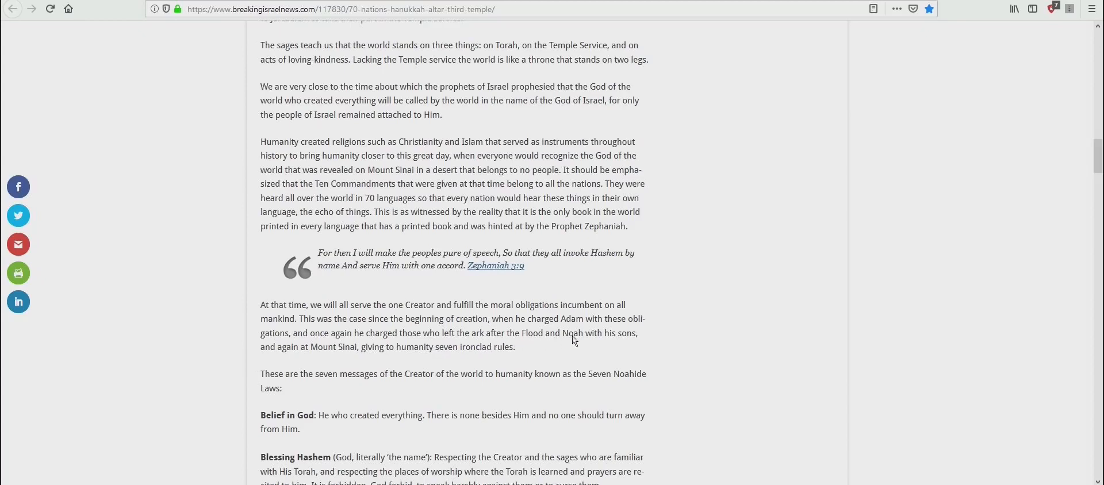
{"action": "mouse_move", "coordinate": [275, 359]}
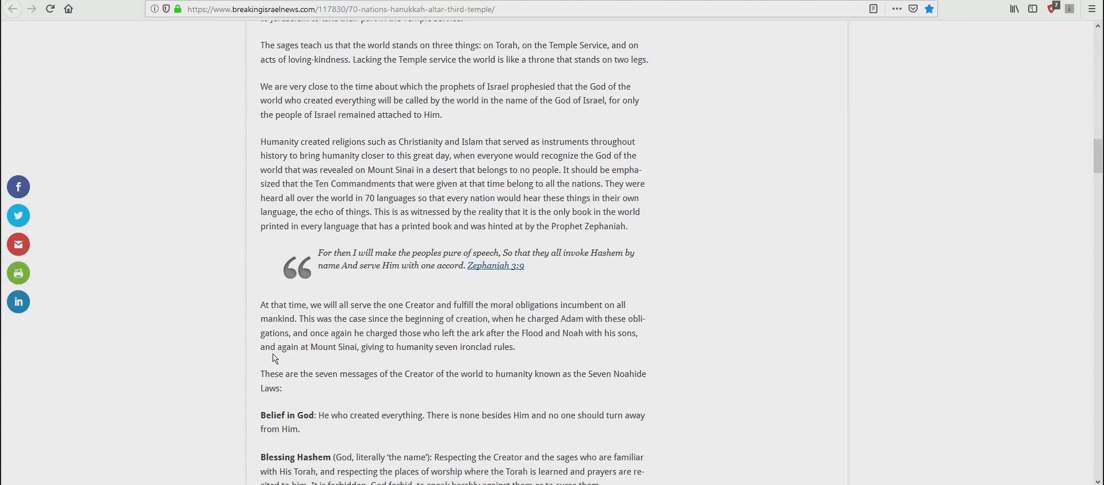
{"action": "mouse_move", "coordinate": [393, 370]}
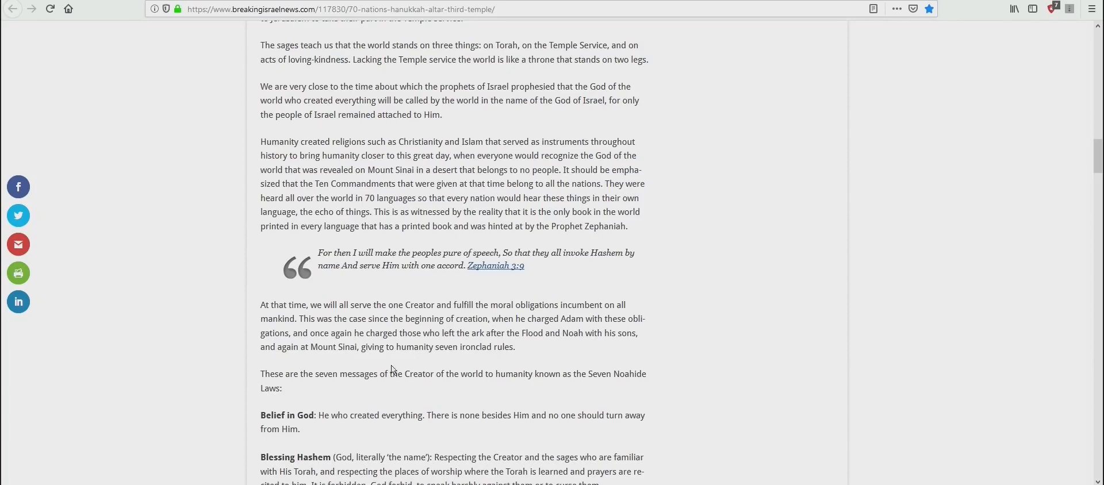
{"action": "mouse_move", "coordinate": [466, 360]}
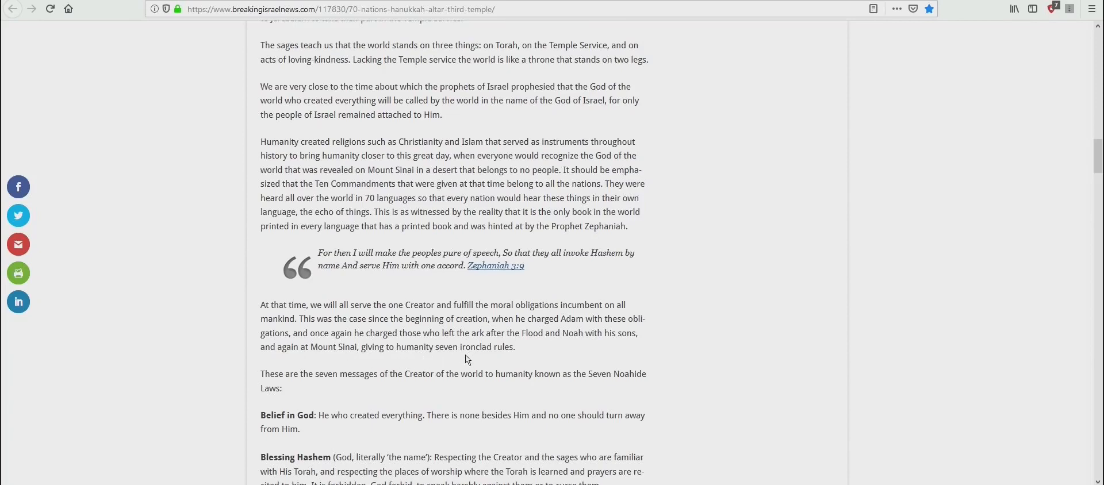
{"action": "mouse_move", "coordinate": [521, 358]}
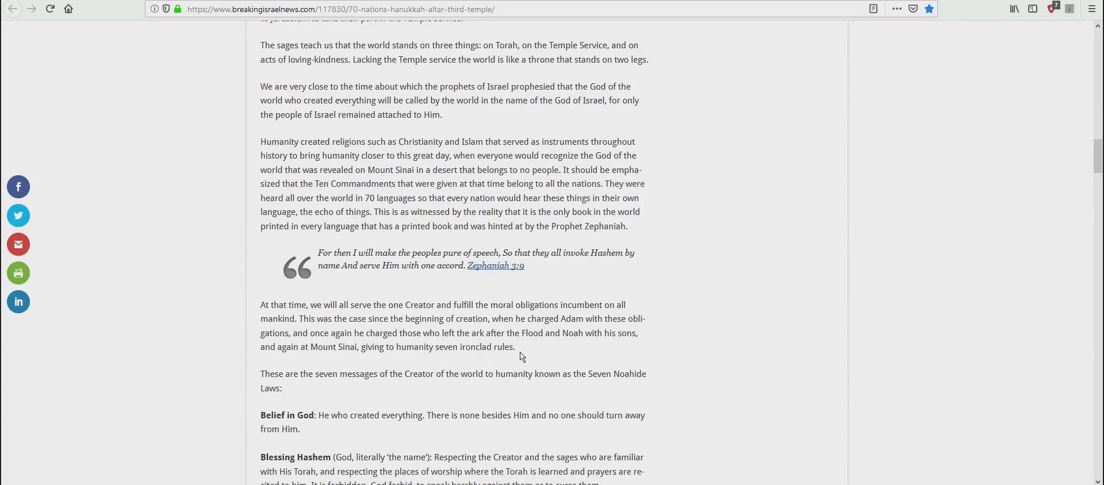
{"action": "mouse_move", "coordinate": [517, 356]}
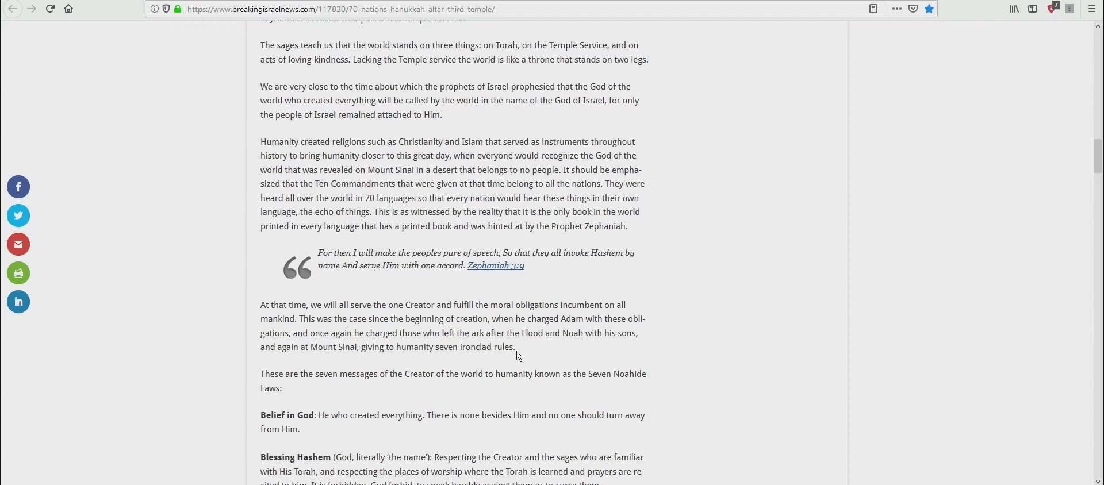
{"action": "mouse_move", "coordinate": [507, 355]}
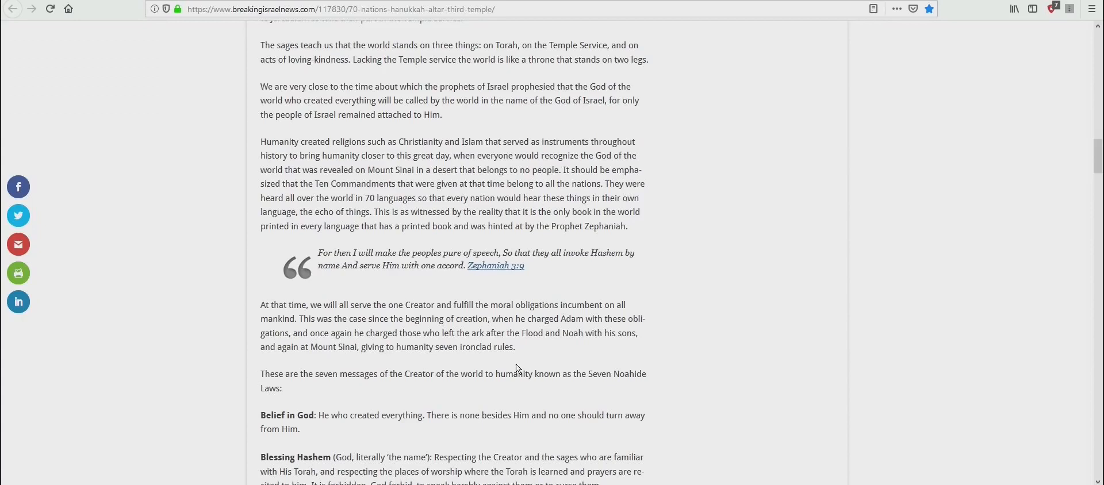
{"action": "mouse_move", "coordinate": [511, 366]}
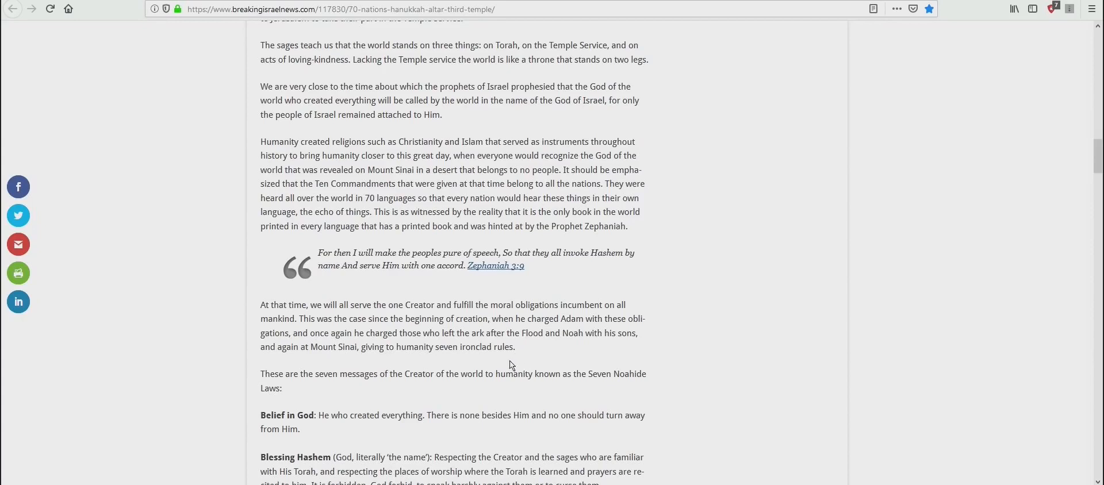
{"action": "mouse_move", "coordinate": [513, 349]}
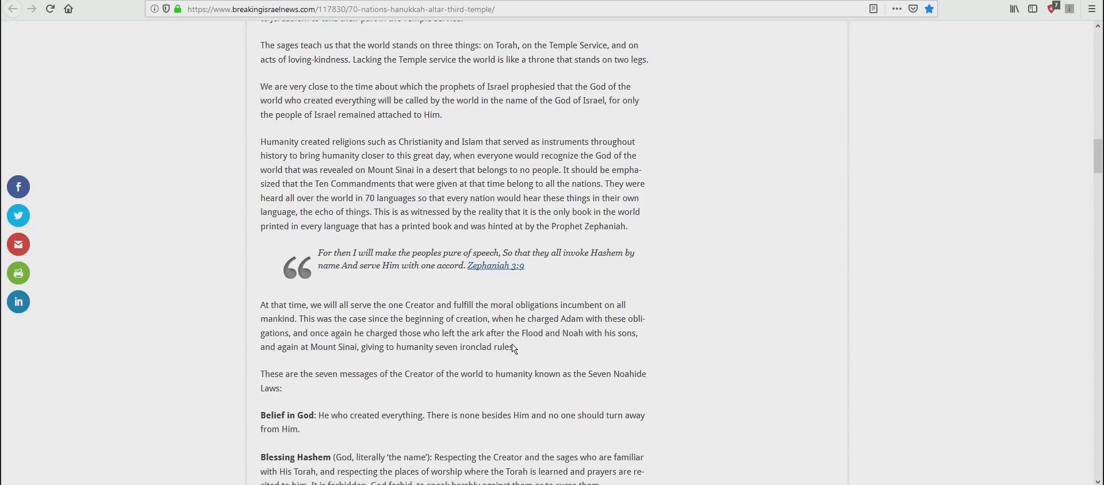
{"action": "mouse_move", "coordinate": [516, 356]}
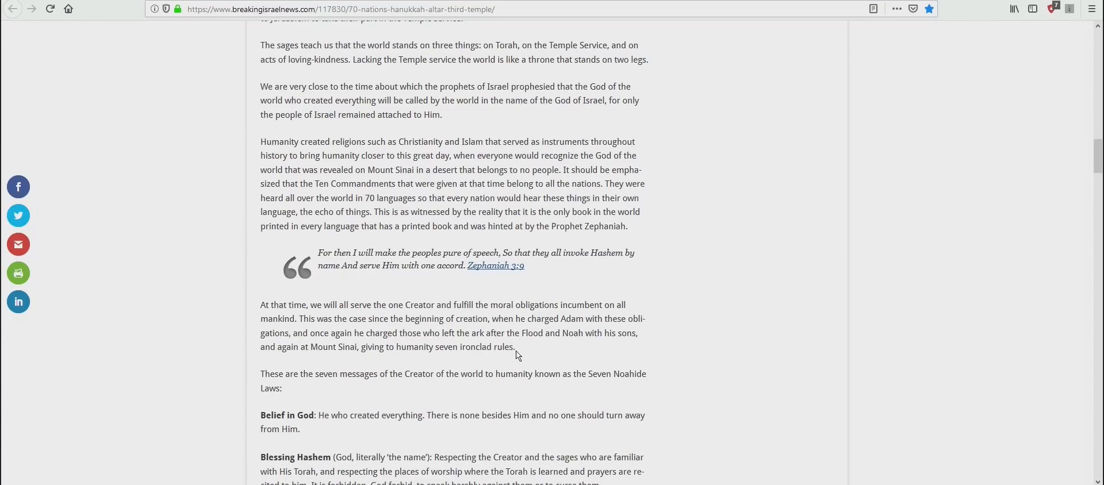
{"action": "mouse_move", "coordinate": [509, 368]}
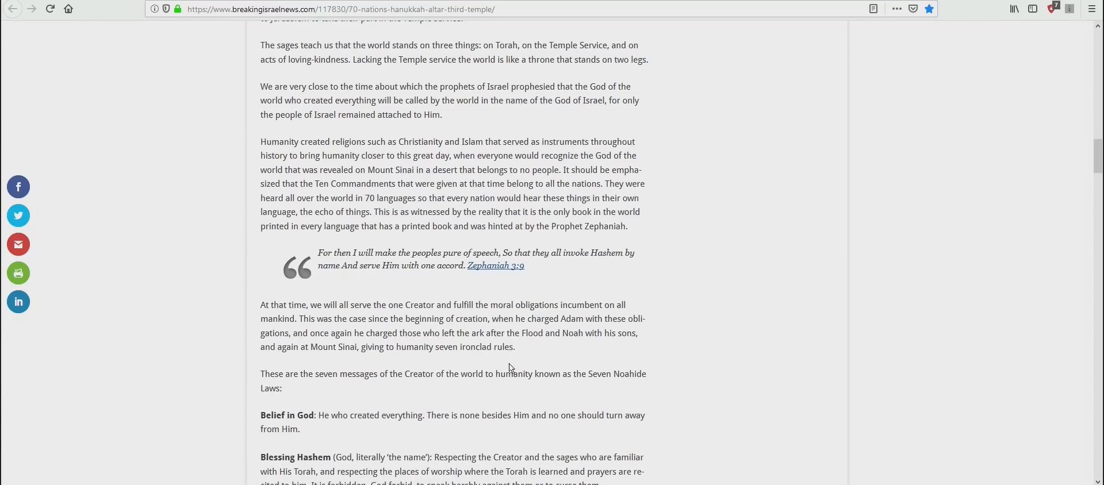
{"action": "mouse_move", "coordinate": [315, 393]}
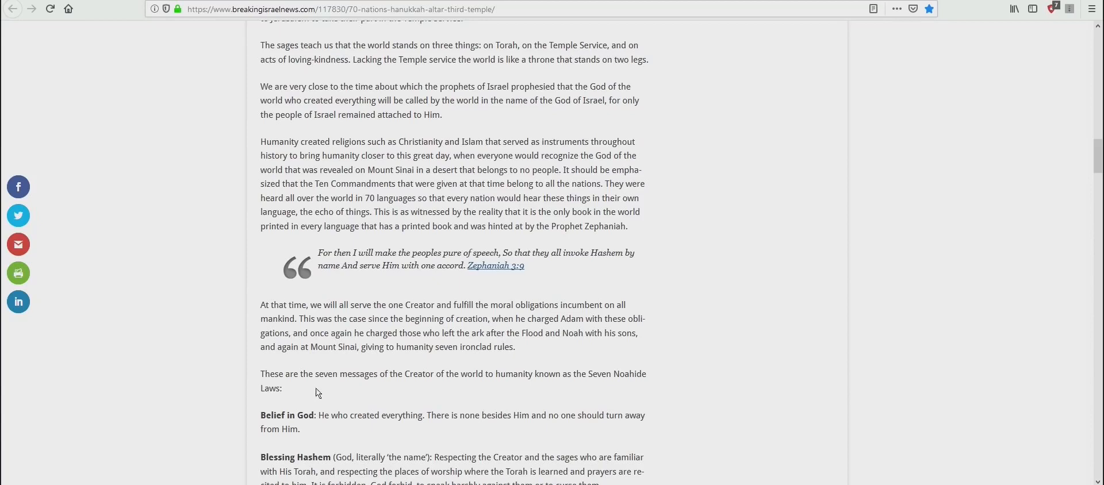
{"action": "mouse_move", "coordinate": [458, 389]}
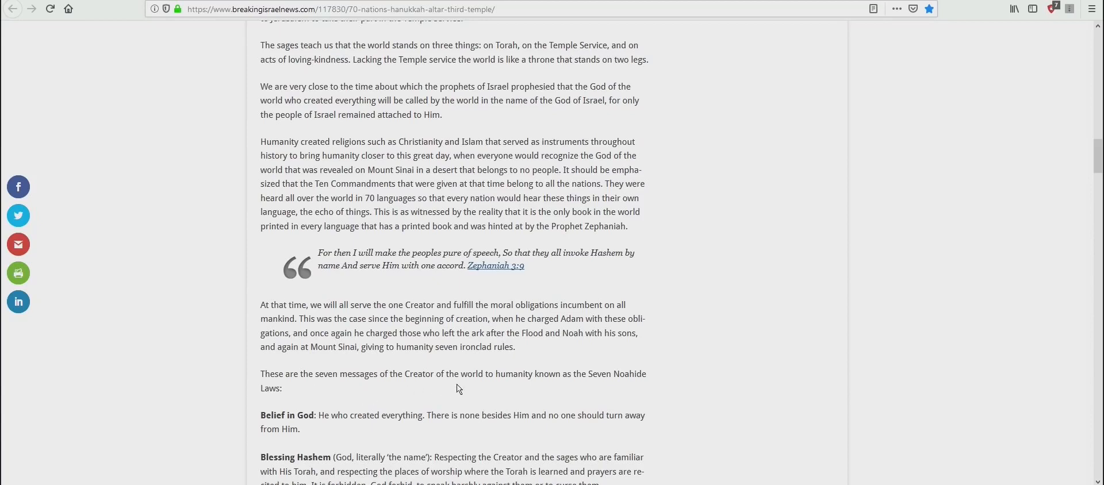
{"action": "mouse_move", "coordinate": [595, 383]}
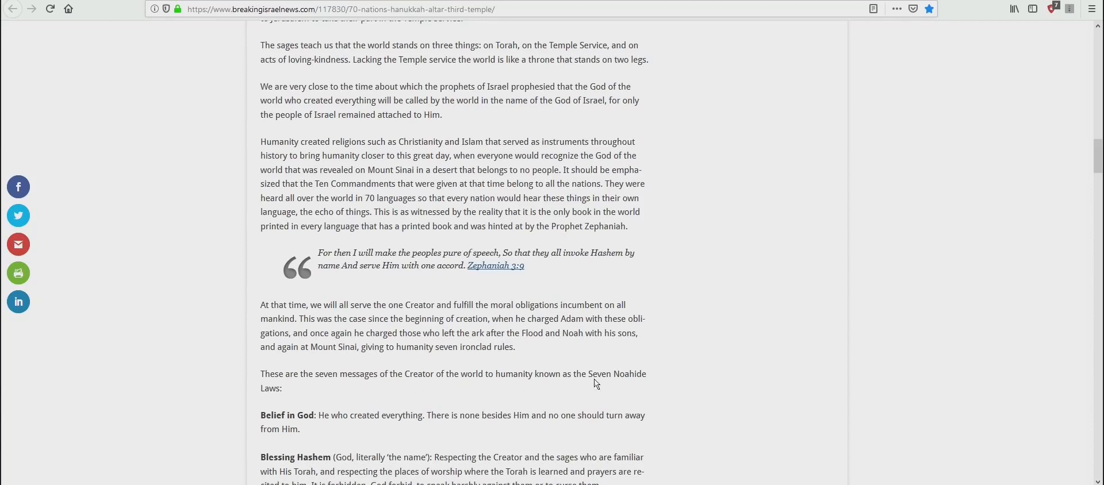
Scroll past the seven Noahide Laws list to the article's 'In conclusion' paragraph about Israel's return and the Temple
{"action": "scroll", "scroll_direction": "down", "scroll_amount": 3}
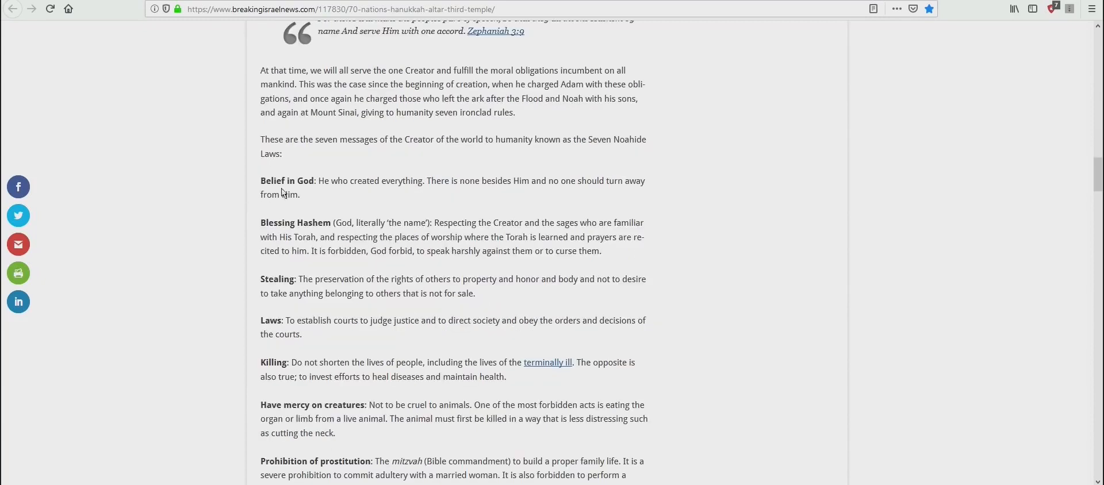
{"action": "mouse_move", "coordinate": [324, 230]}
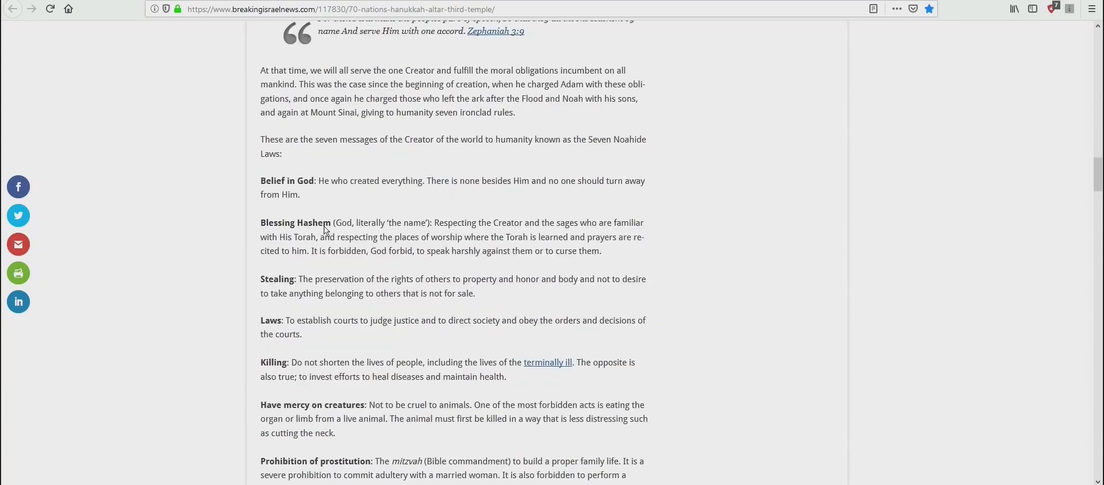
{"action": "mouse_move", "coordinate": [258, 327]}
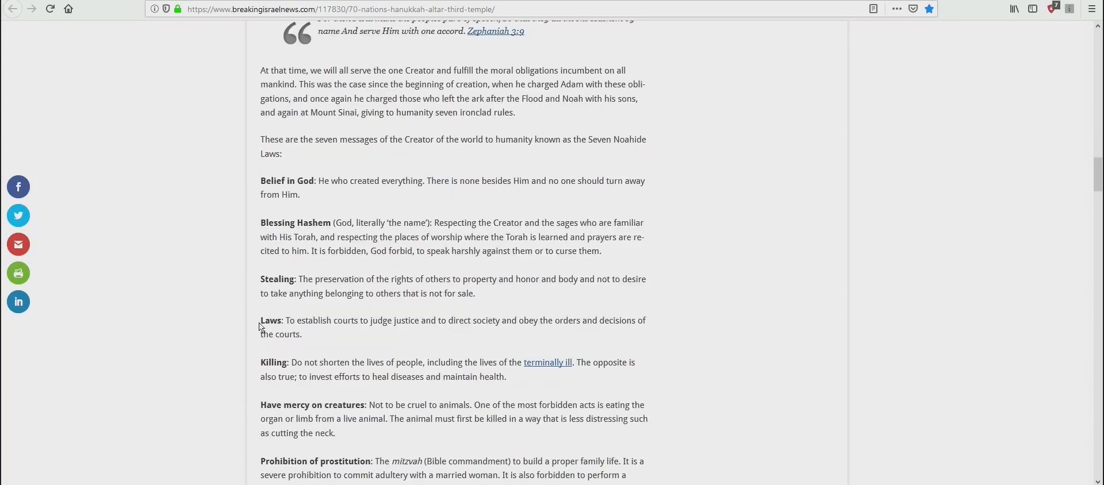
{"action": "mouse_move", "coordinate": [315, 358]}
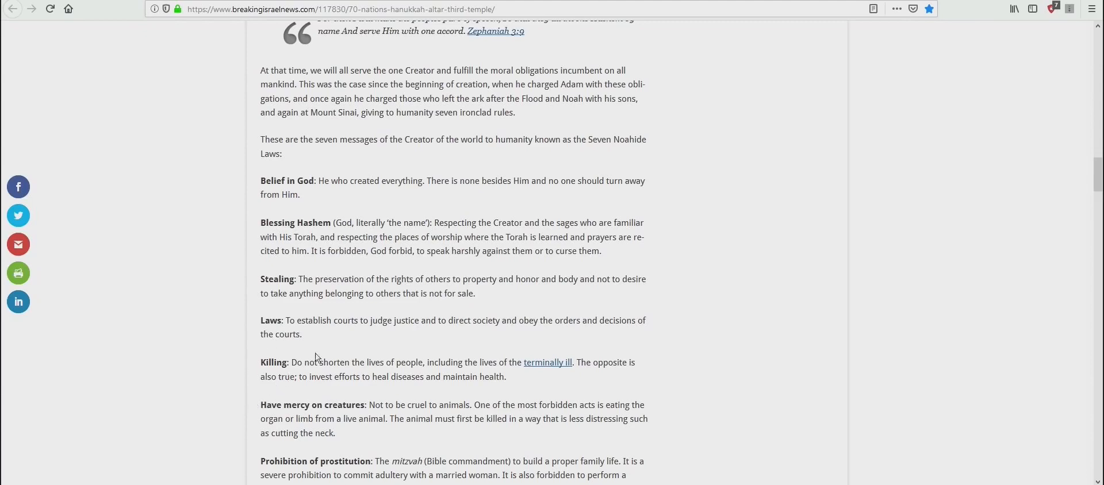
{"action": "scroll", "scroll_direction": "down", "scroll_amount": 3}
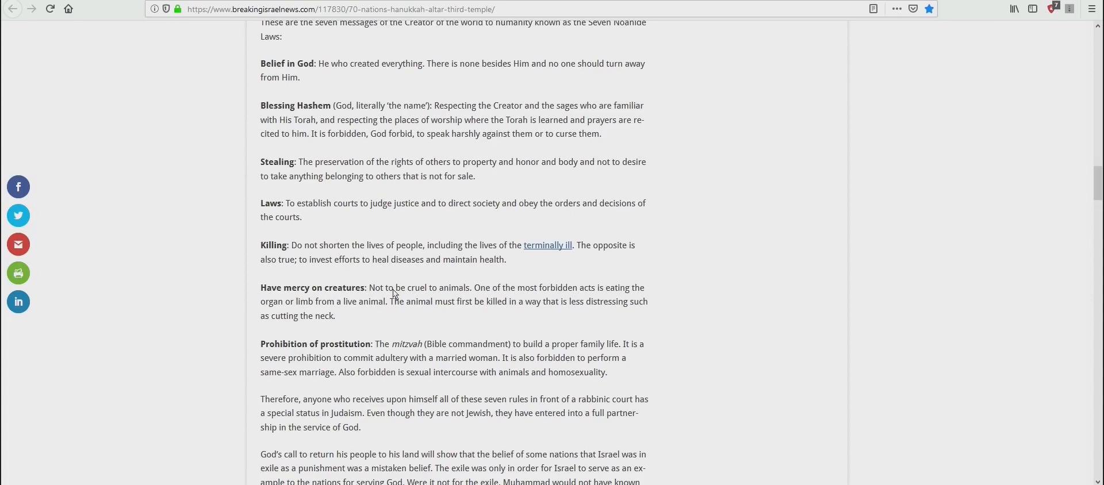
{"action": "scroll", "scroll_direction": "down", "scroll_amount": 3}
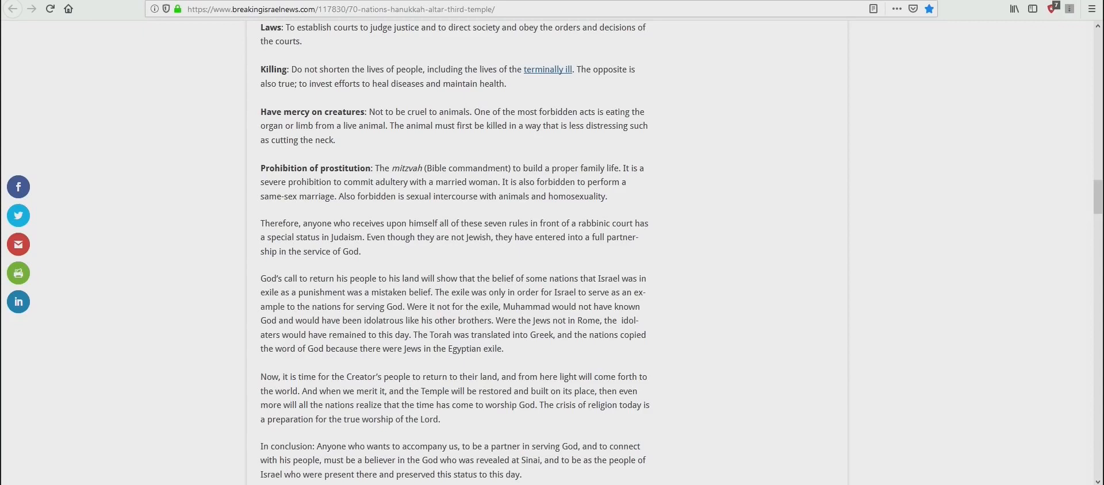
{"action": "mouse_move", "coordinate": [338, 245]}
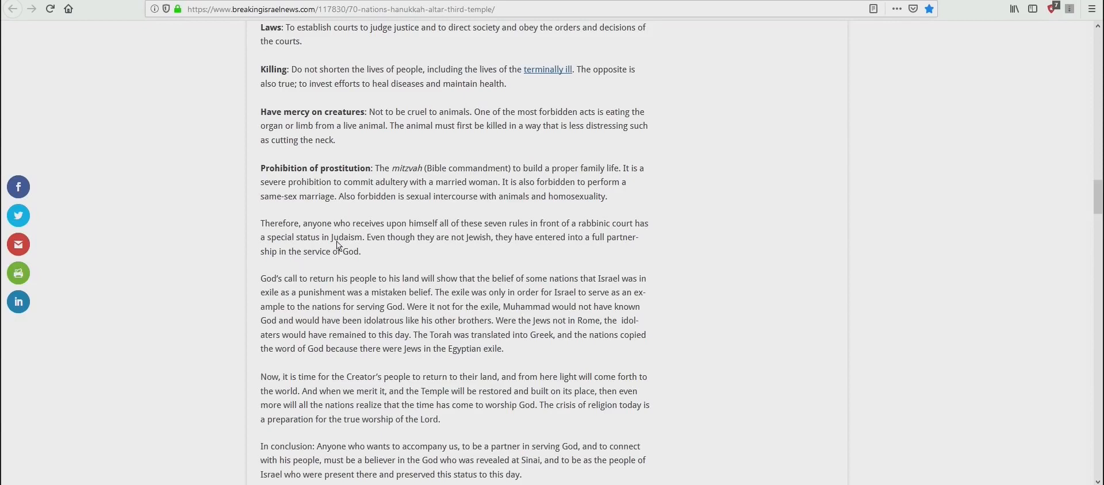
{"action": "mouse_move", "coordinate": [448, 240]}
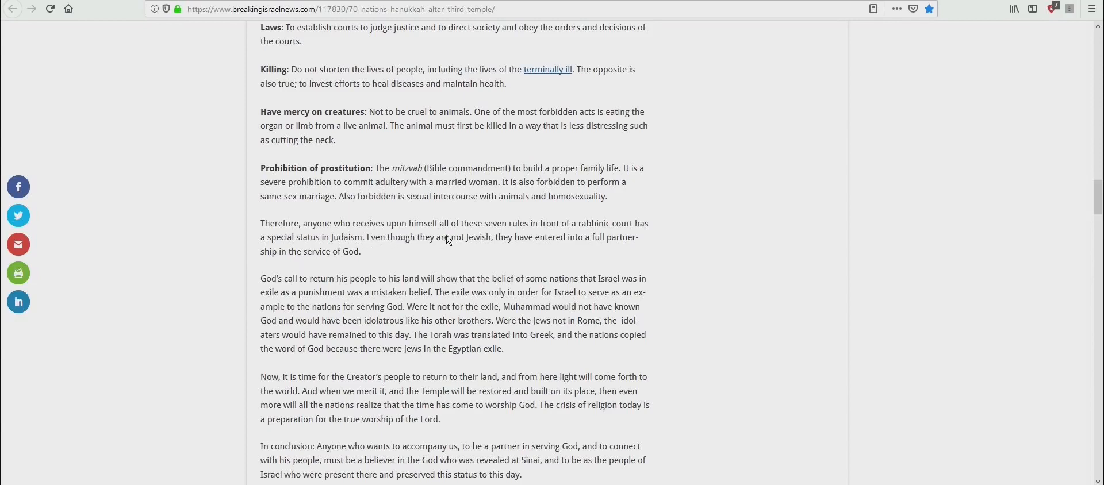
{"action": "mouse_move", "coordinate": [578, 239]}
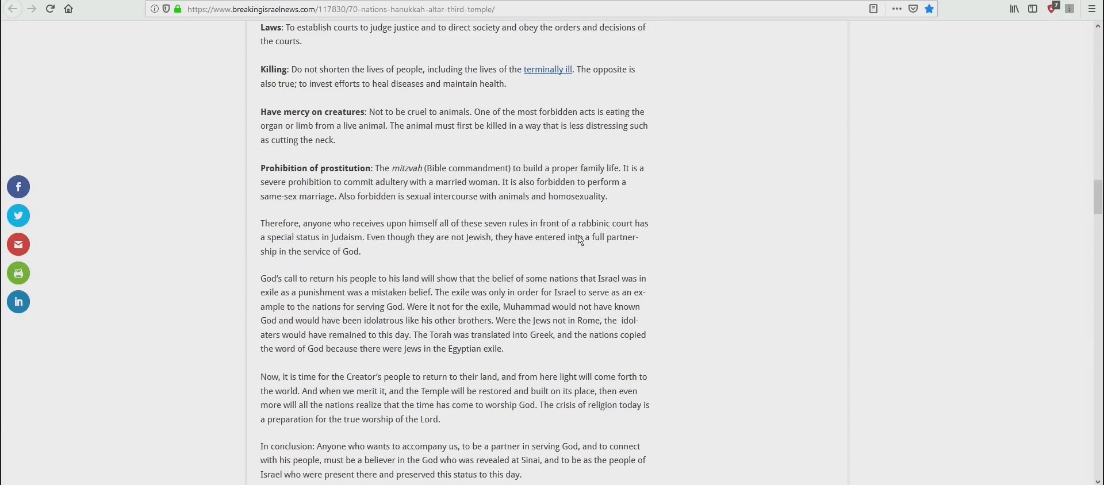
{"action": "mouse_move", "coordinate": [432, 245]}
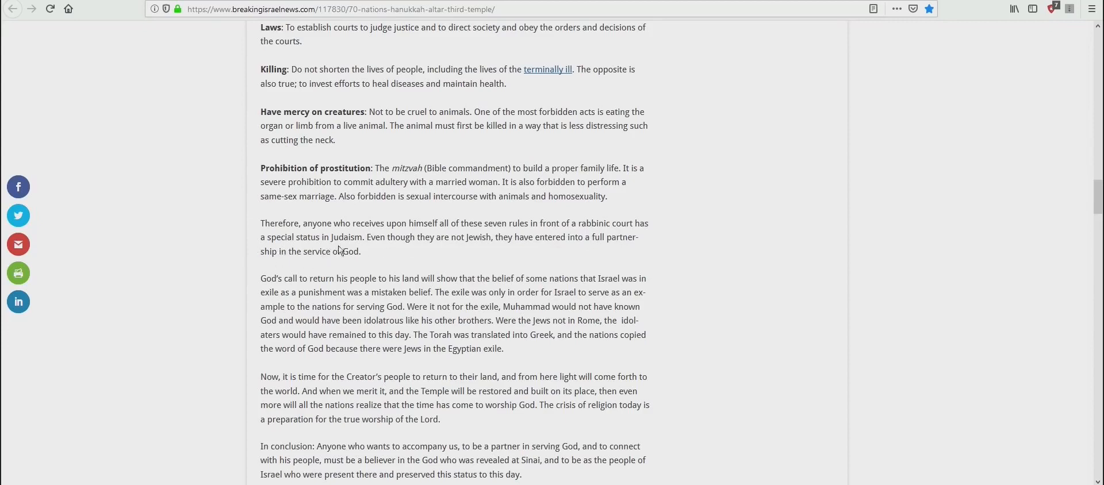
{"action": "mouse_move", "coordinate": [463, 251]}
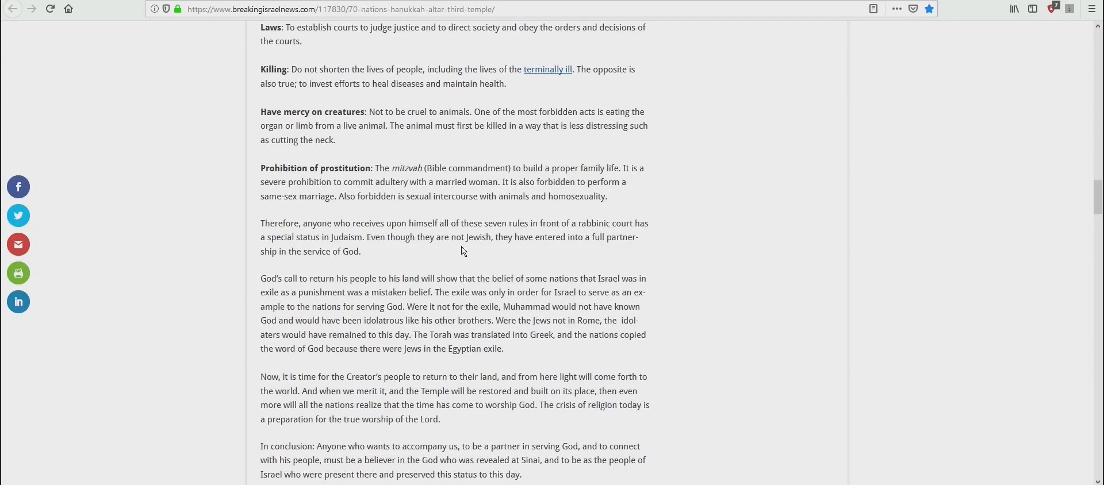
{"action": "mouse_move", "coordinate": [589, 253]}
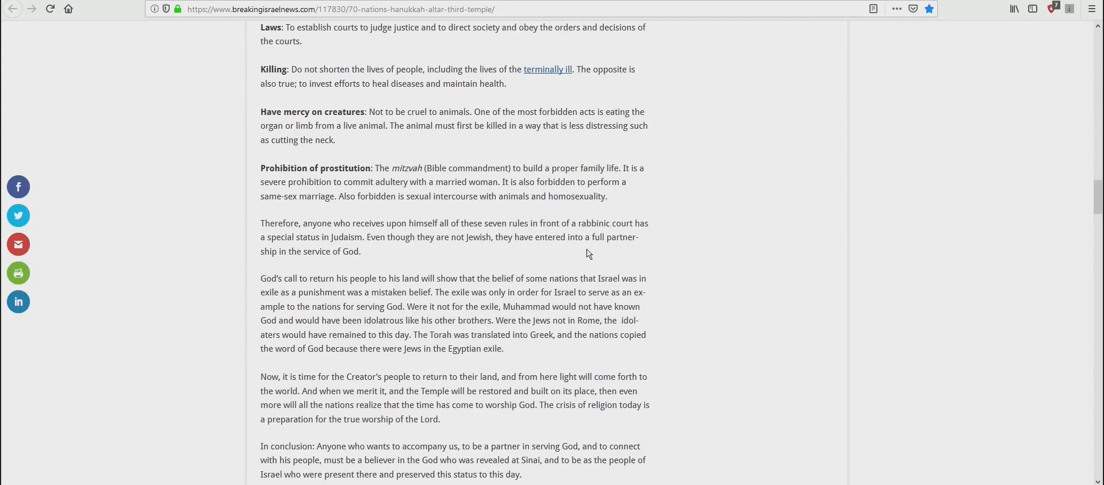
{"action": "mouse_move", "coordinate": [302, 271]}
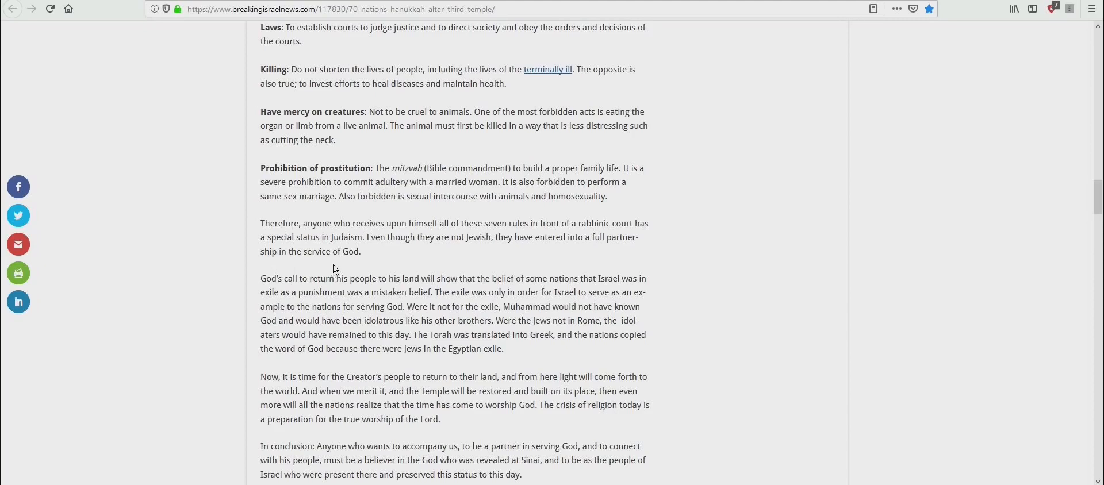
{"action": "scroll", "scroll_direction": "down", "scroll_amount": 3}
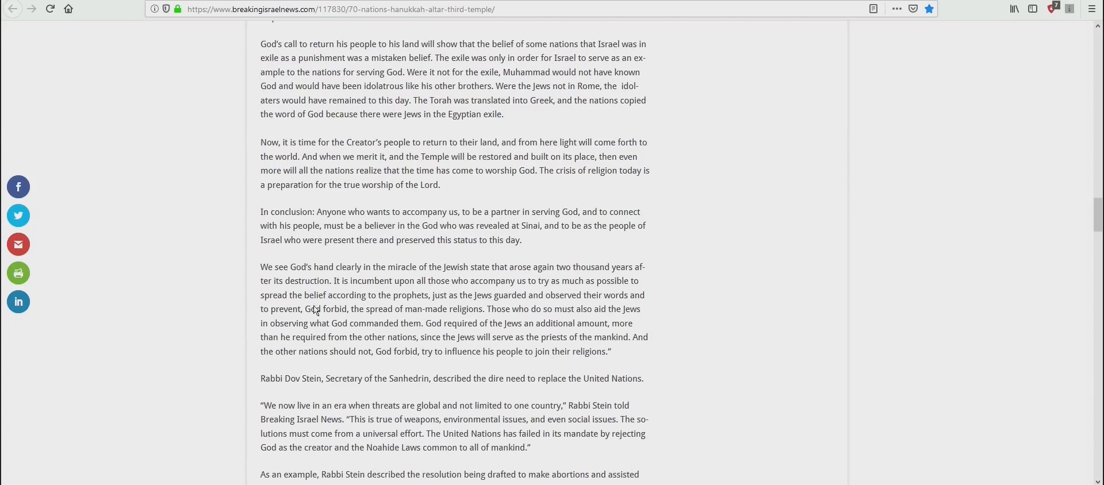
{"action": "mouse_move", "coordinate": [381, 294]}
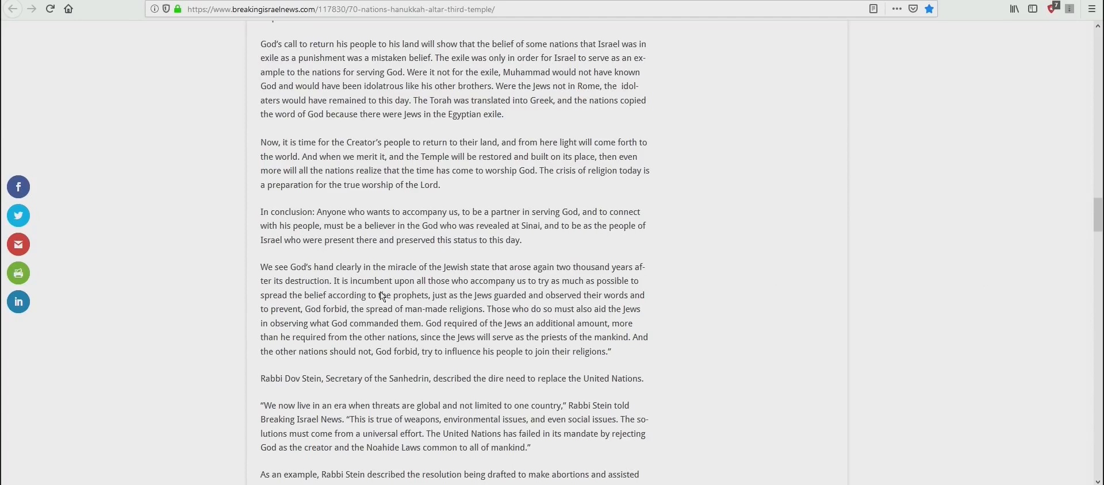
{"action": "mouse_move", "coordinate": [481, 285]}
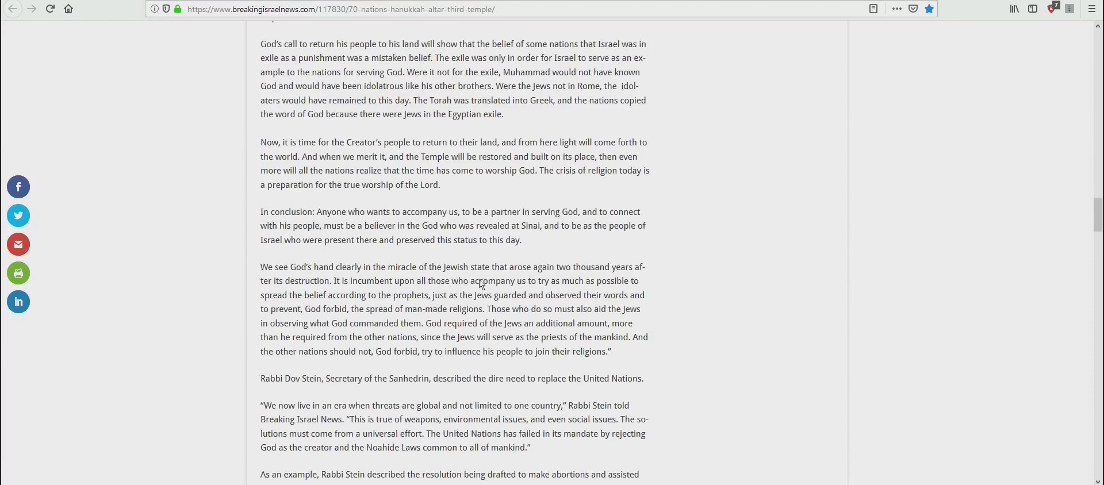
{"action": "mouse_move", "coordinate": [599, 274]}
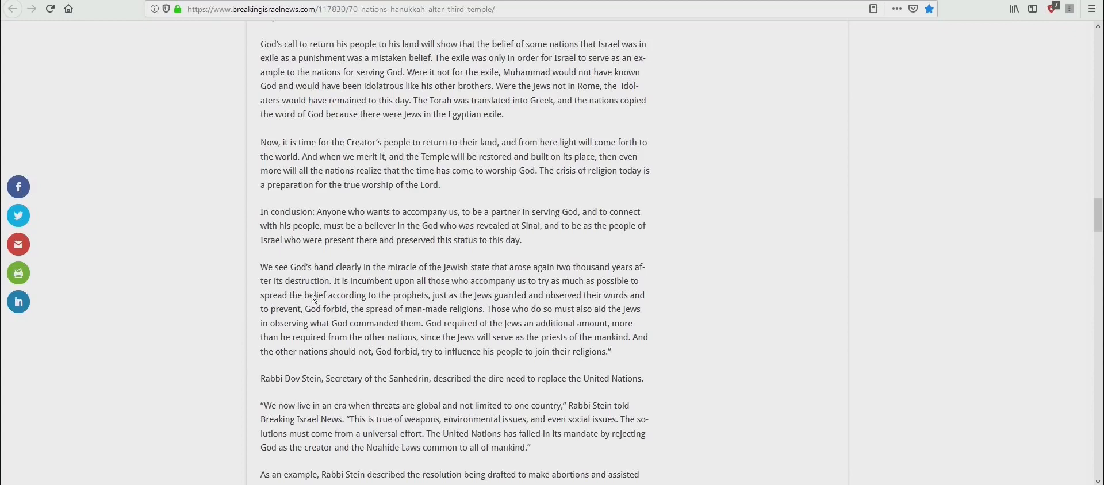
{"action": "mouse_move", "coordinate": [412, 298]}
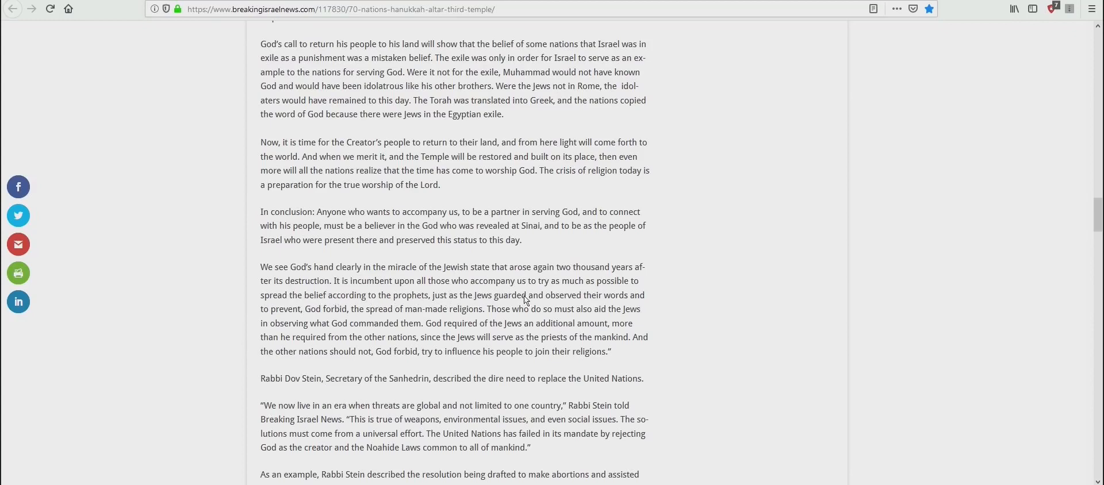
{"action": "mouse_move", "coordinate": [469, 296]}
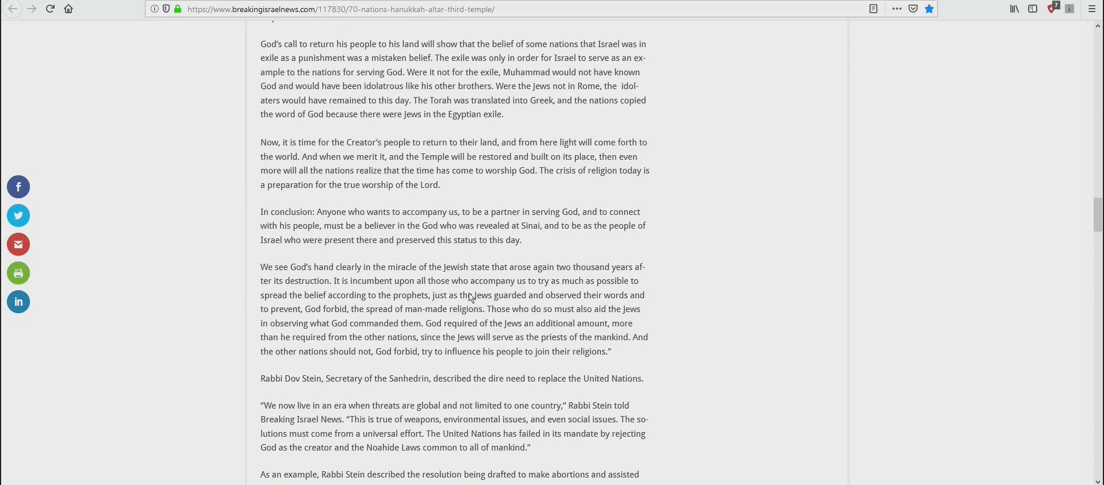
{"action": "mouse_move", "coordinate": [373, 316]}
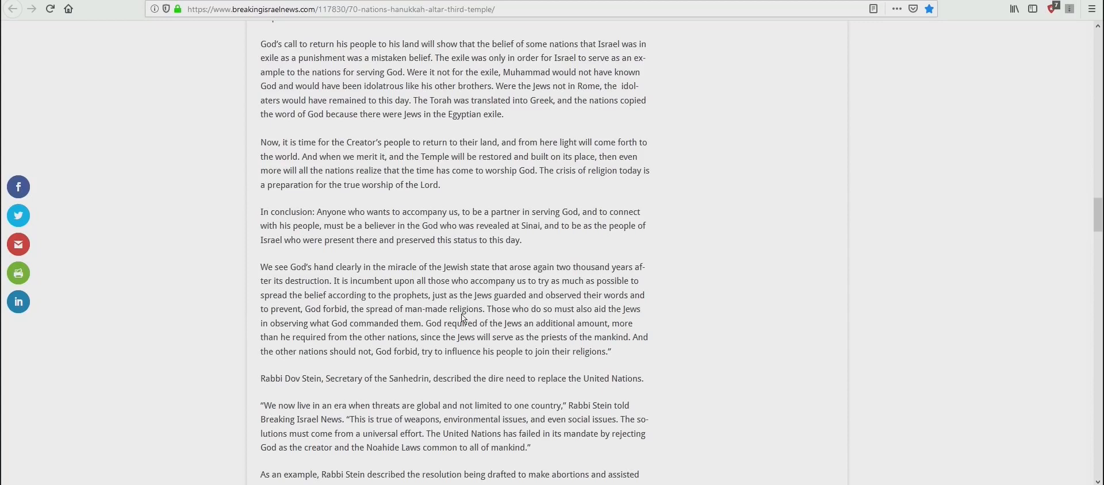
{"action": "mouse_move", "coordinate": [567, 314]}
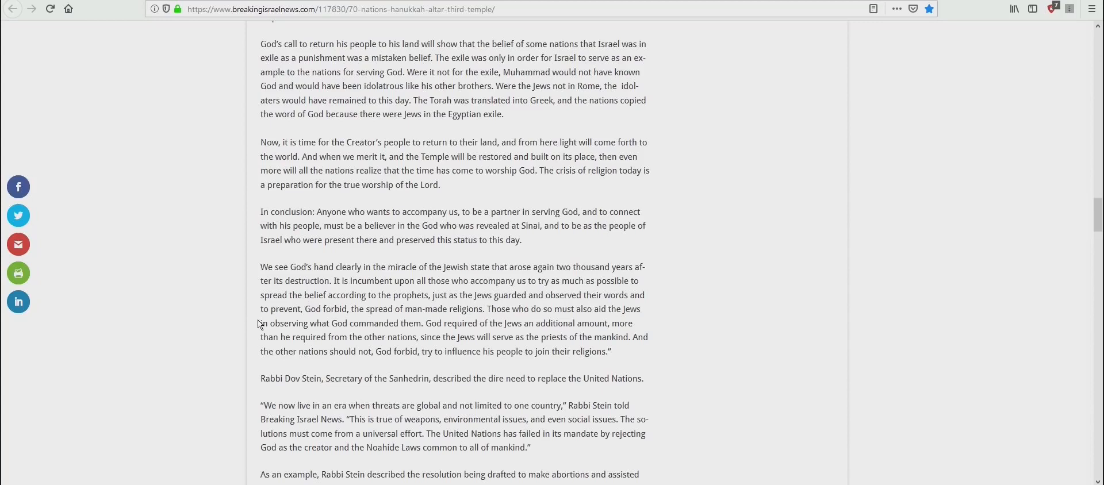
{"action": "mouse_move", "coordinate": [398, 330]}
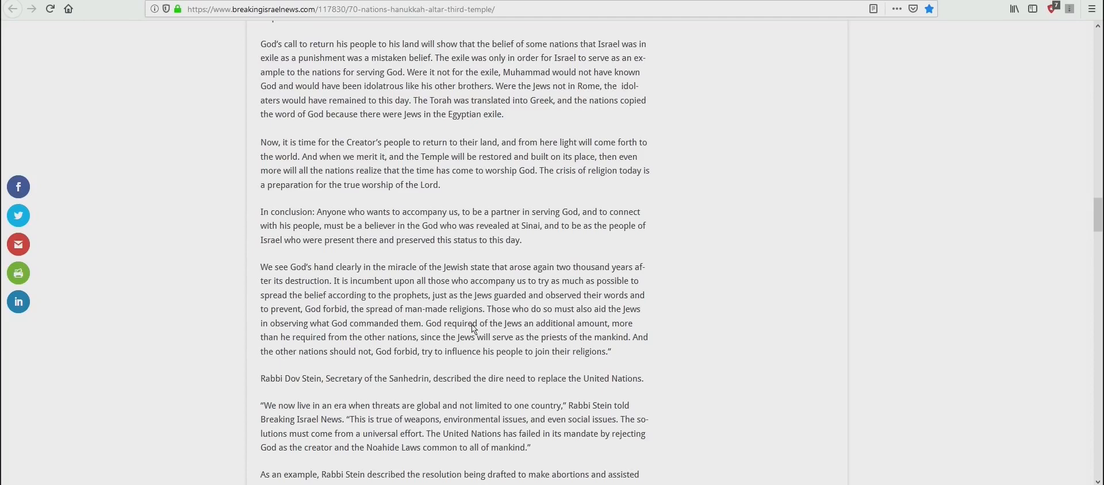
{"action": "mouse_move", "coordinate": [569, 326]}
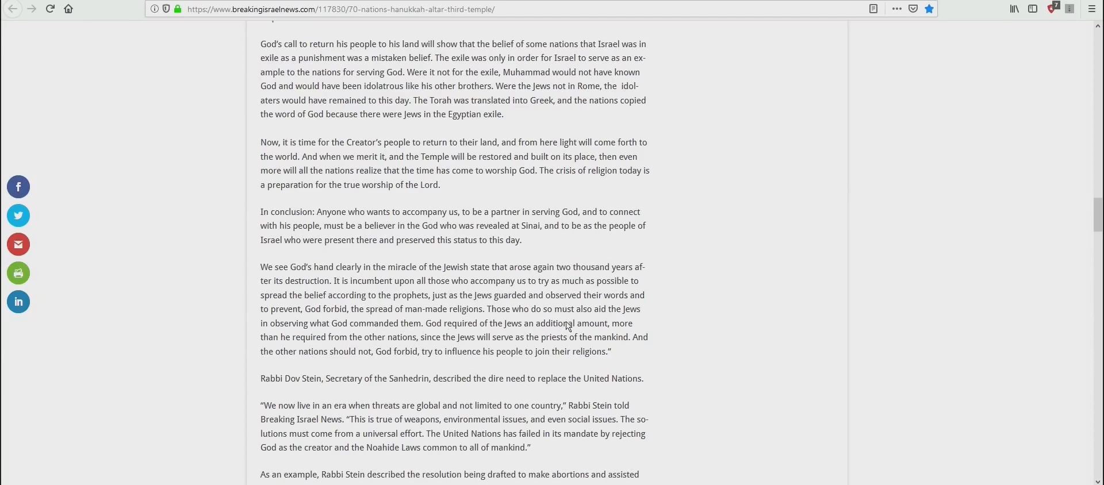
{"action": "mouse_move", "coordinate": [315, 337]}
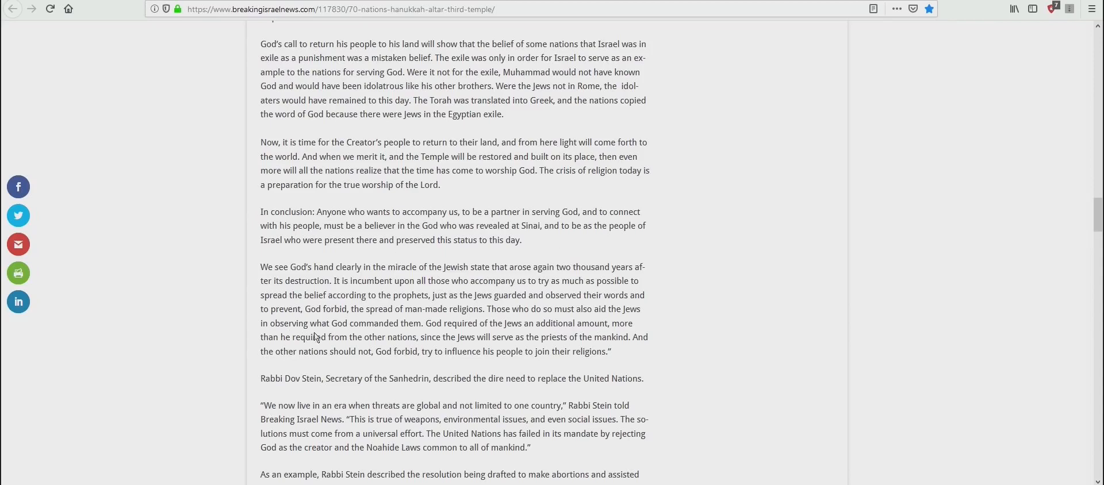
{"action": "mouse_move", "coordinate": [405, 341]}
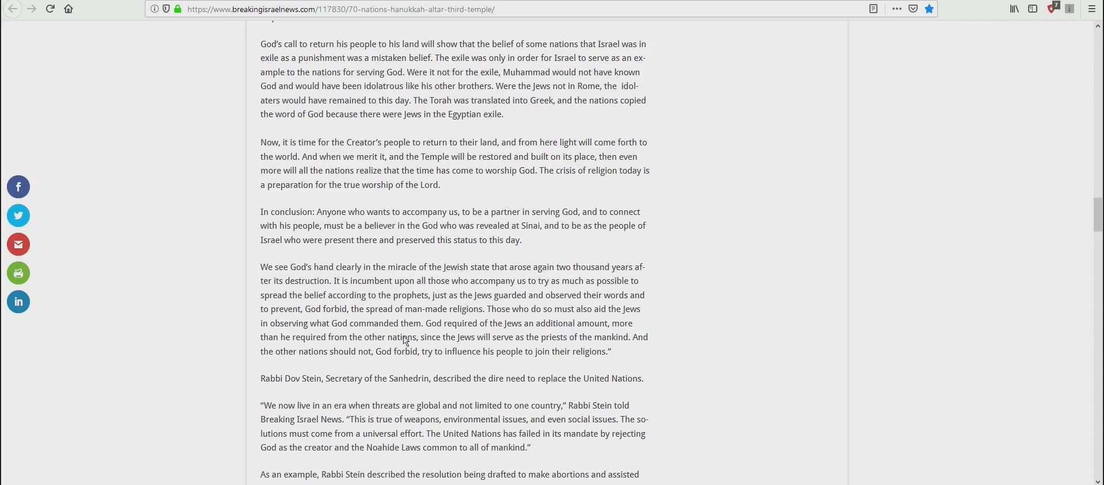
{"action": "mouse_move", "coordinate": [528, 346]}
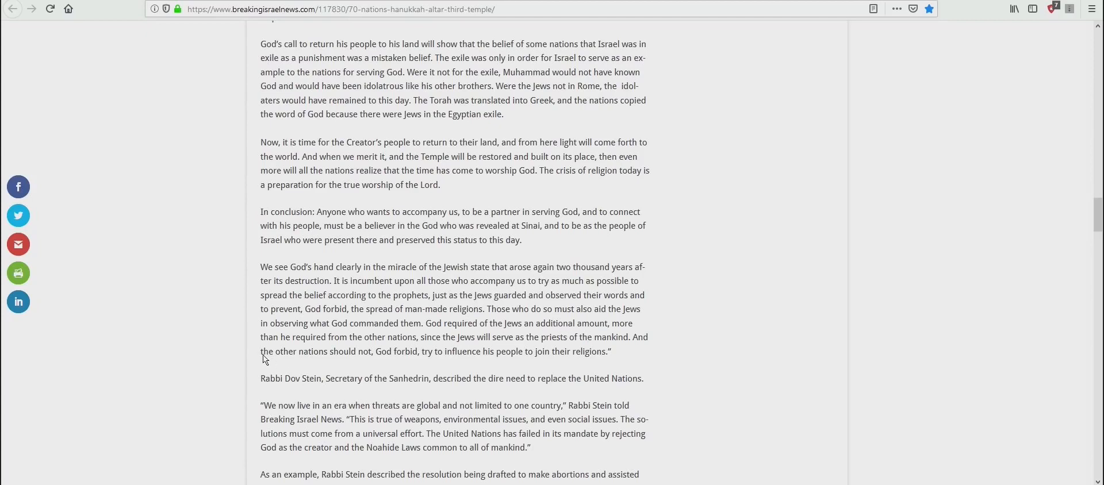
{"action": "mouse_move", "coordinate": [436, 348]}
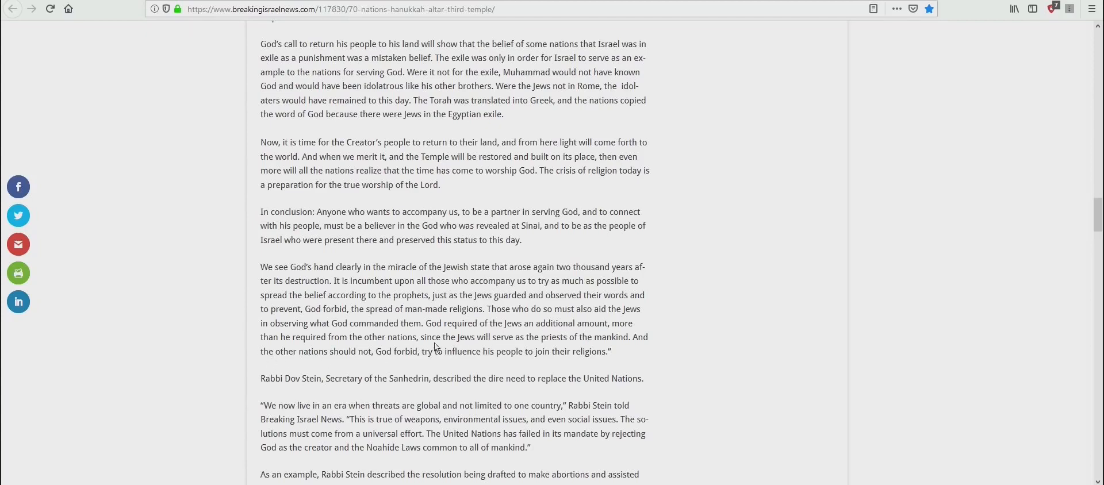
{"action": "mouse_move", "coordinate": [566, 353]}
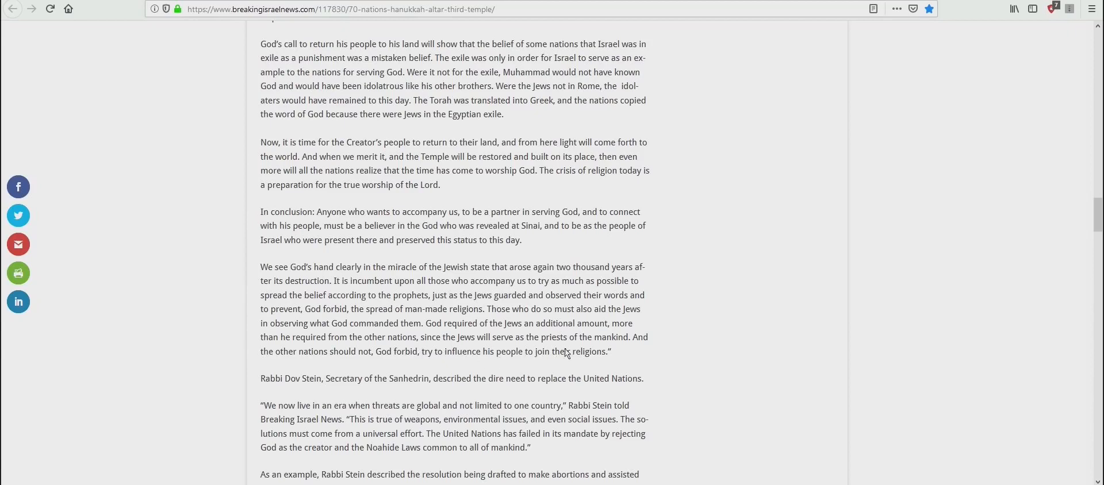
{"action": "mouse_move", "coordinate": [355, 273]}
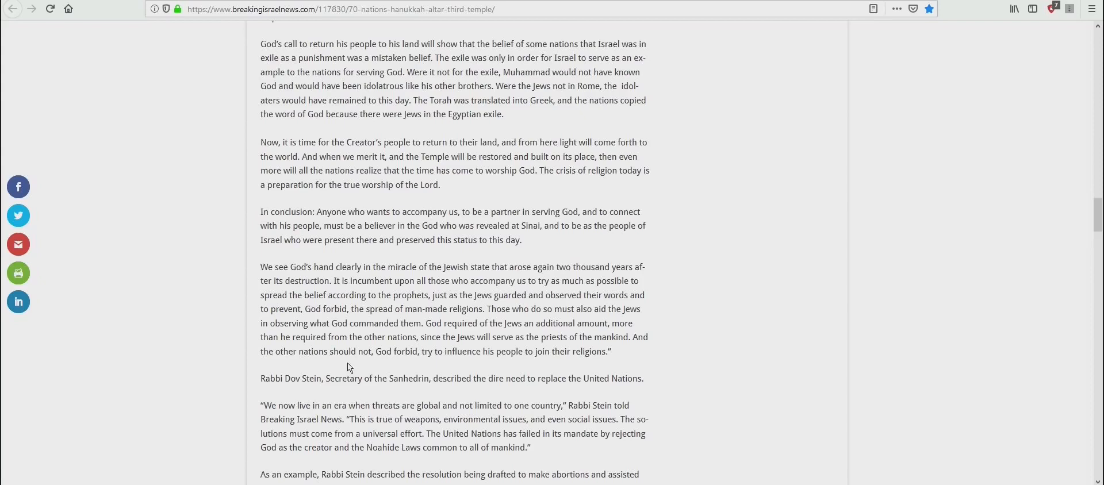
{"action": "mouse_move", "coordinate": [441, 370]}
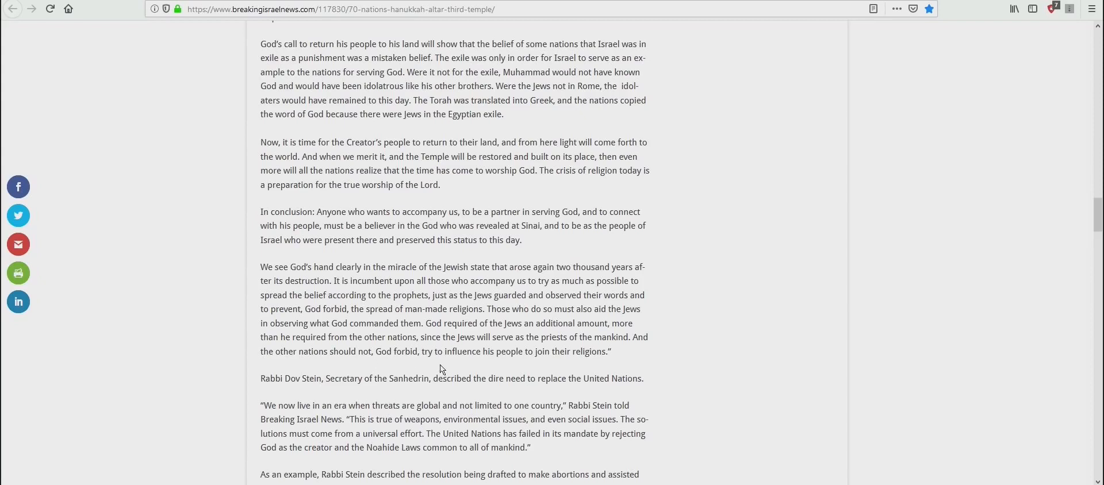
{"action": "mouse_move", "coordinate": [572, 365]}
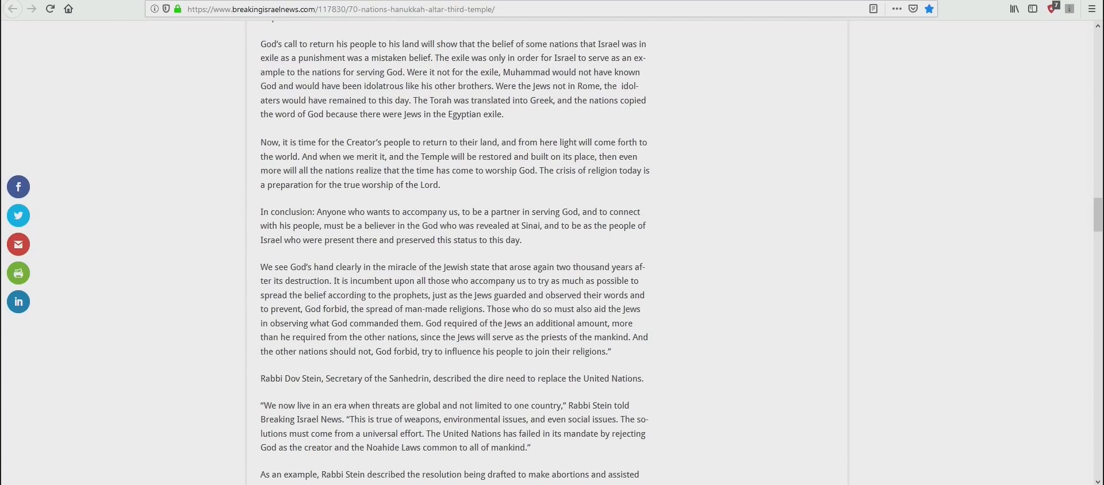
{"action": "scroll", "scroll_direction": "down", "scroll_amount": 3}
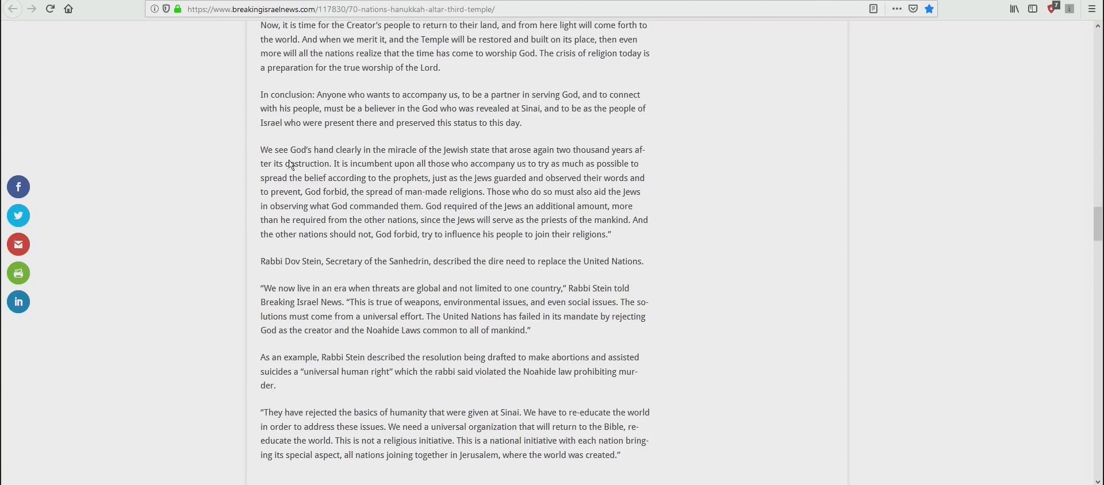
{"action": "mouse_move", "coordinate": [301, 279]}
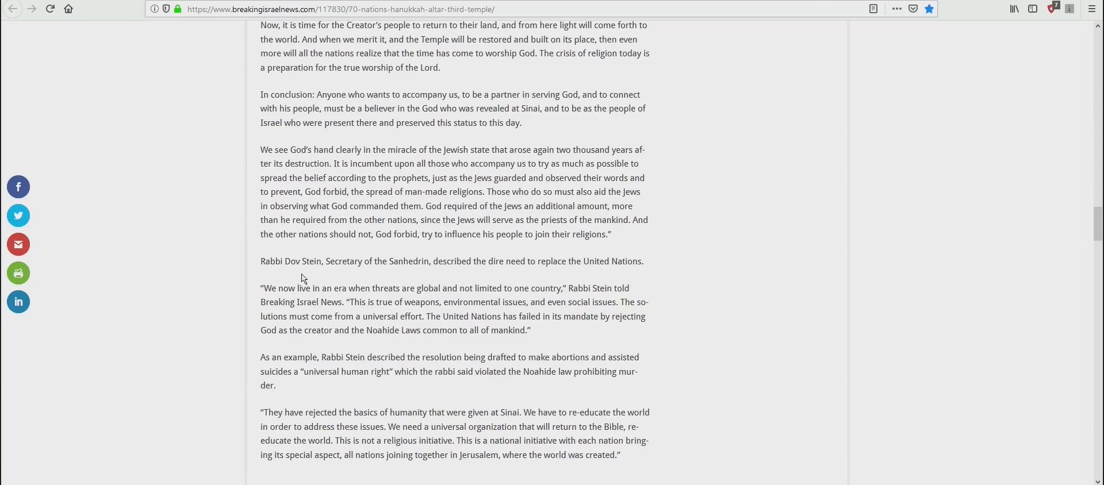
{"action": "mouse_move", "coordinate": [444, 280]}
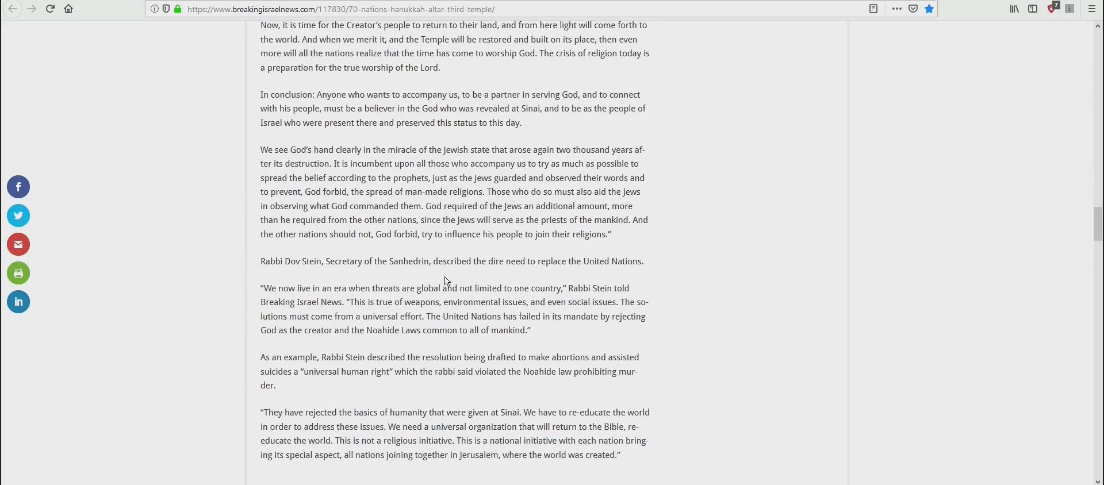
{"action": "mouse_move", "coordinate": [526, 281]}
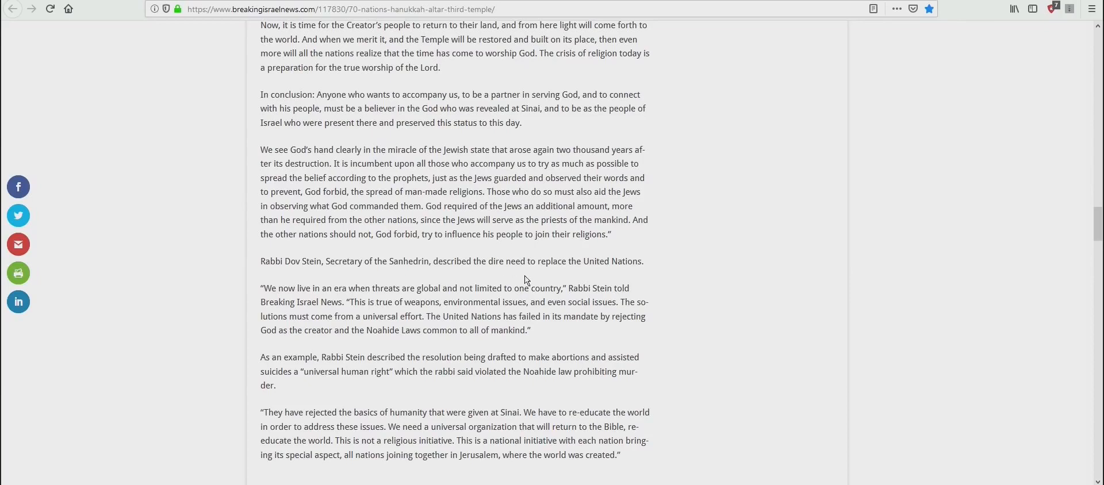
{"action": "mouse_move", "coordinate": [617, 272]}
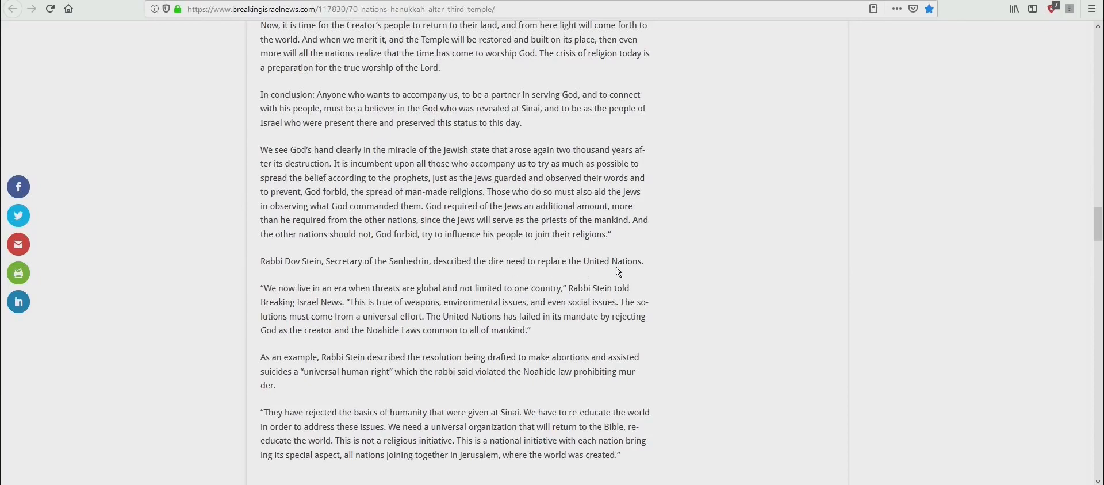
{"action": "mouse_move", "coordinate": [342, 308]}
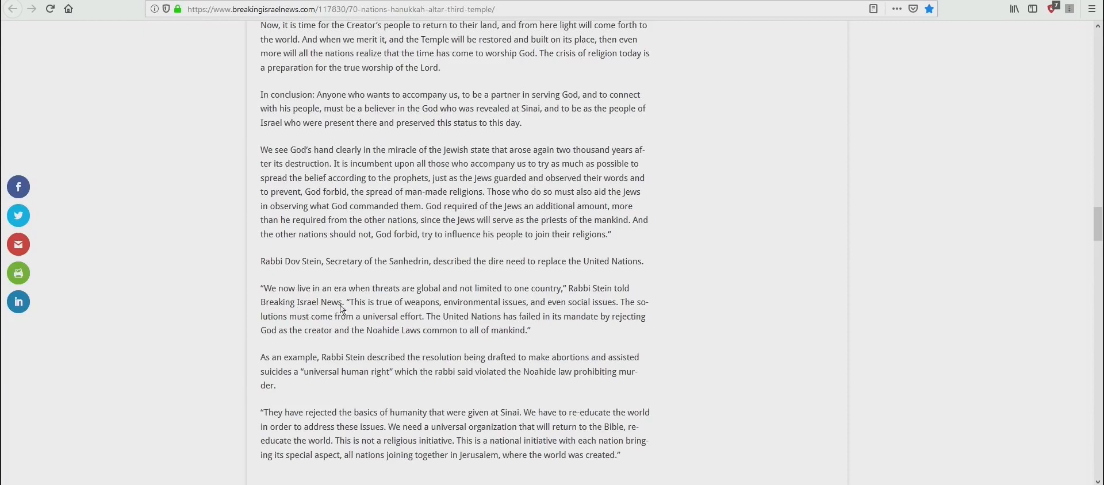
{"action": "mouse_move", "coordinate": [415, 306]}
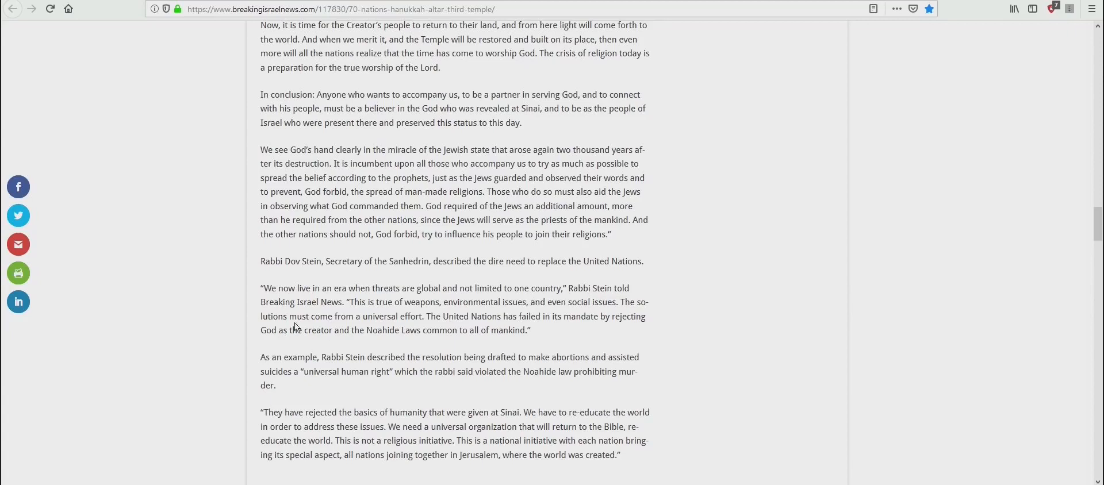
{"action": "mouse_move", "coordinate": [438, 315]}
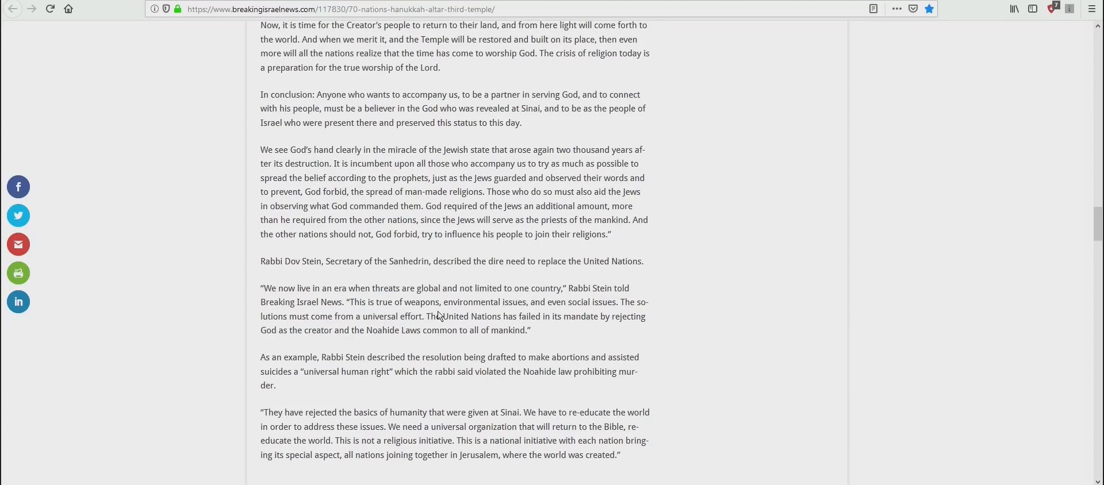
{"action": "mouse_move", "coordinate": [576, 314]}
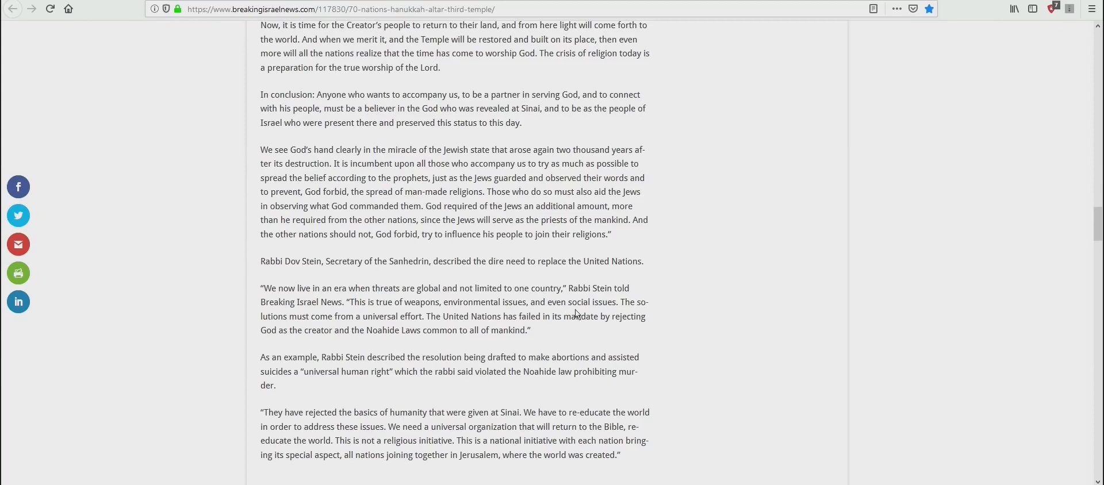
{"action": "mouse_move", "coordinate": [304, 338]}
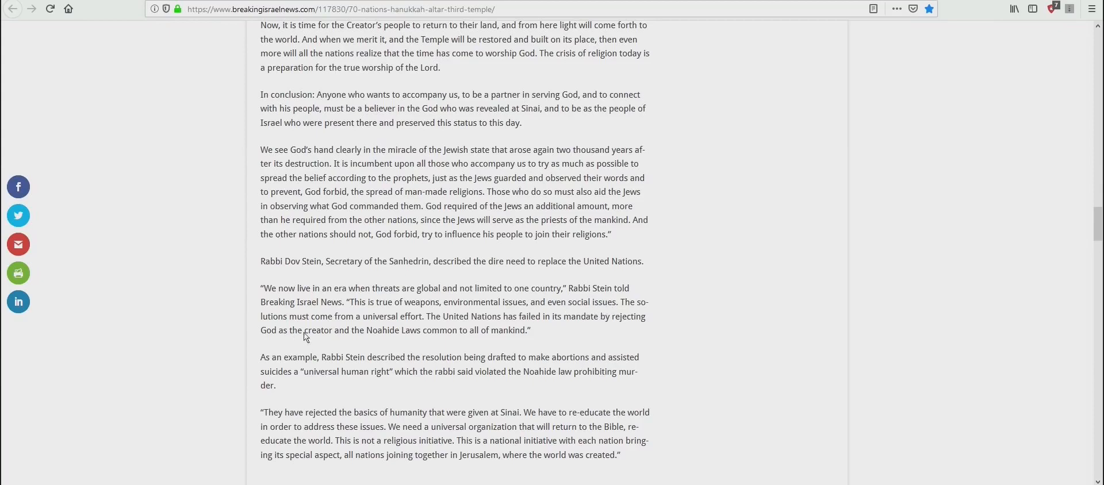
{"action": "mouse_move", "coordinate": [411, 334]}
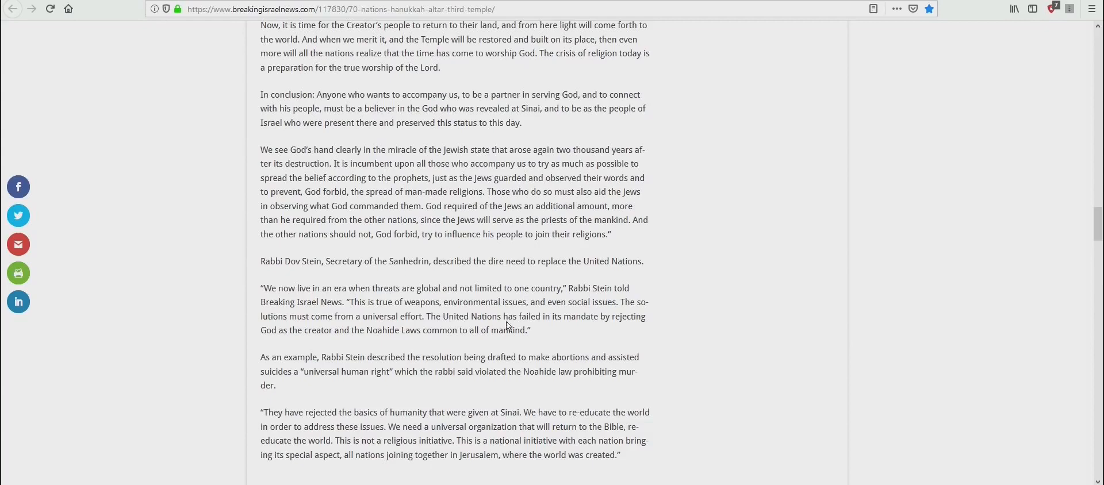
{"action": "mouse_move", "coordinate": [563, 319]}
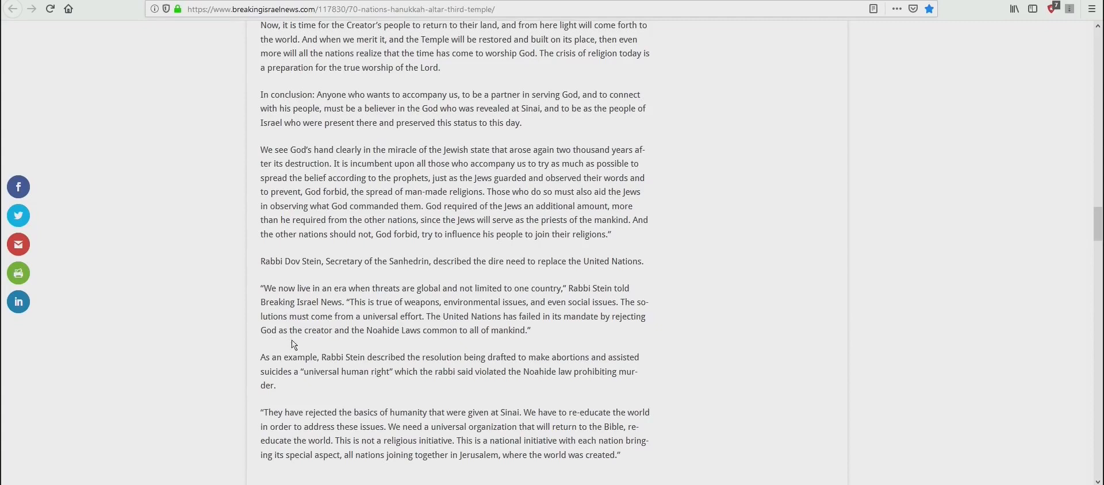
{"action": "mouse_move", "coordinate": [429, 343]}
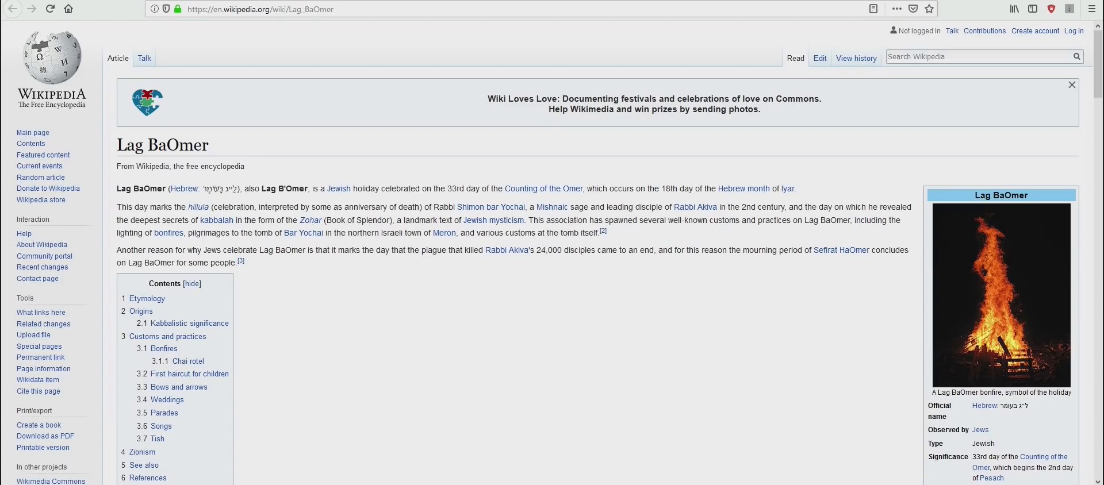
{"action": "mouse_move", "coordinate": [676, 262]}
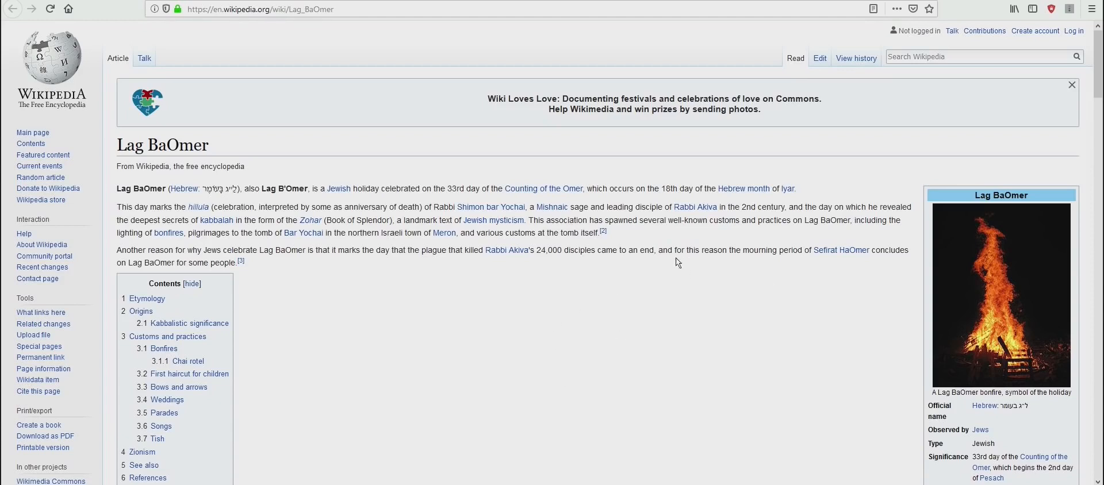
{"action": "mouse_move", "coordinate": [713, 386]}
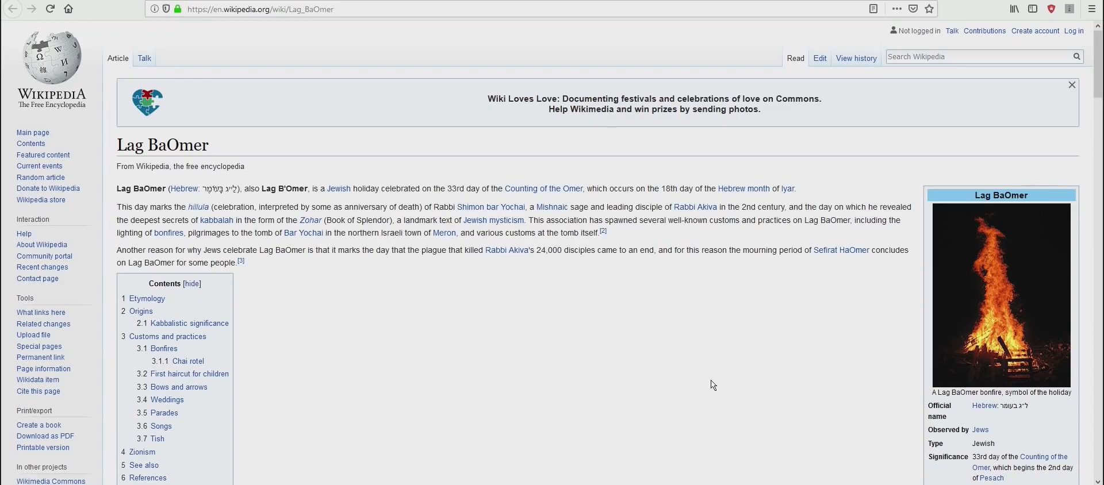
{"action": "mouse_move", "coordinate": [701, 389]}
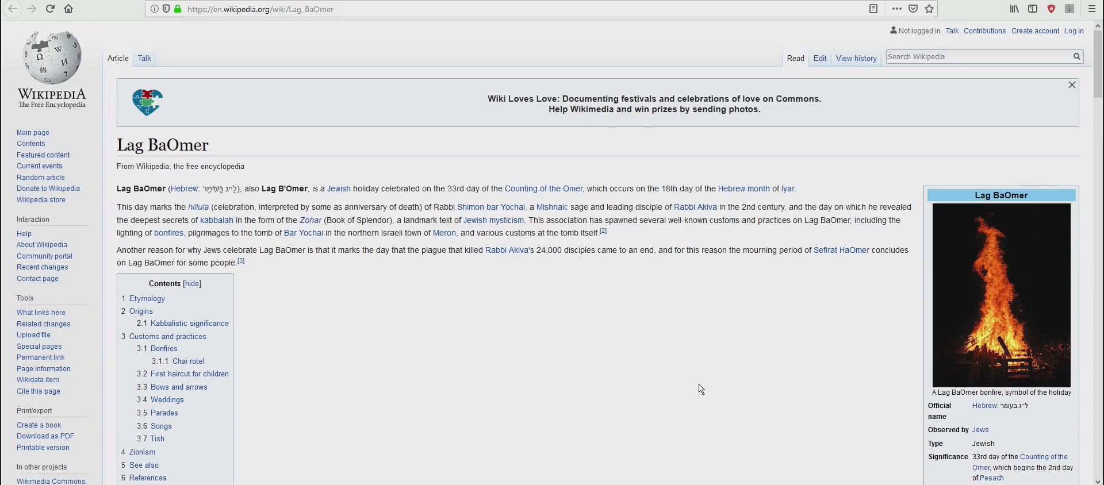
{"action": "mouse_move", "coordinate": [716, 368]}
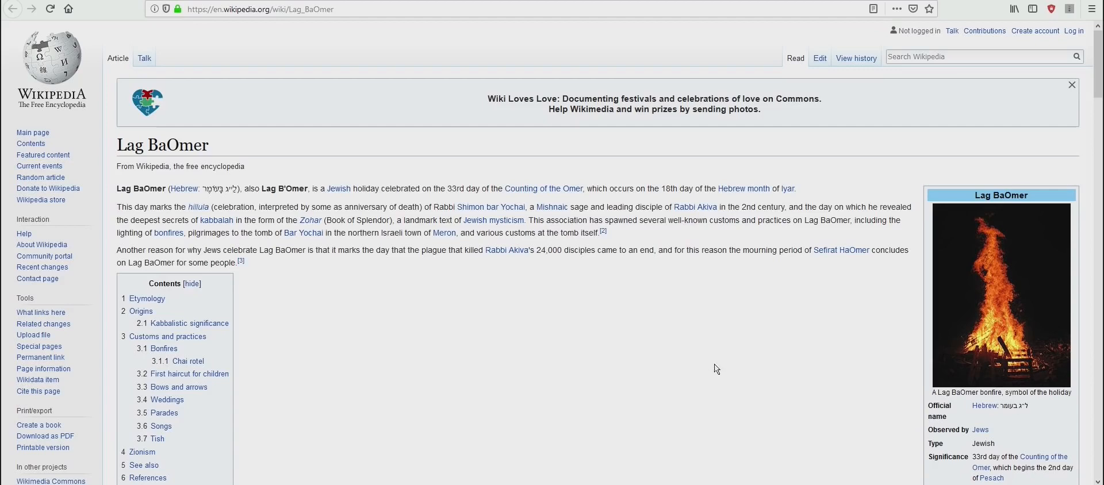
{"action": "mouse_move", "coordinate": [694, 405]}
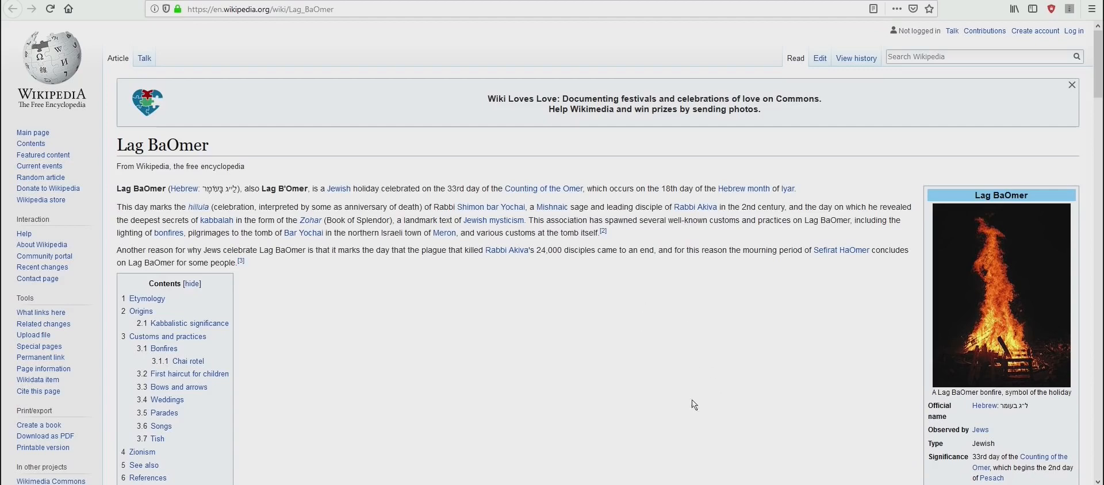
{"action": "mouse_move", "coordinate": [689, 409]}
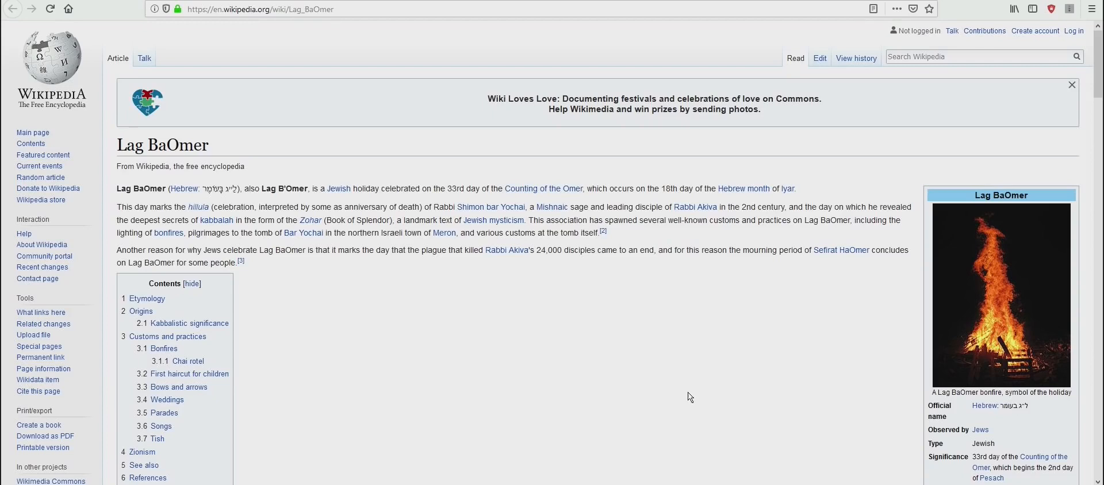
{"action": "mouse_move", "coordinate": [686, 390]}
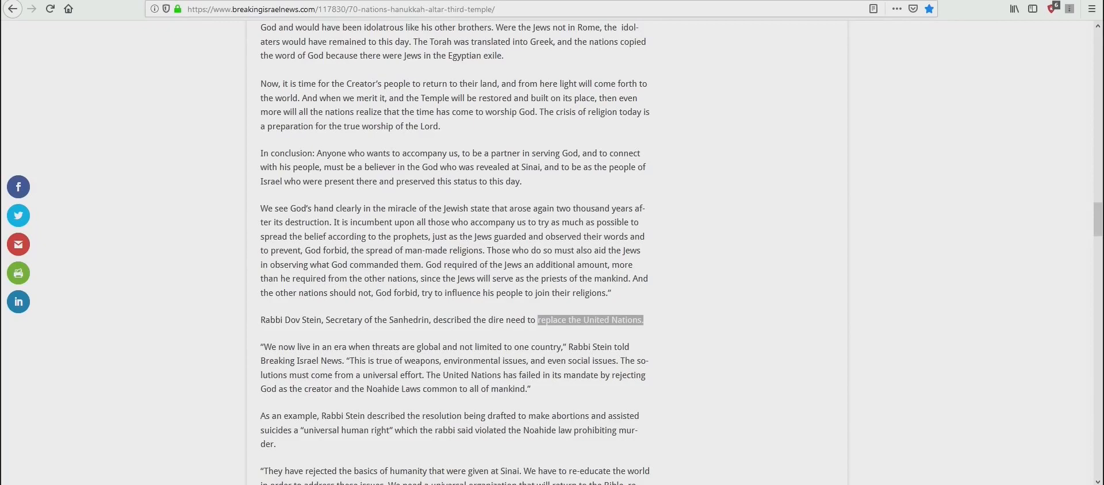
Switch to the Vatican Human Fraternity document and scroll to its closing paragraphs beginning 'In conclusion, our aspiration is that'
{"action": "left_click", "coordinate": [590, 319]}
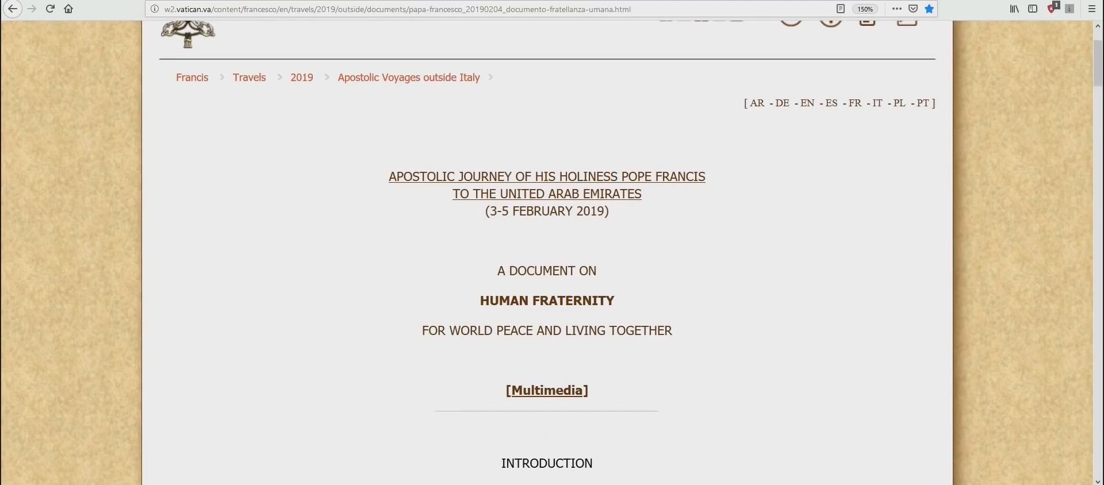
{"action": "mouse_move", "coordinate": [774, 285]}
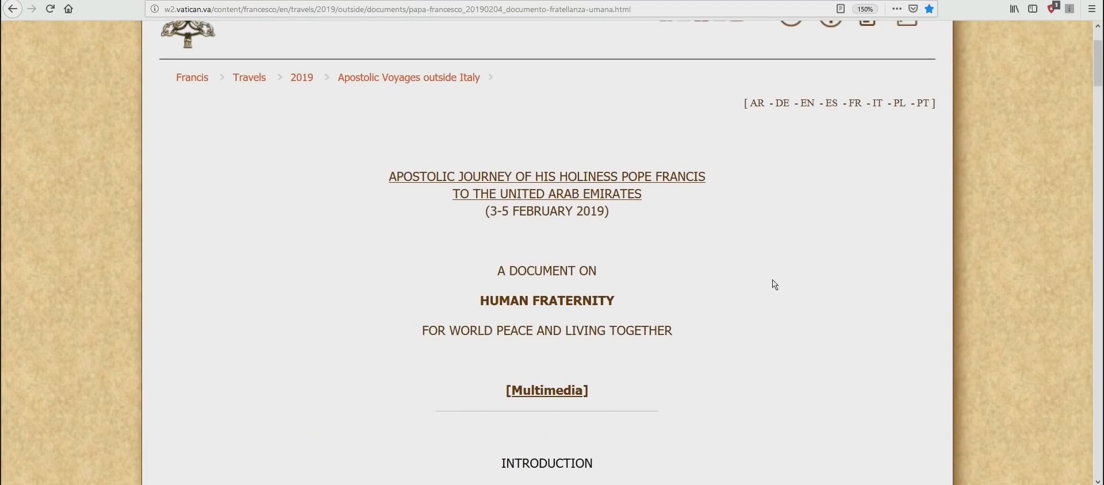
{"action": "mouse_move", "coordinate": [697, 225]}
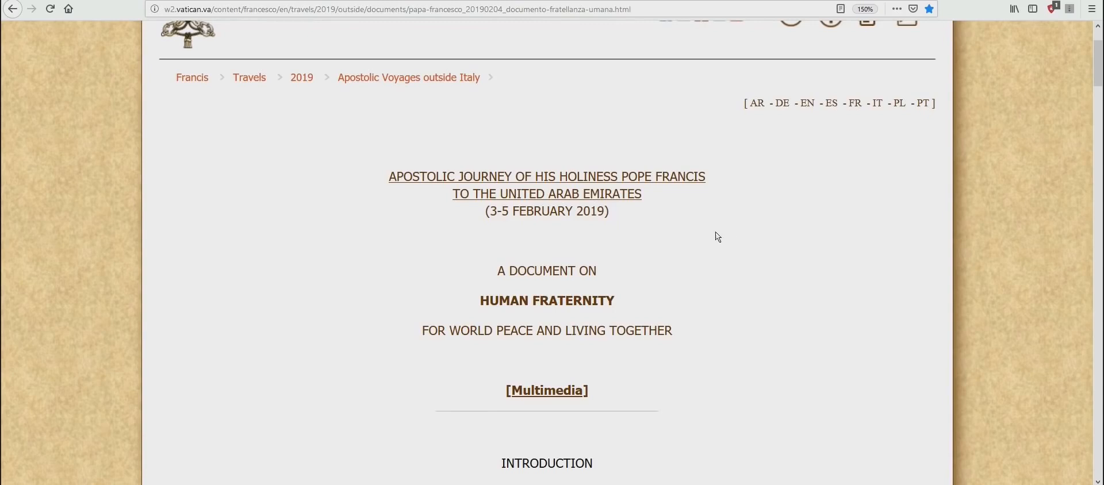
{"action": "mouse_move", "coordinate": [707, 236]}
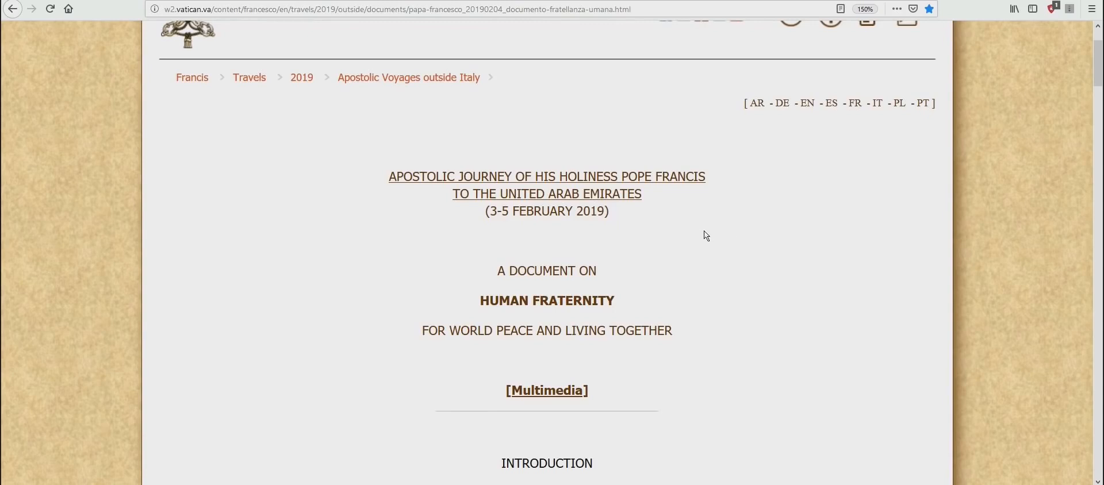
{"action": "mouse_move", "coordinate": [801, 351]}
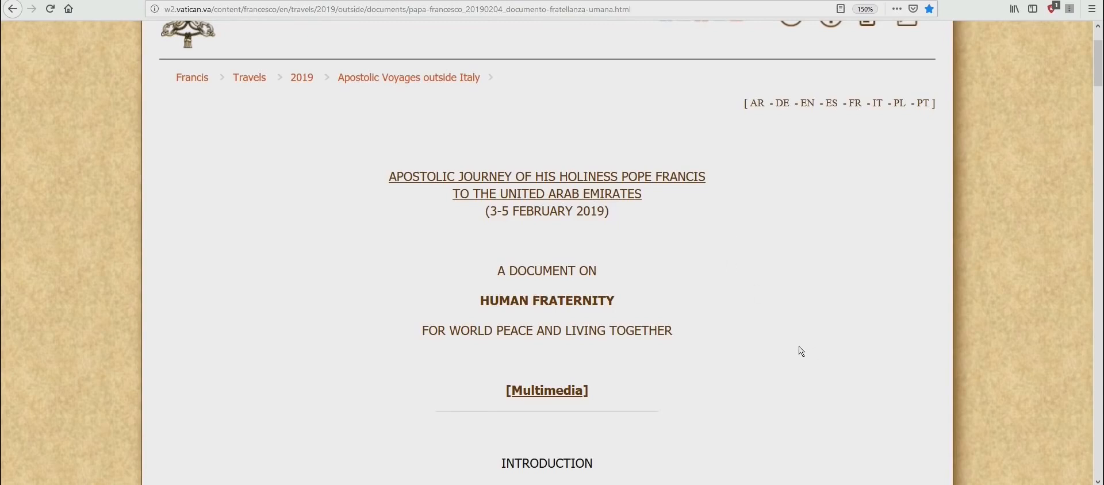
{"action": "scroll", "scroll_direction": "down", "scroll_amount": 3}
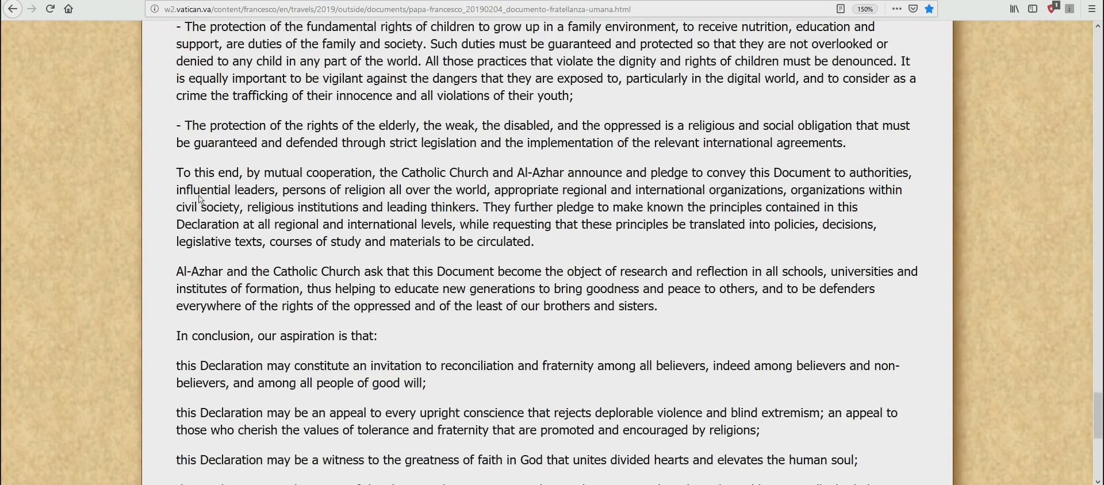
{"action": "mouse_move", "coordinate": [391, 192]}
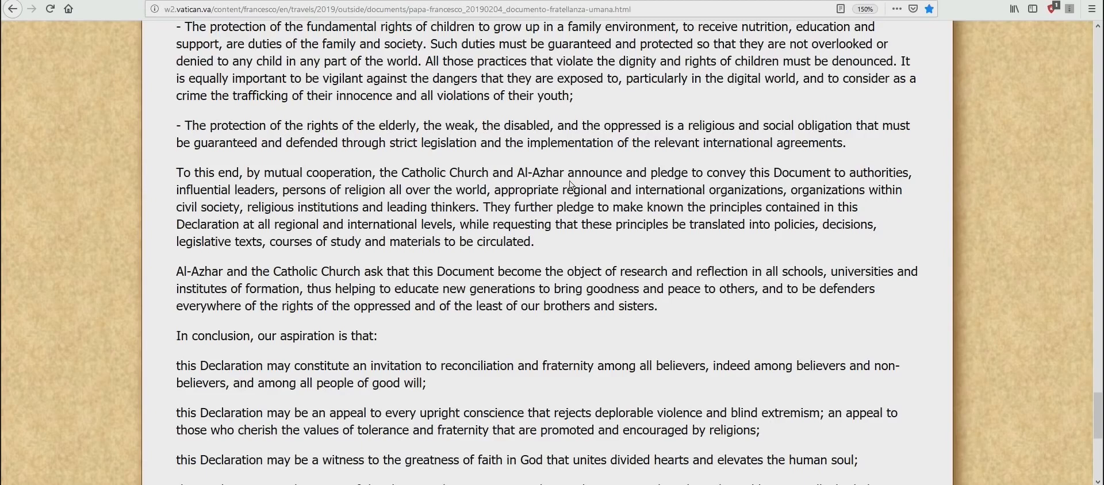
{"action": "mouse_move", "coordinate": [730, 192]}
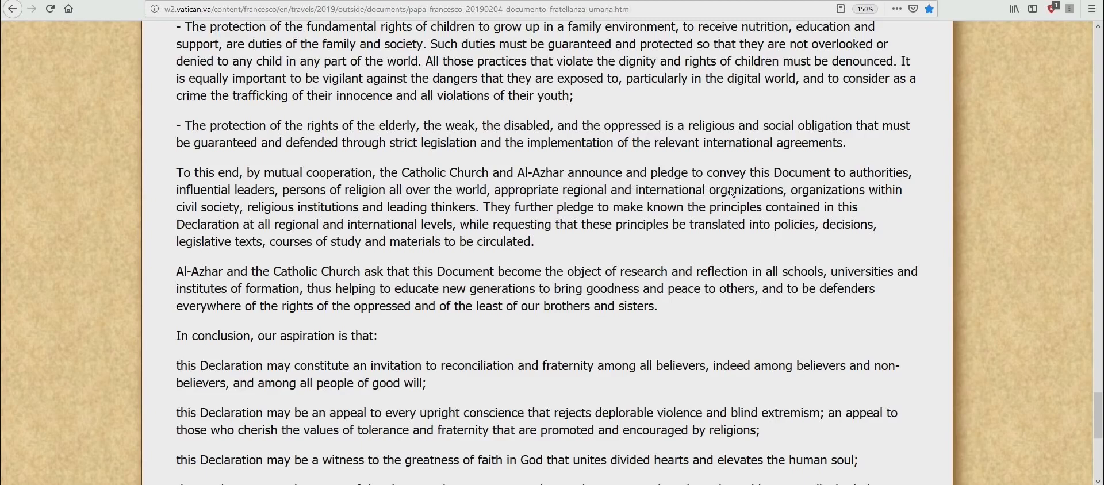
{"action": "mouse_move", "coordinate": [229, 208]}
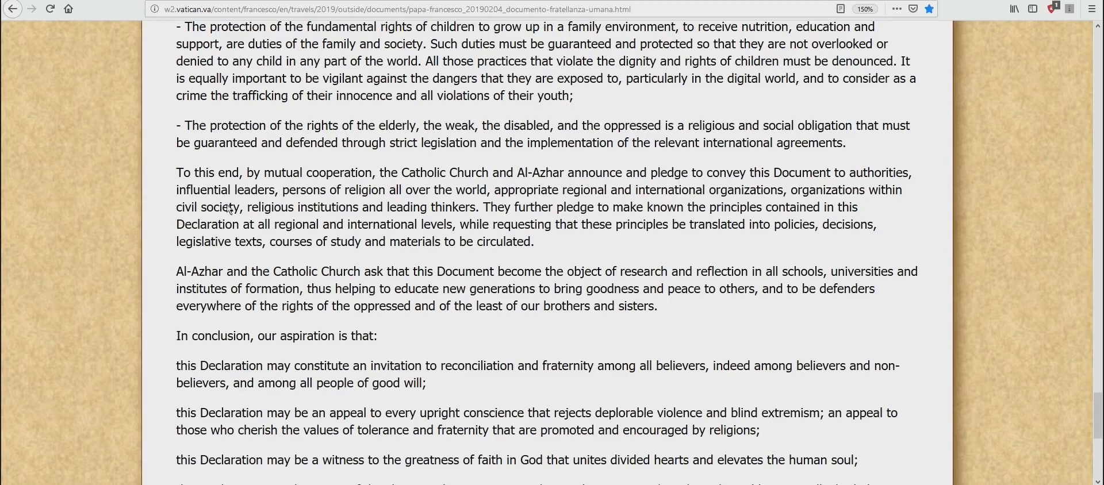
{"action": "mouse_move", "coordinate": [372, 211]}
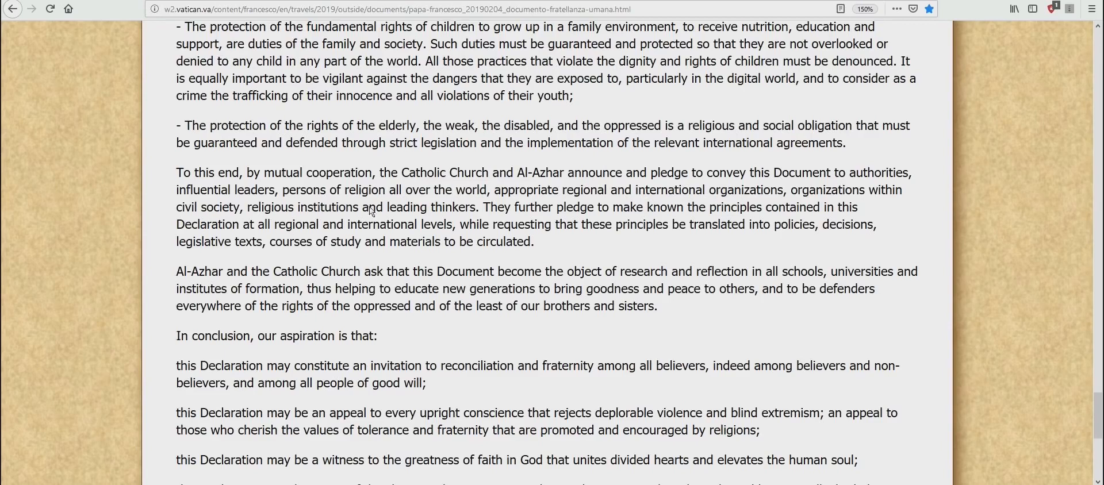
{"action": "mouse_move", "coordinate": [471, 201]}
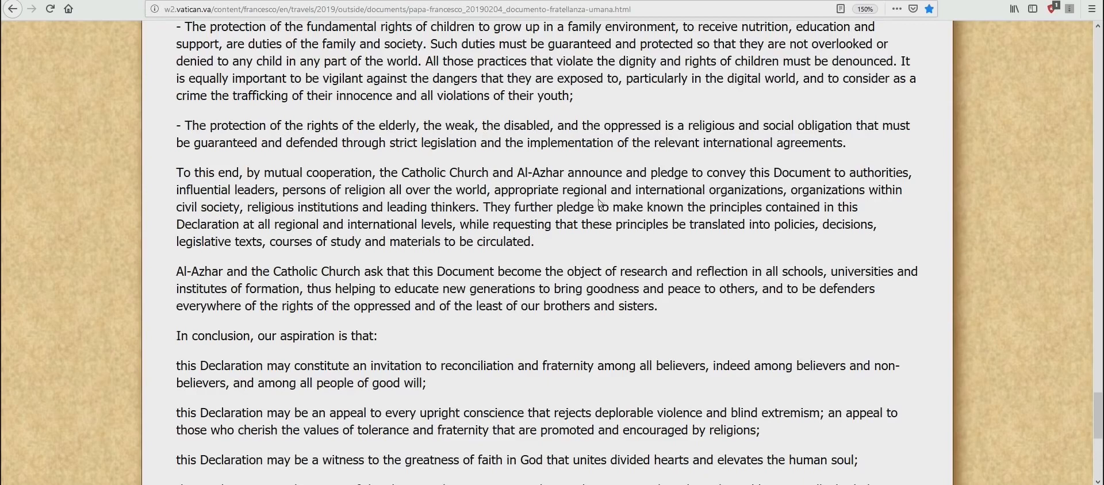
{"action": "mouse_move", "coordinate": [795, 218]}
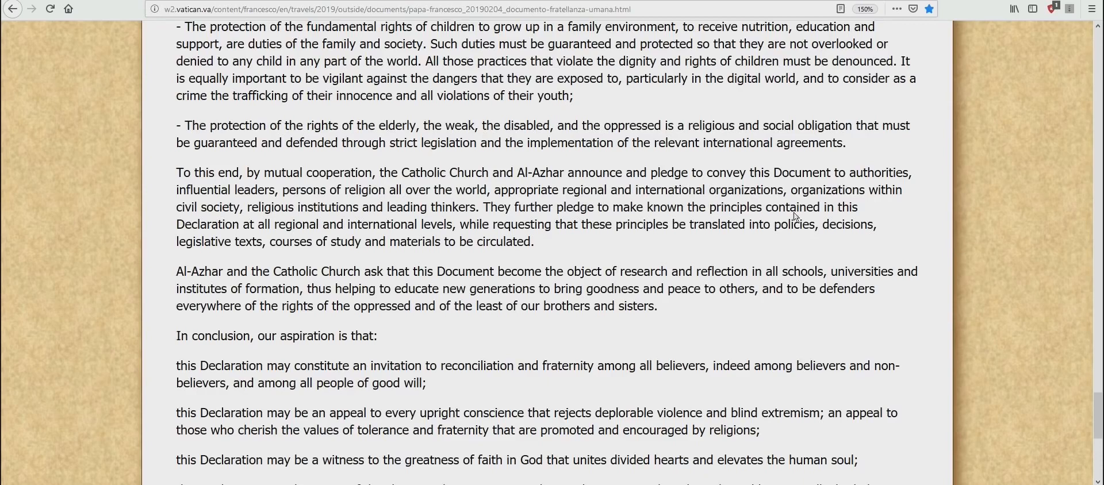
{"action": "mouse_move", "coordinate": [212, 230]}
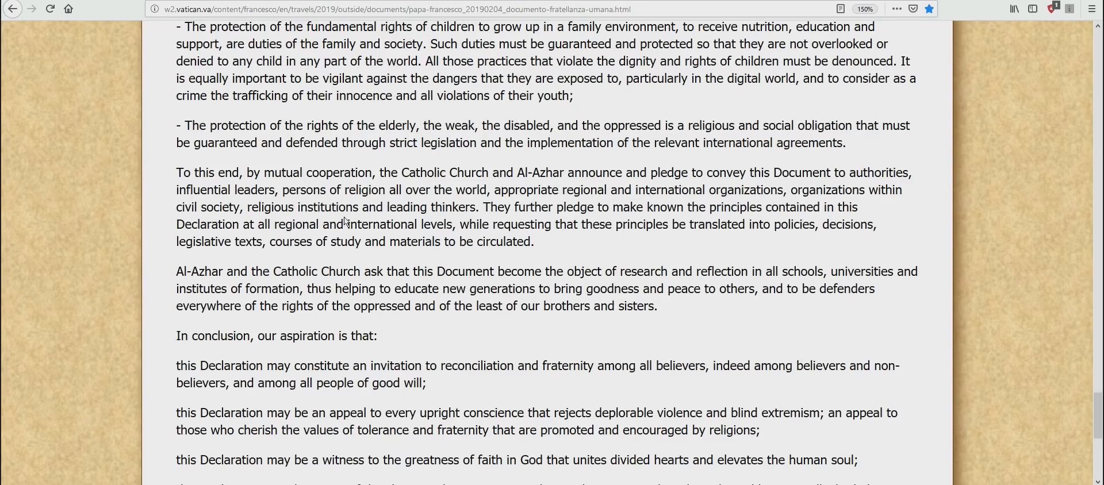
{"action": "mouse_move", "coordinate": [504, 223]}
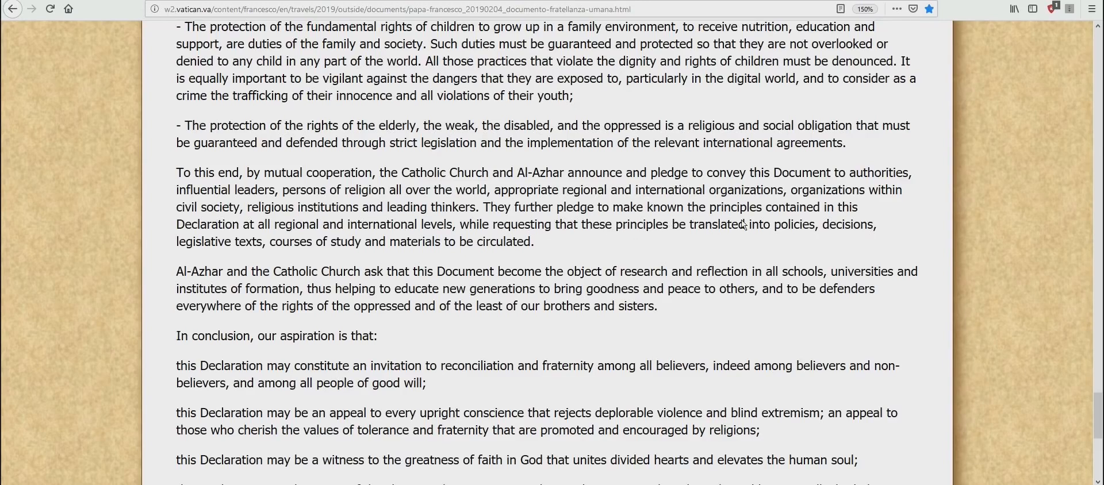
{"action": "mouse_move", "coordinate": [238, 242]}
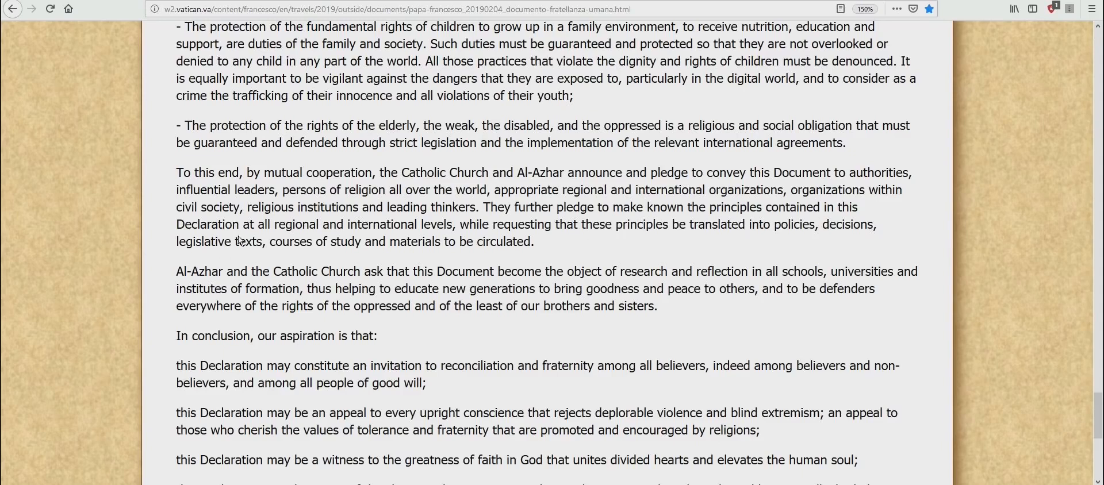
{"action": "mouse_move", "coordinate": [397, 246]}
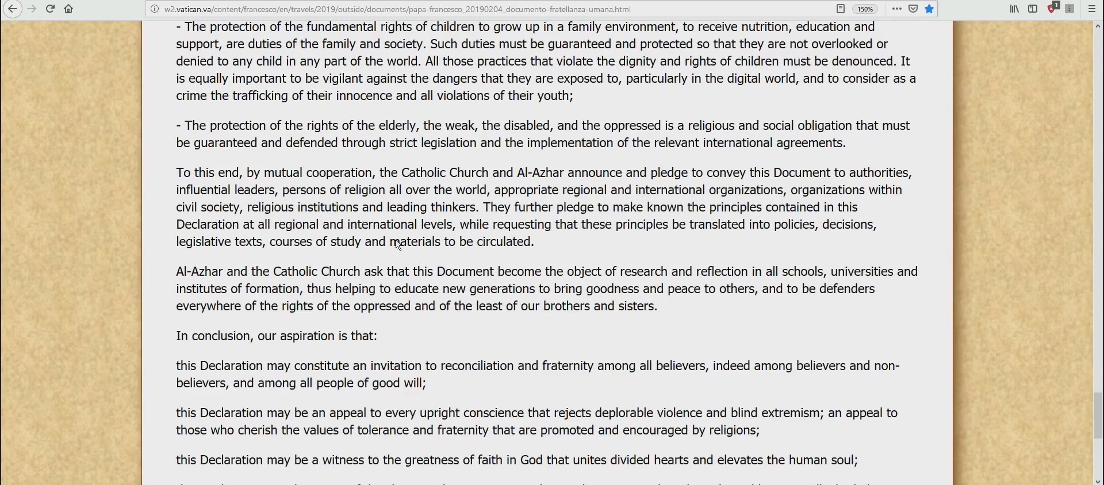
{"action": "mouse_move", "coordinate": [600, 237]}
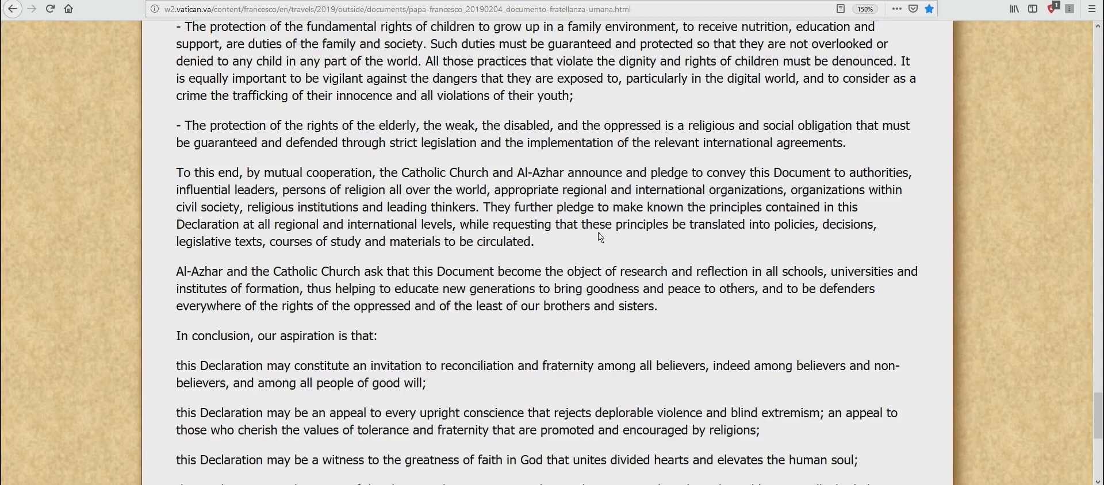
{"action": "mouse_move", "coordinate": [789, 239]}
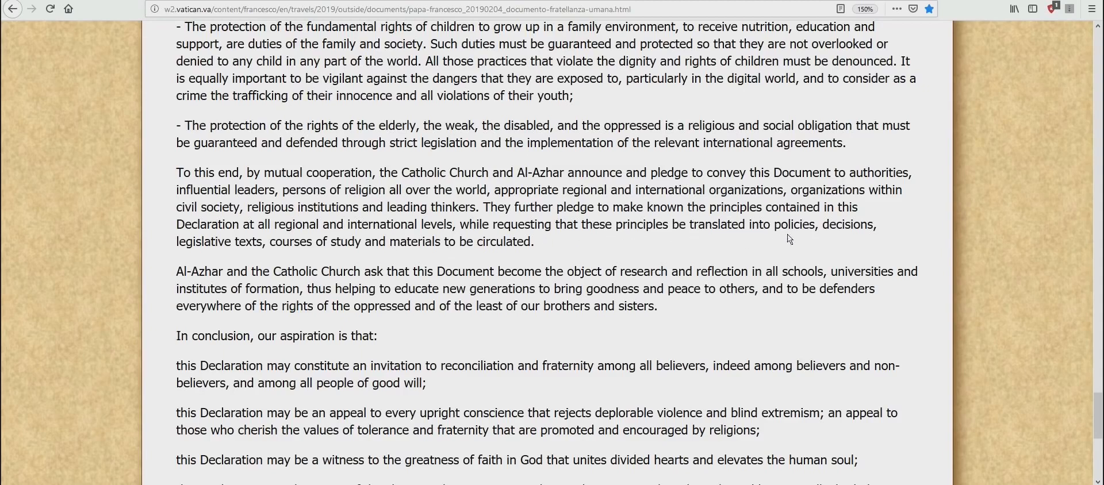
{"action": "mouse_move", "coordinate": [808, 234]}
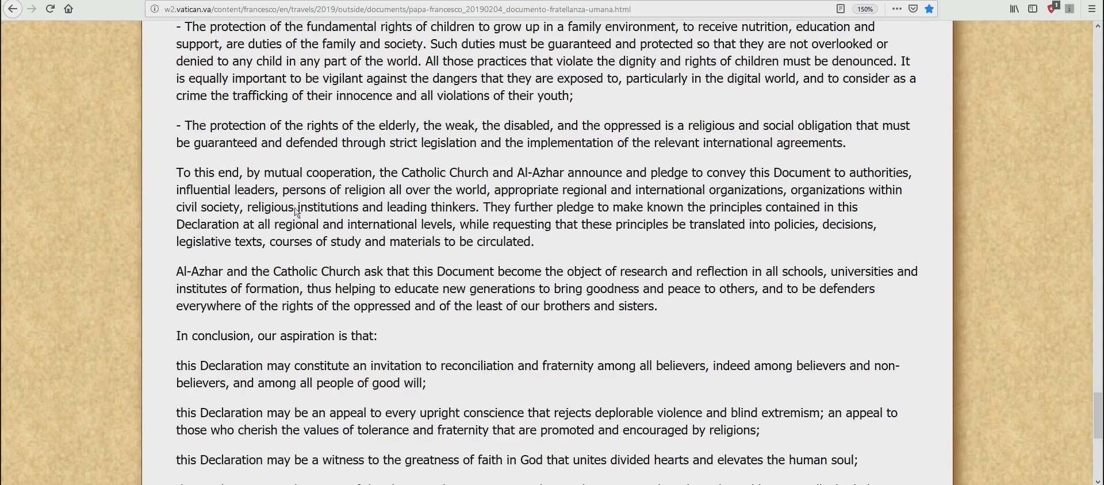
{"action": "mouse_move", "coordinate": [321, 248]}
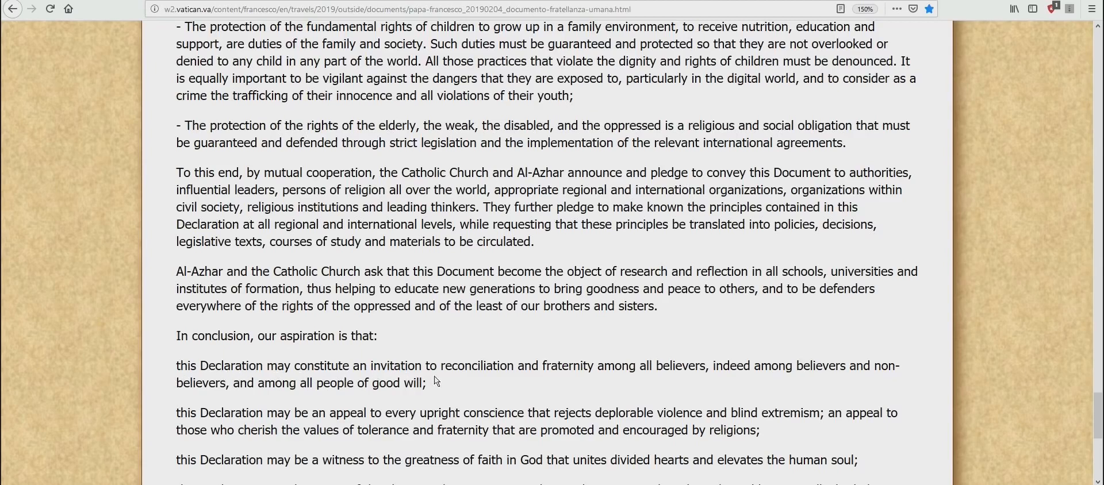
{"action": "mouse_move", "coordinate": [568, 379]}
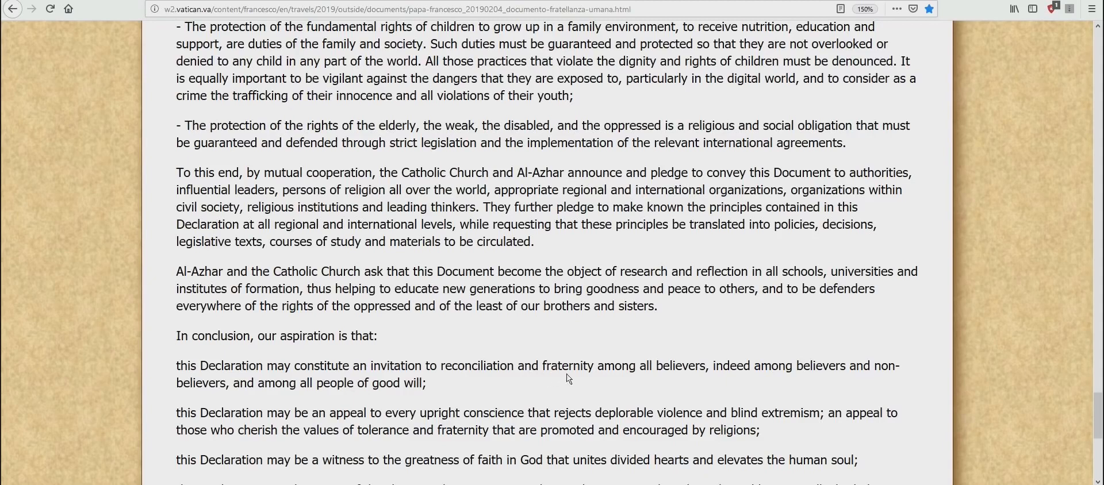
{"action": "mouse_move", "coordinate": [713, 380]}
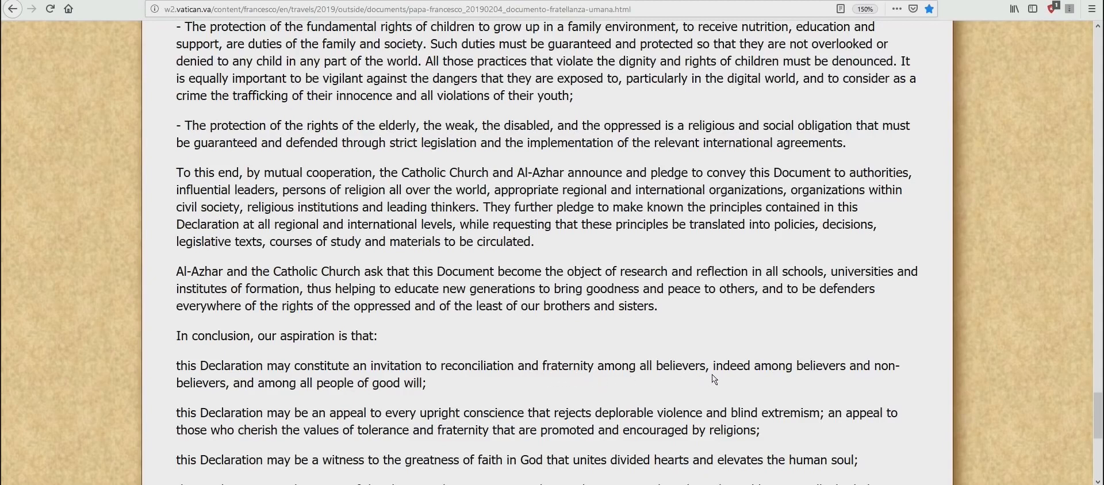
{"action": "mouse_move", "coordinate": [689, 386]}
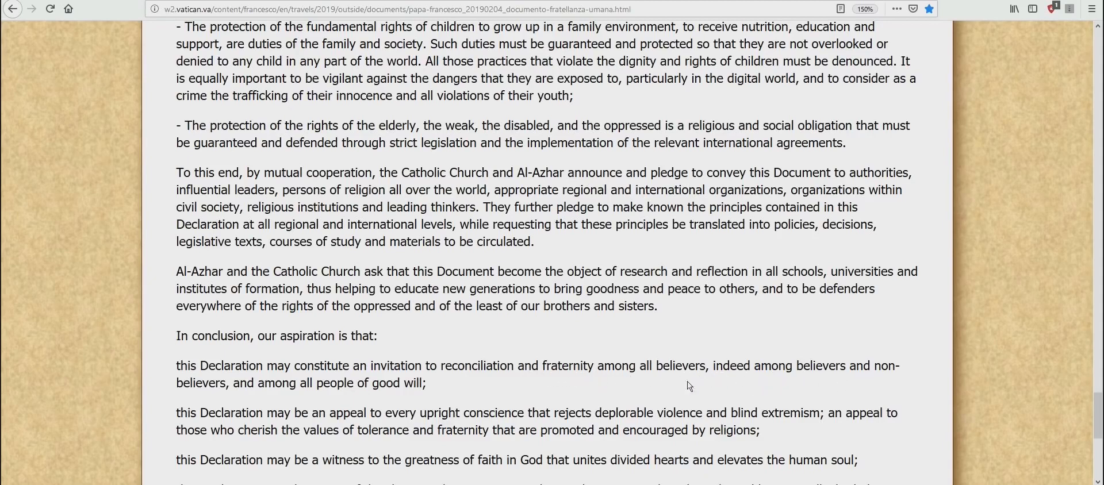
{"action": "mouse_move", "coordinate": [289, 396]}
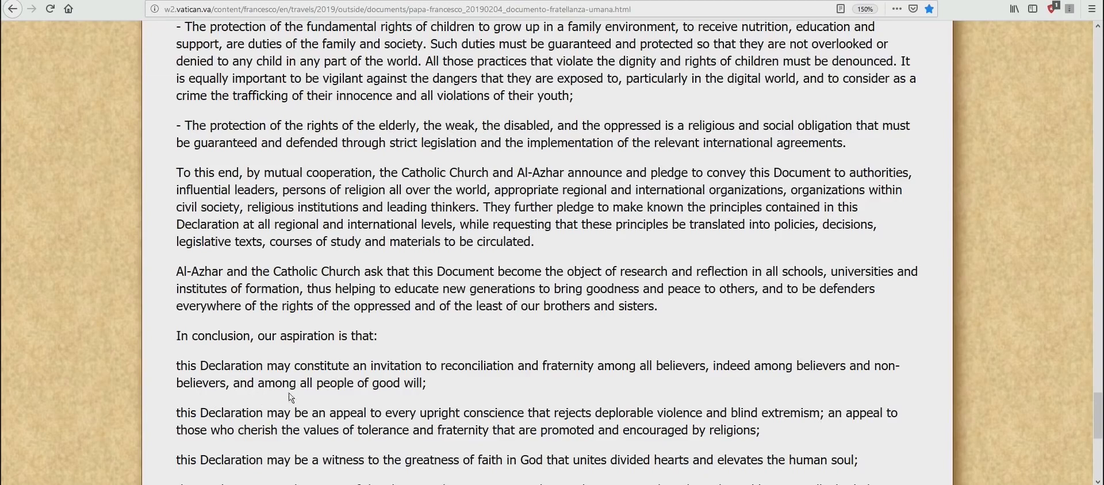
{"action": "mouse_move", "coordinate": [404, 393]}
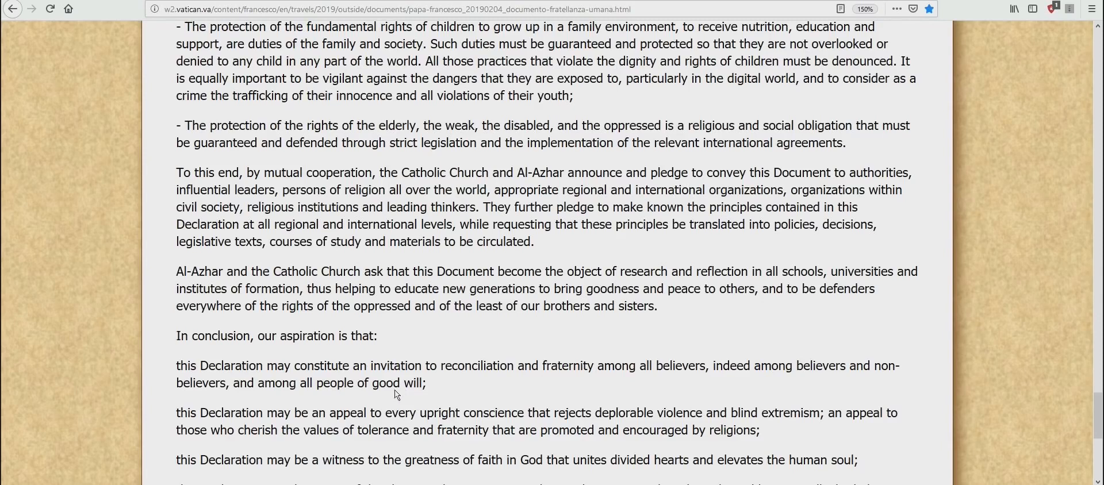
{"action": "mouse_move", "coordinate": [391, 372]}
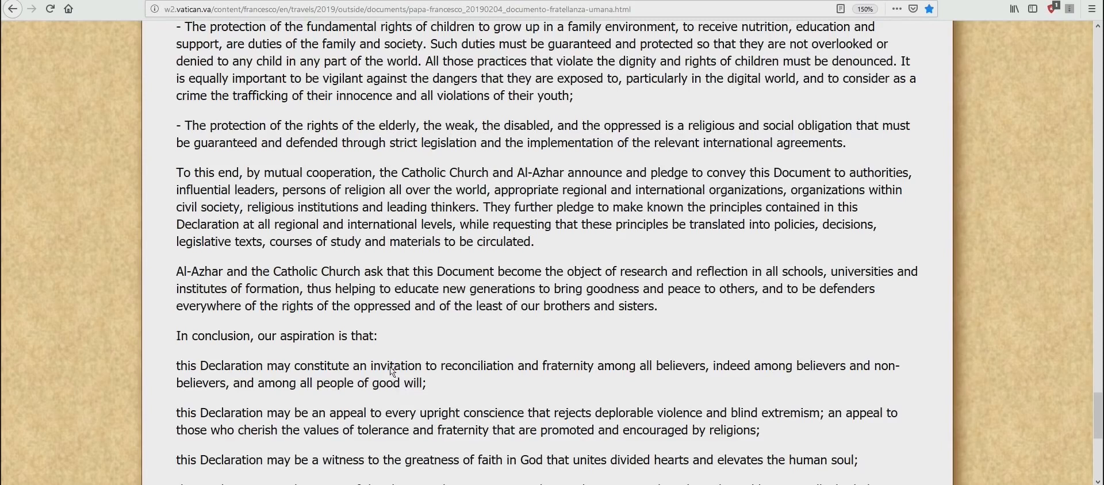
{"action": "mouse_move", "coordinate": [384, 378]}
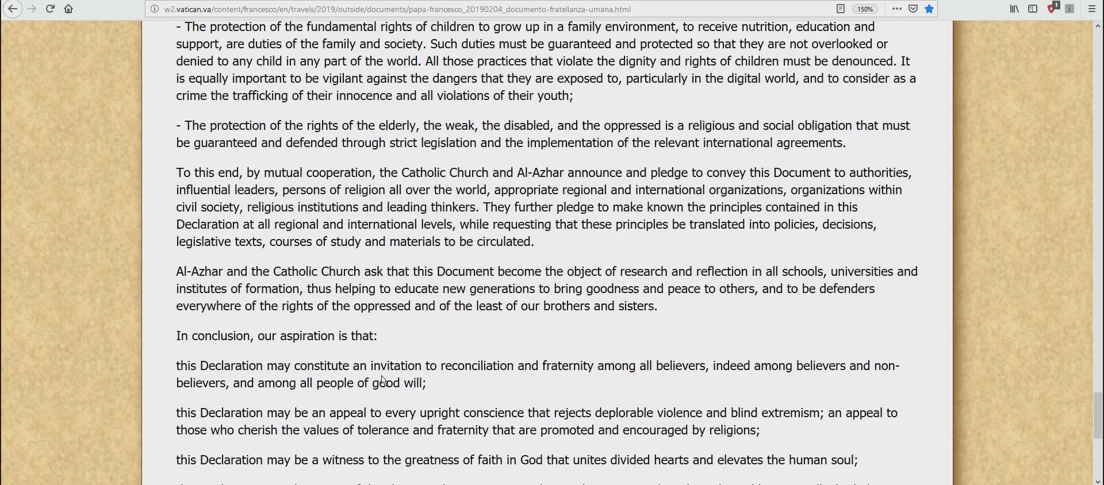
{"action": "mouse_move", "coordinate": [416, 348]}
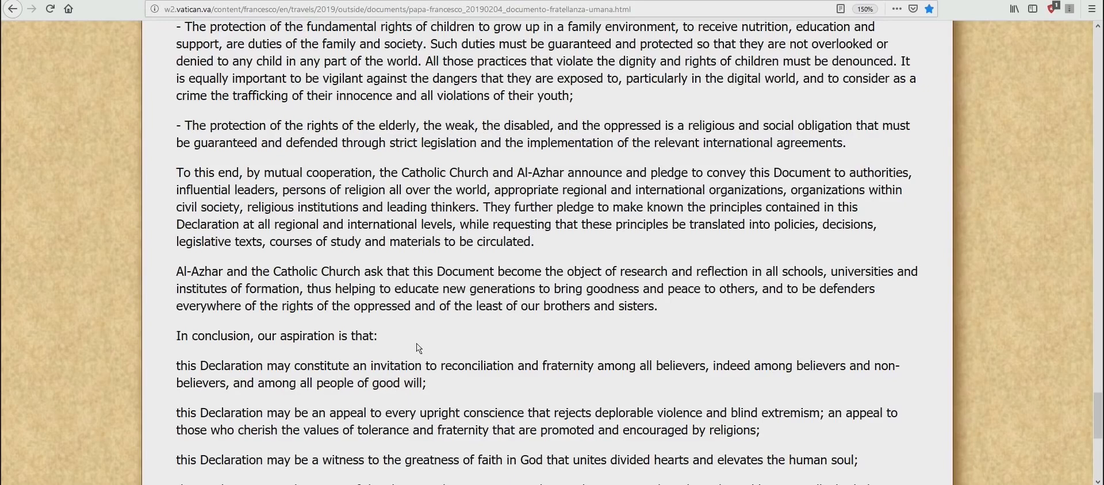
{"action": "mouse_move", "coordinate": [494, 326]}
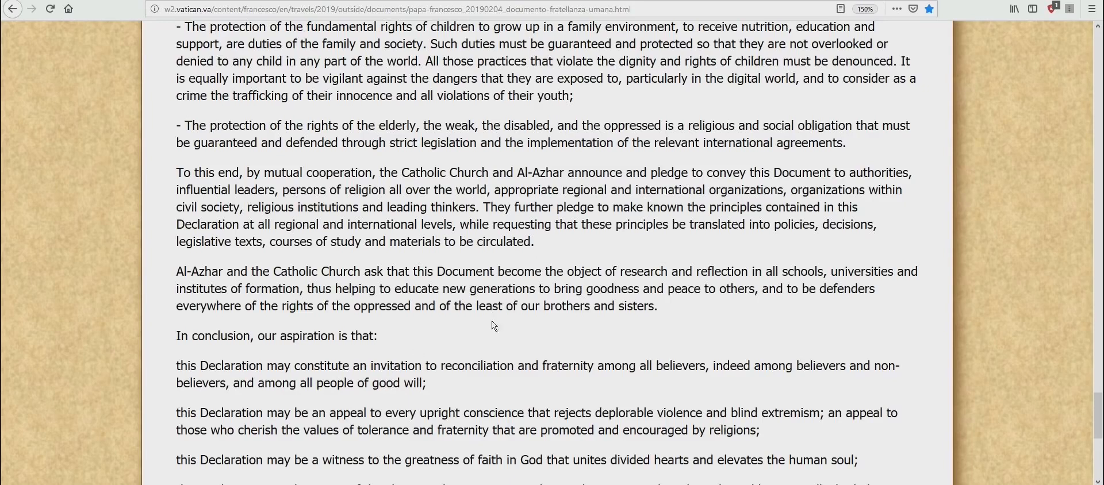
{"action": "mouse_move", "coordinate": [500, 345]}
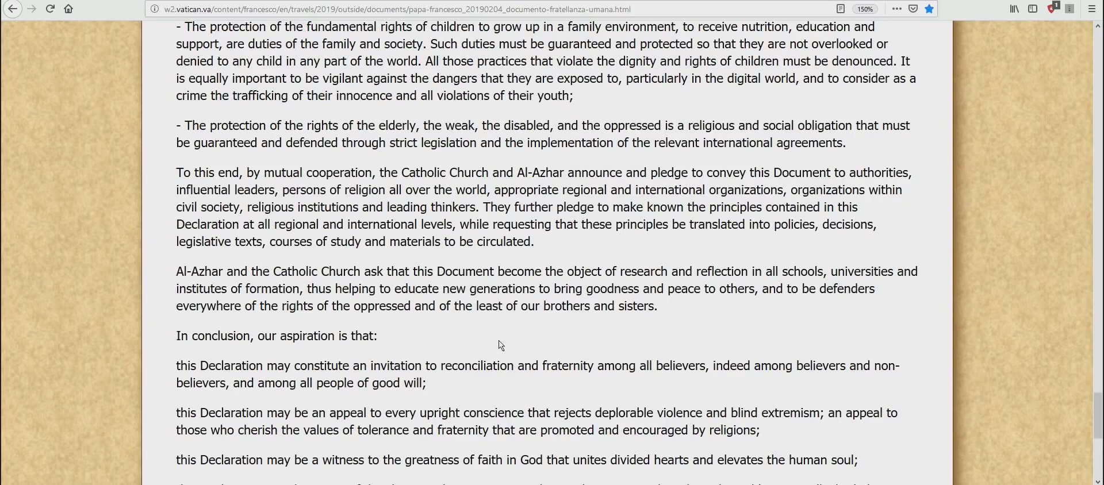
{"action": "mouse_move", "coordinate": [513, 327]}
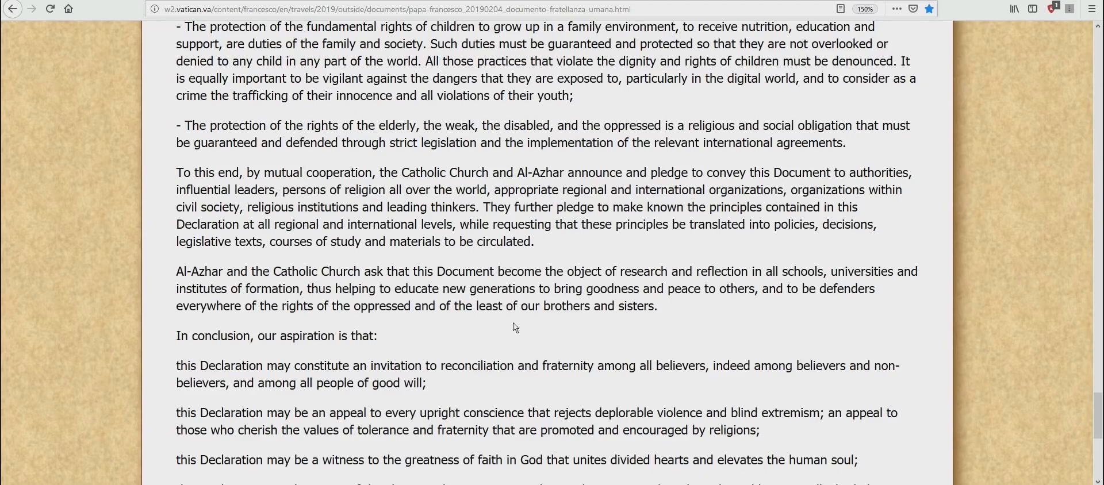
{"action": "mouse_move", "coordinate": [649, 350]}
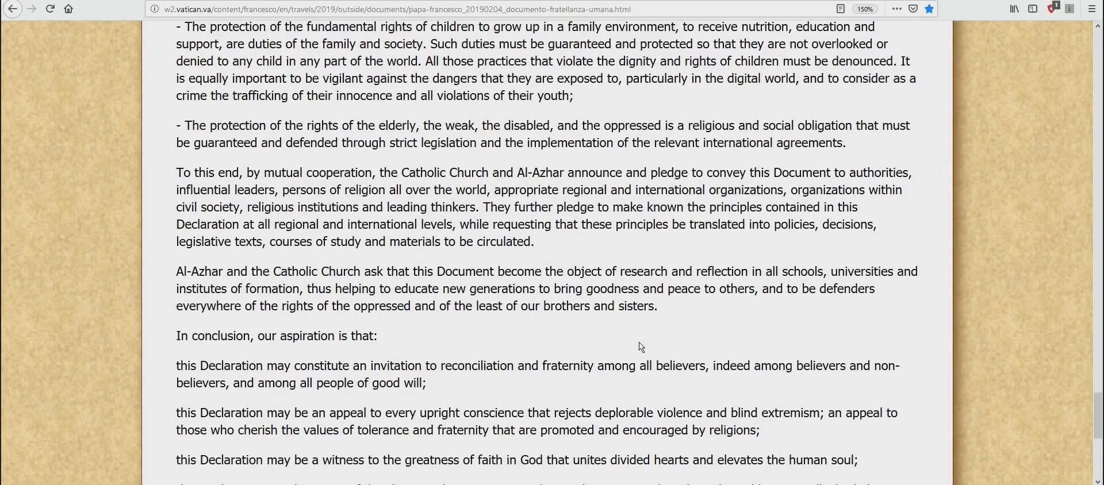
{"action": "mouse_move", "coordinate": [649, 336]}
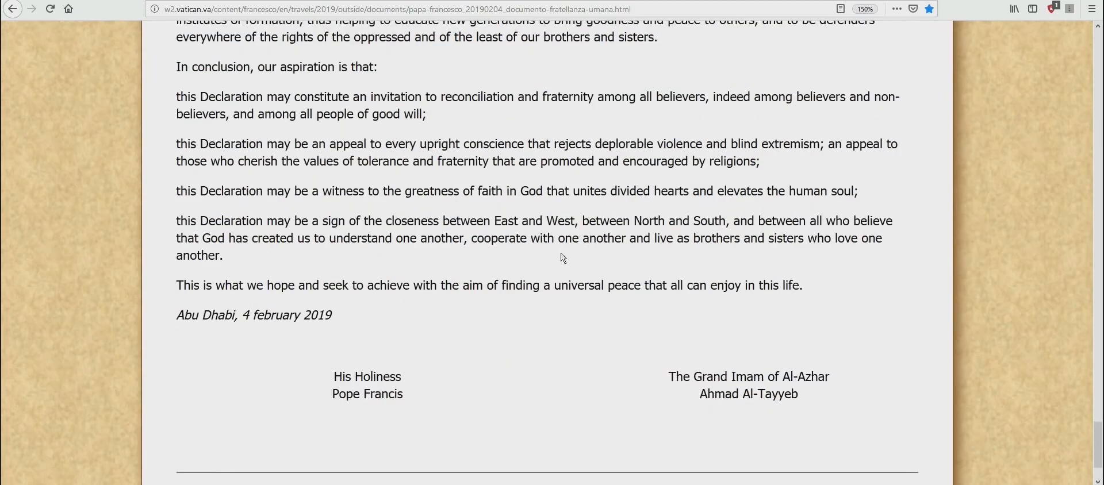
{"action": "mouse_move", "coordinate": [601, 292]}
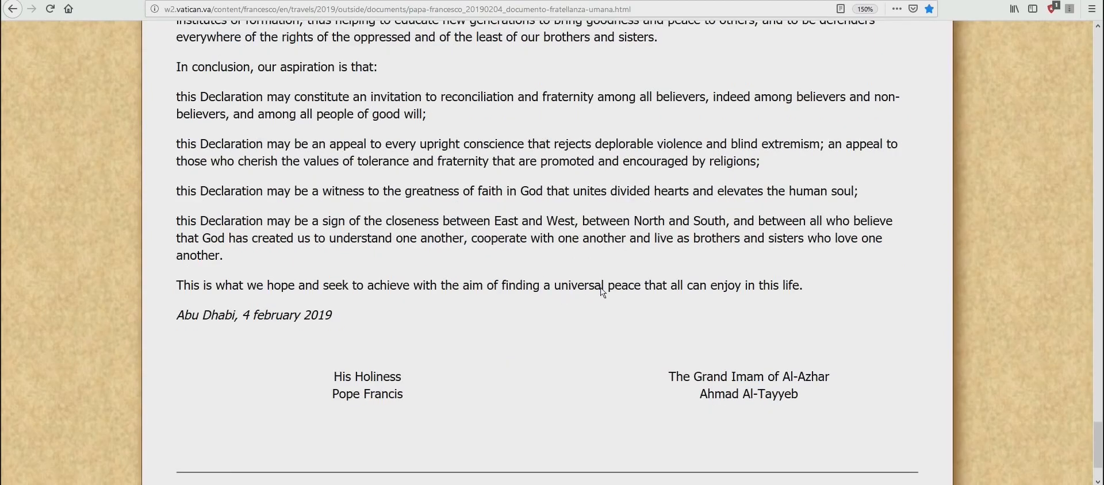
{"action": "mouse_move", "coordinate": [572, 346]}
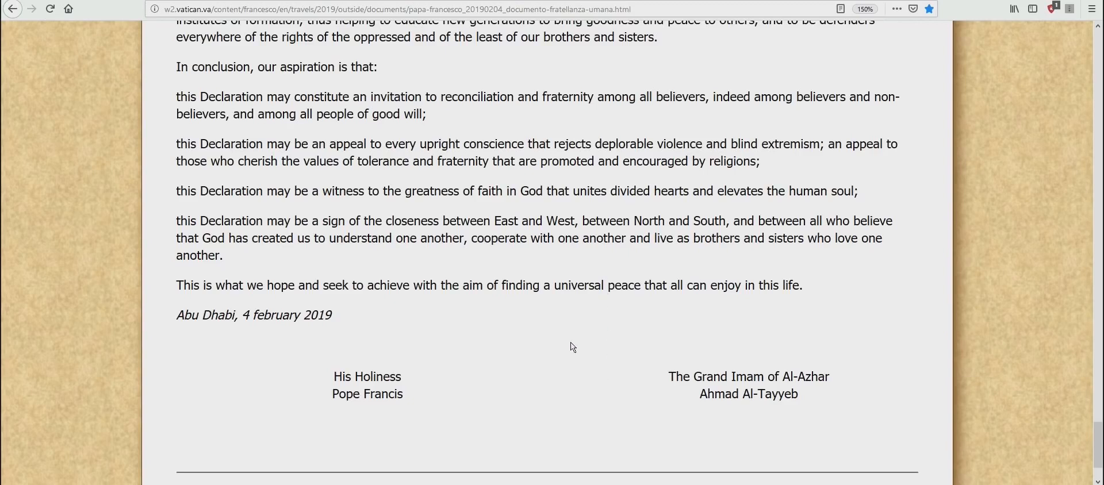
{"action": "mouse_move", "coordinate": [561, 356]}
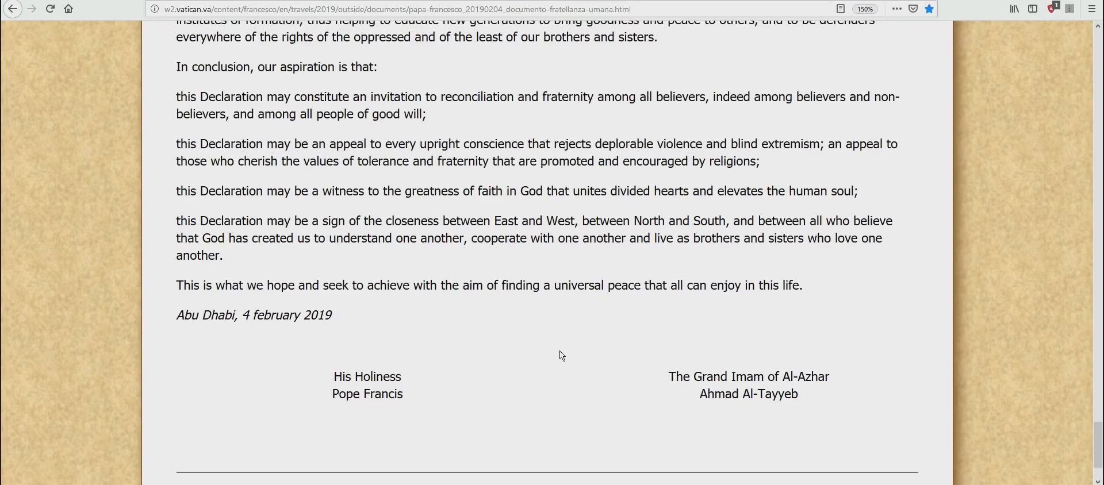
{"action": "mouse_move", "coordinate": [591, 336]}
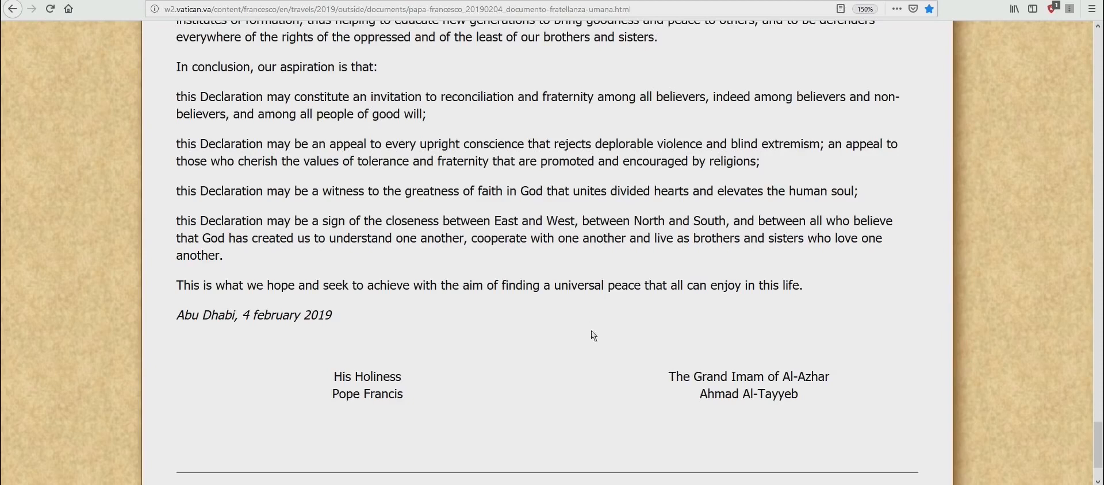
{"action": "mouse_move", "coordinate": [608, 324]}
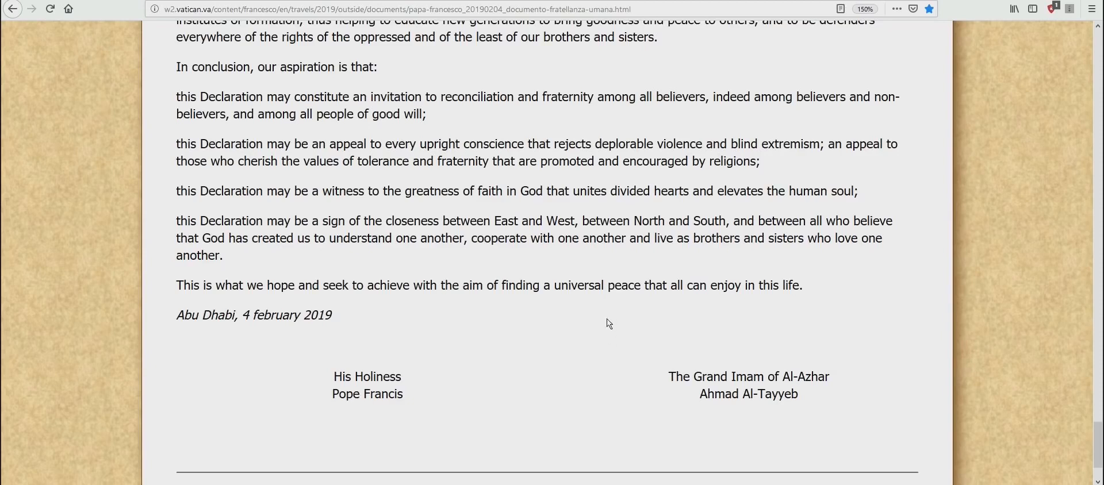
{"action": "mouse_move", "coordinate": [593, 356]}
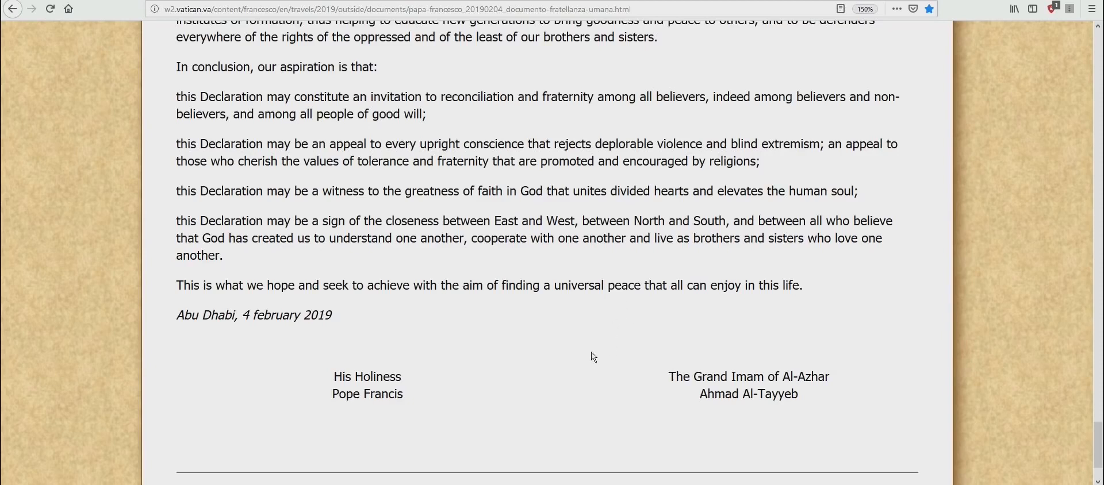
{"action": "mouse_move", "coordinate": [614, 355]}
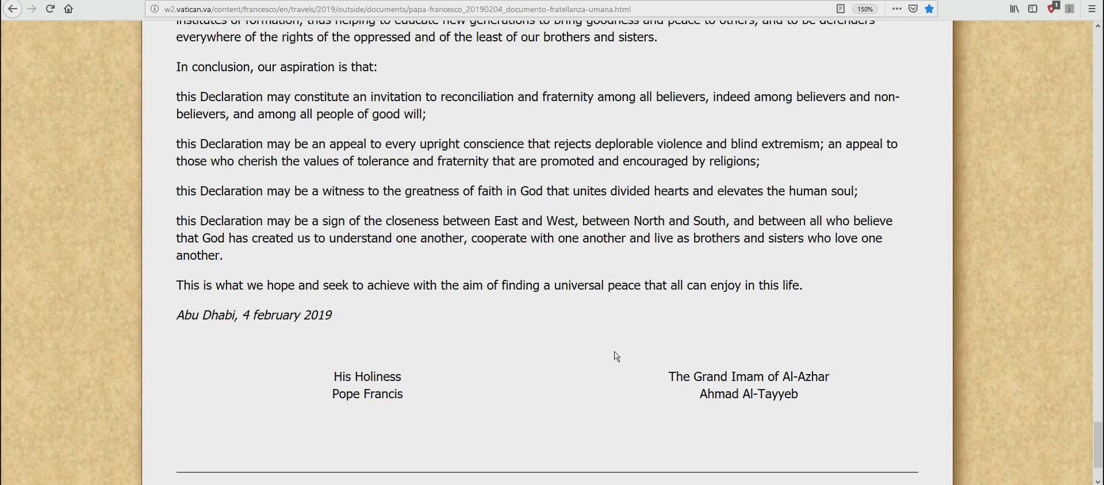
{"action": "mouse_move", "coordinate": [593, 345]}
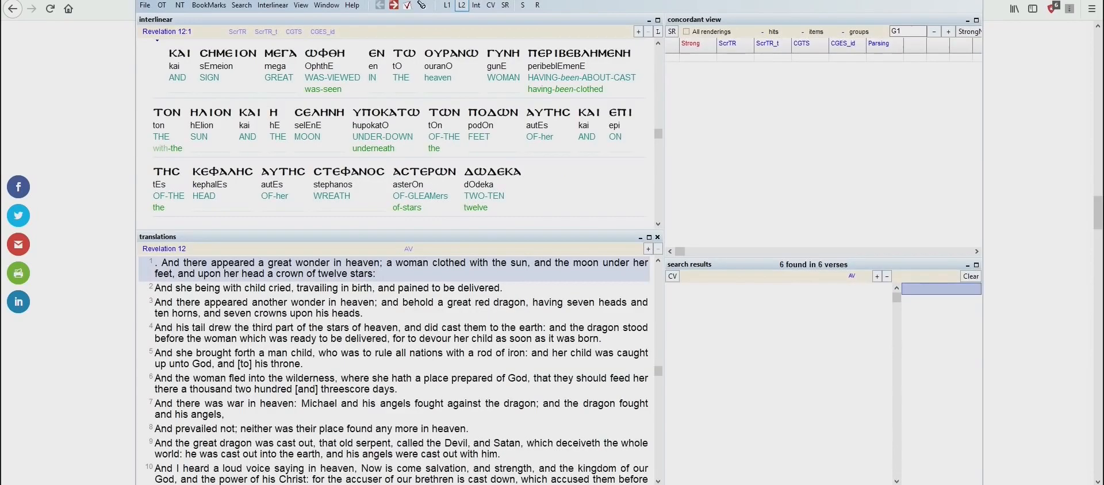
{"action": "mouse_move", "coordinate": [730, 360]}
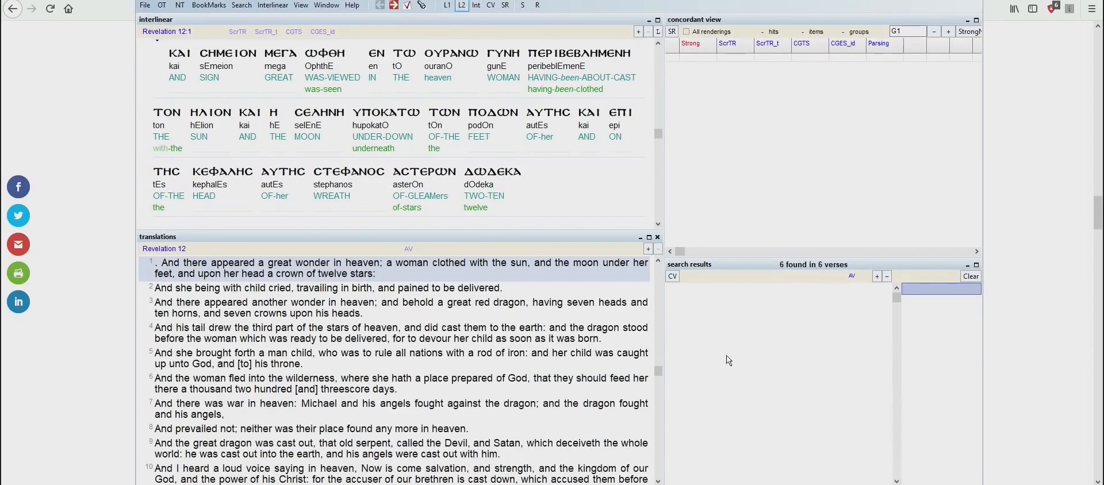
{"action": "mouse_move", "coordinate": [103, 292]}
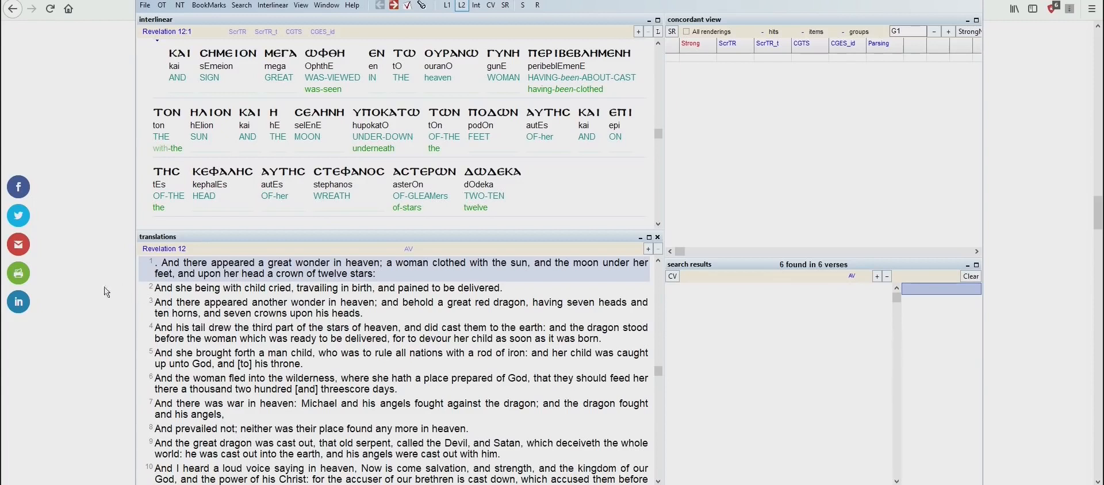
{"action": "mouse_move", "coordinate": [161, 282]}
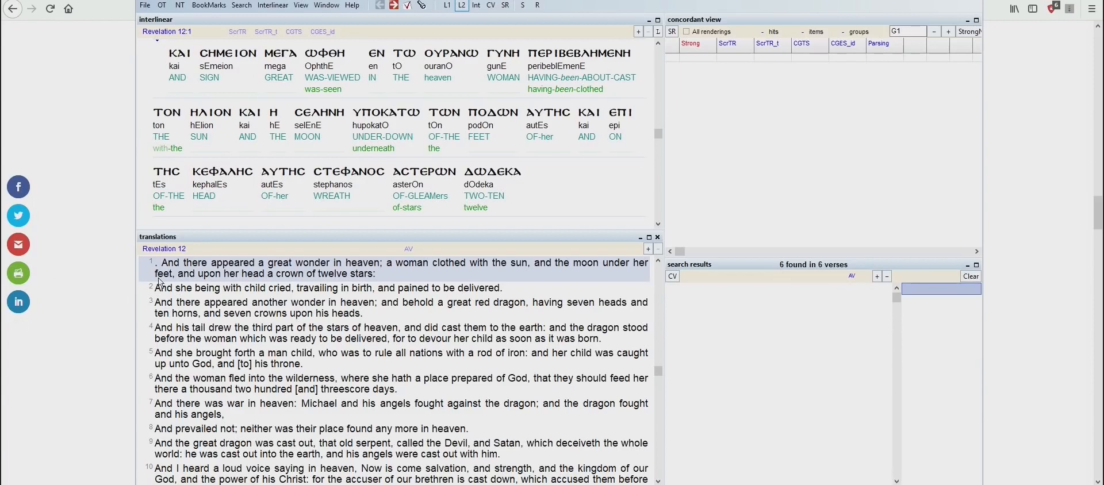
{"action": "mouse_move", "coordinate": [140, 286]}
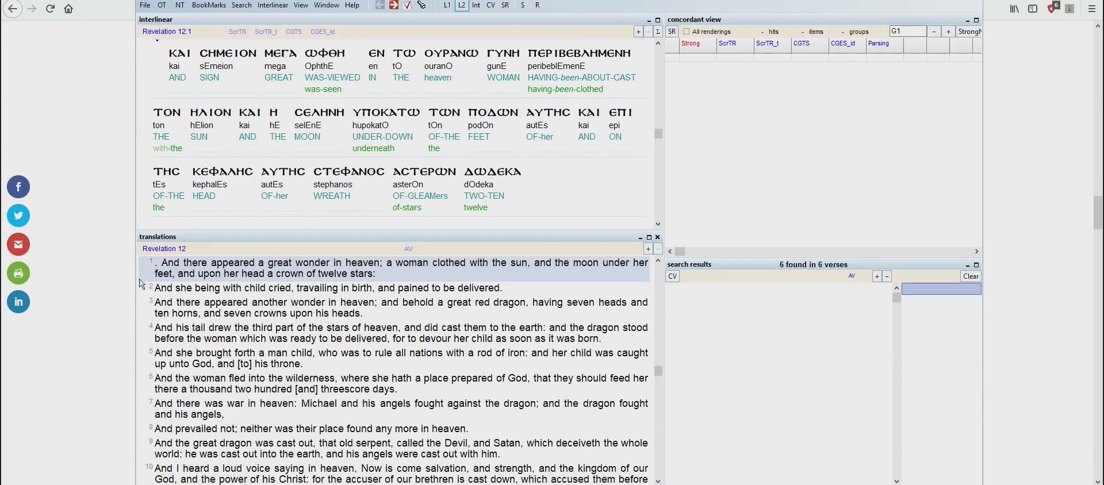
{"action": "mouse_move", "coordinate": [342, 275]}
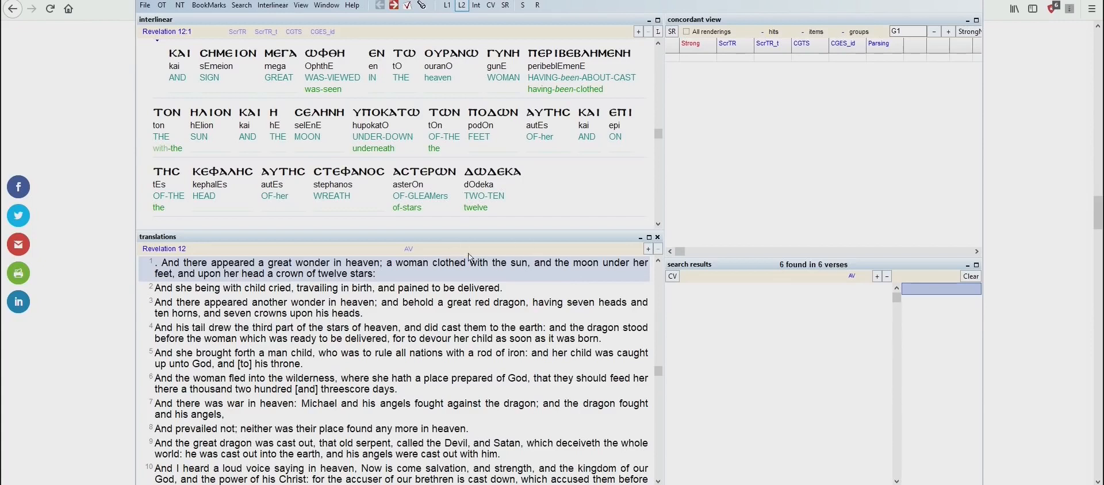
{"action": "mouse_move", "coordinate": [398, 278]}
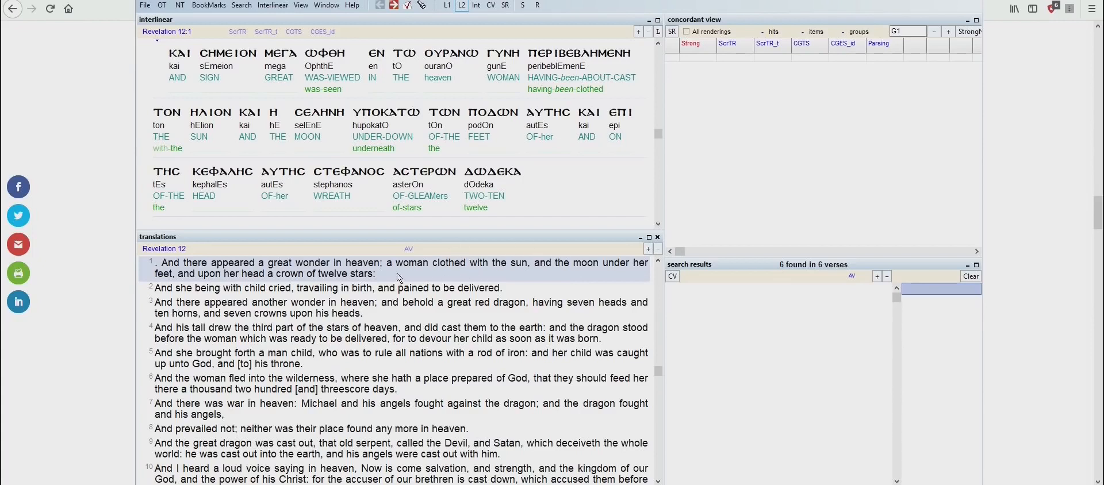
{"action": "mouse_move", "coordinate": [413, 273]}
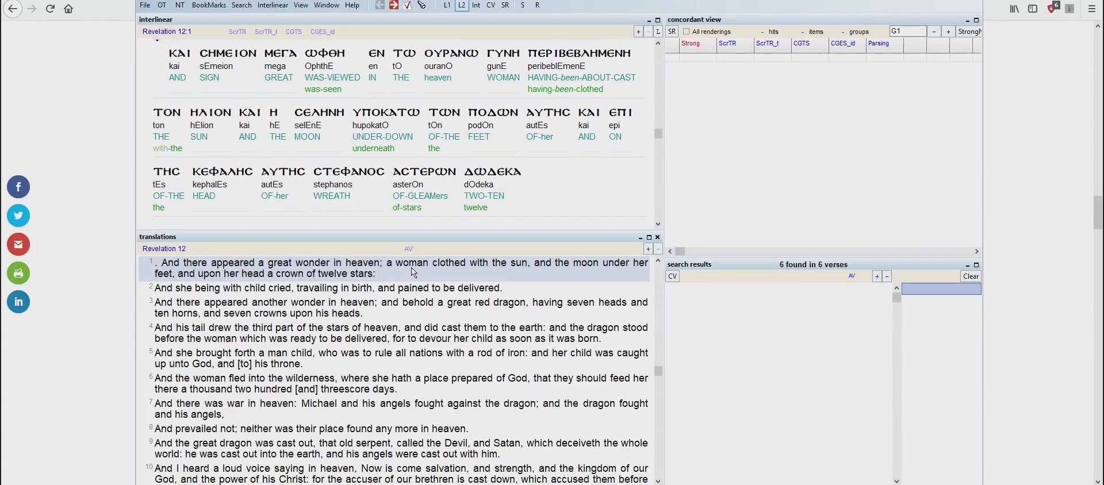
{"action": "mouse_move", "coordinate": [483, 277]}
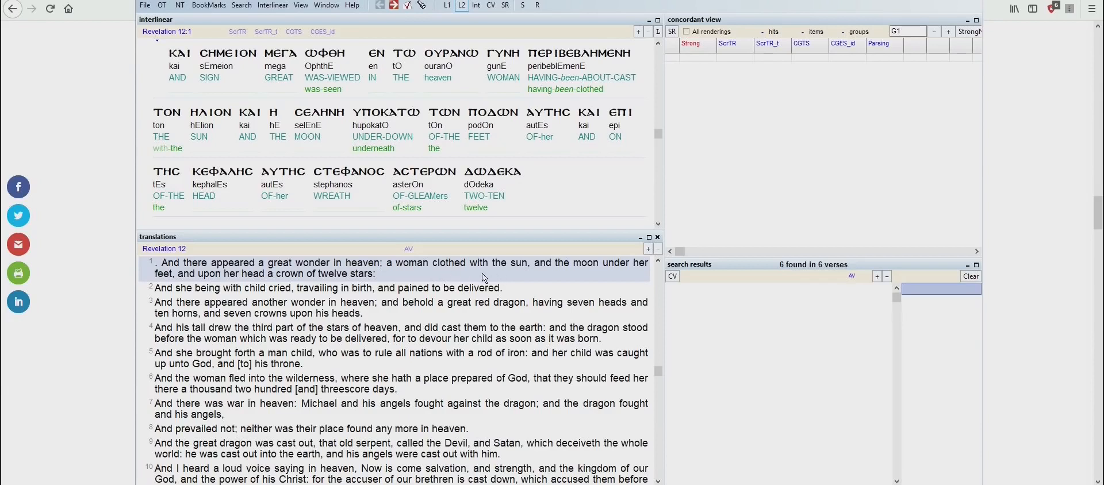
{"action": "mouse_move", "coordinate": [512, 280]}
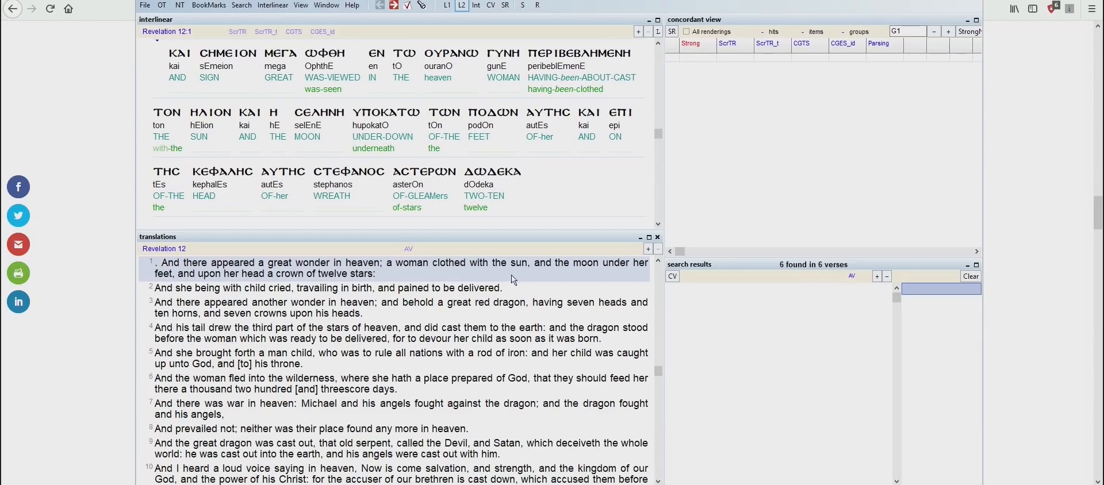
{"action": "mouse_move", "coordinate": [526, 290]}
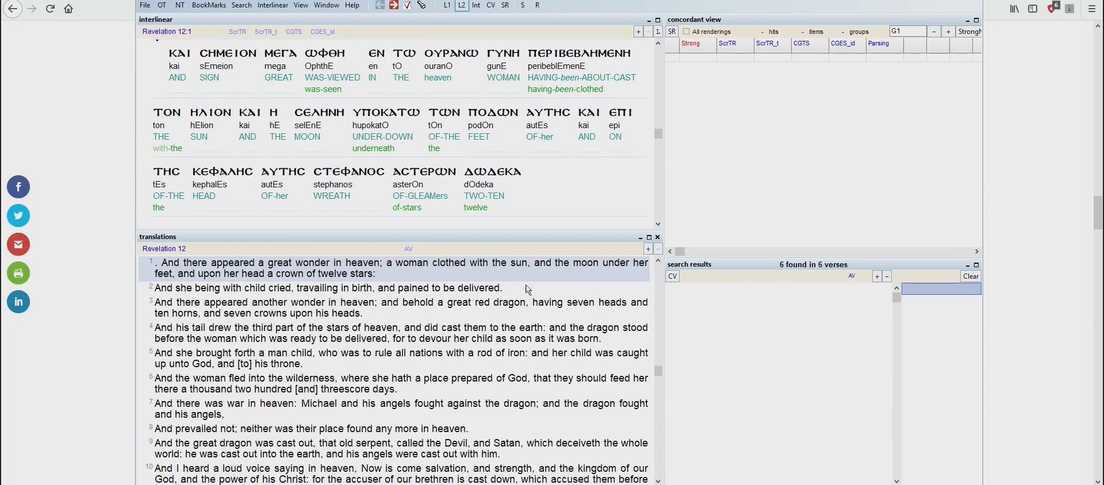
{"action": "mouse_move", "coordinate": [577, 269]}
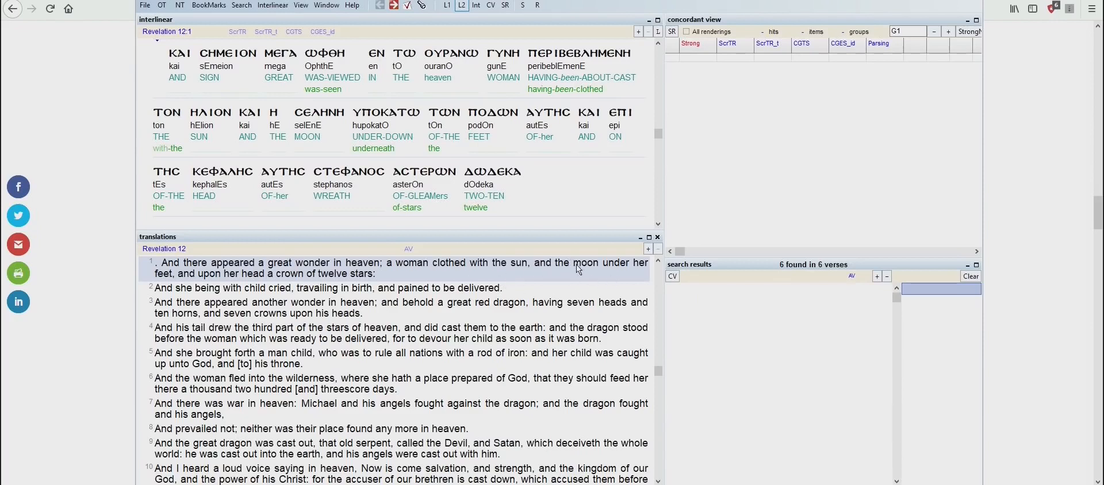
{"action": "mouse_move", "coordinate": [575, 269]}
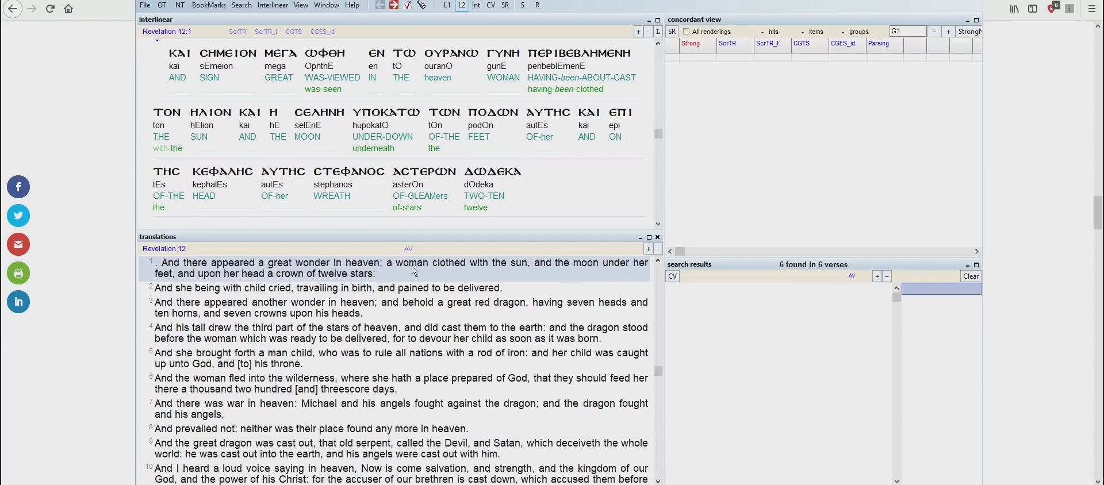
{"action": "mouse_move", "coordinate": [438, 274]}
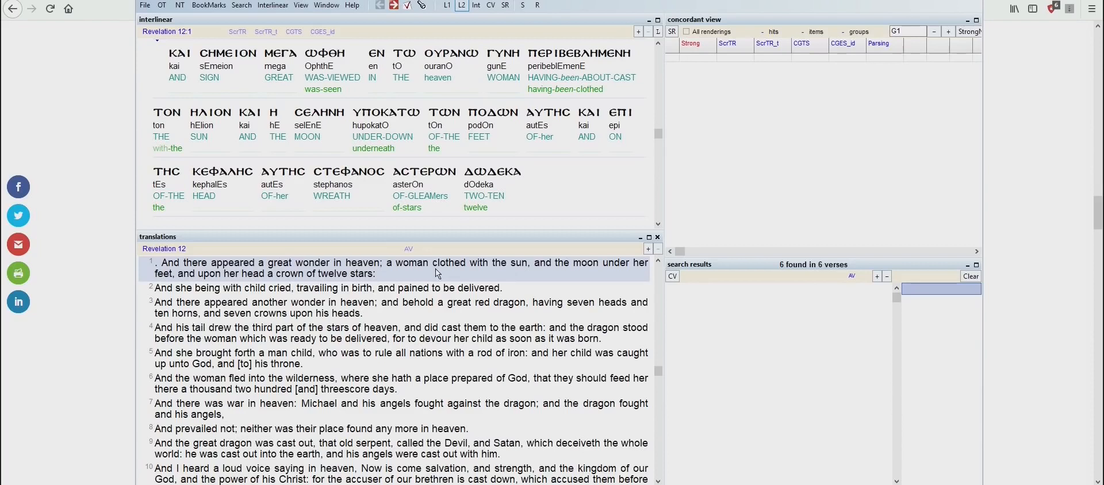
{"action": "mouse_move", "coordinate": [485, 267]}
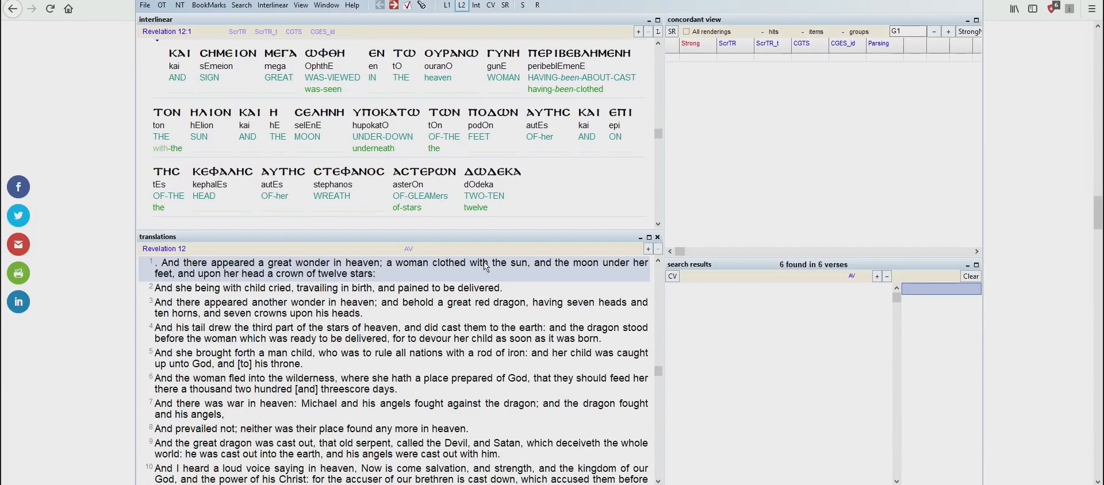
{"action": "mouse_move", "coordinate": [4, 355]}
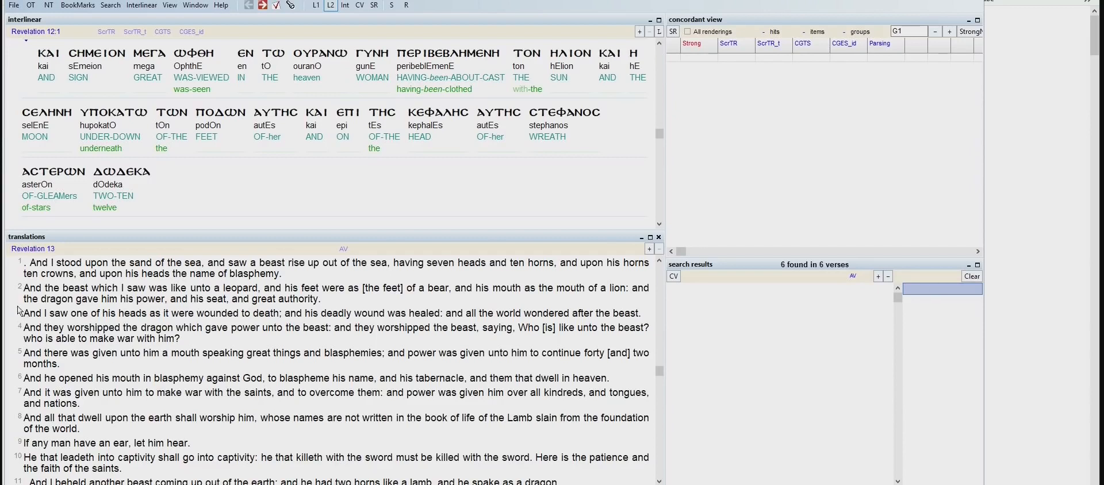
{"action": "mouse_move", "coordinate": [58, 274]}
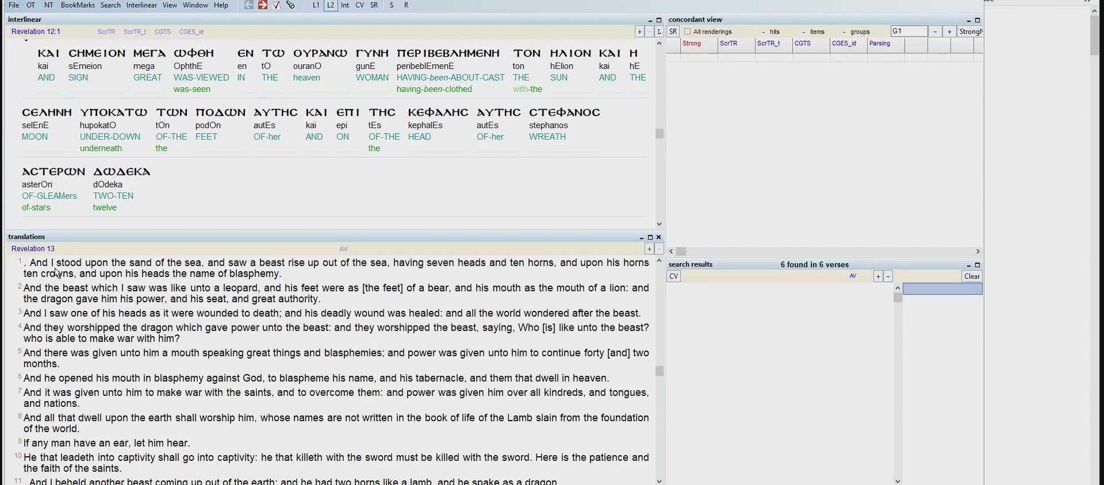